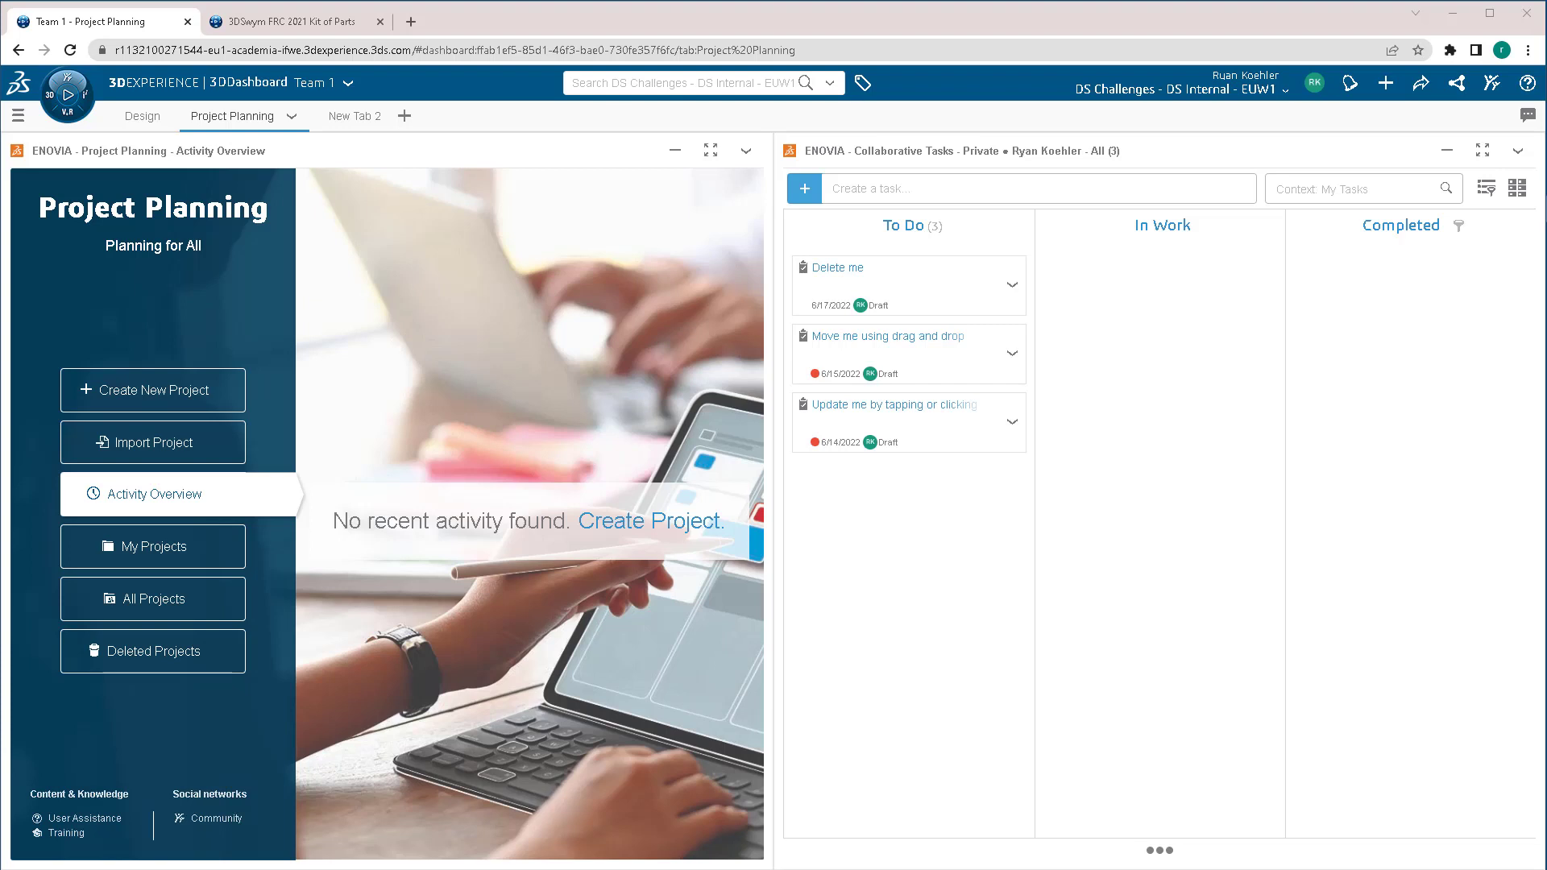
mouse_move(687, 152)
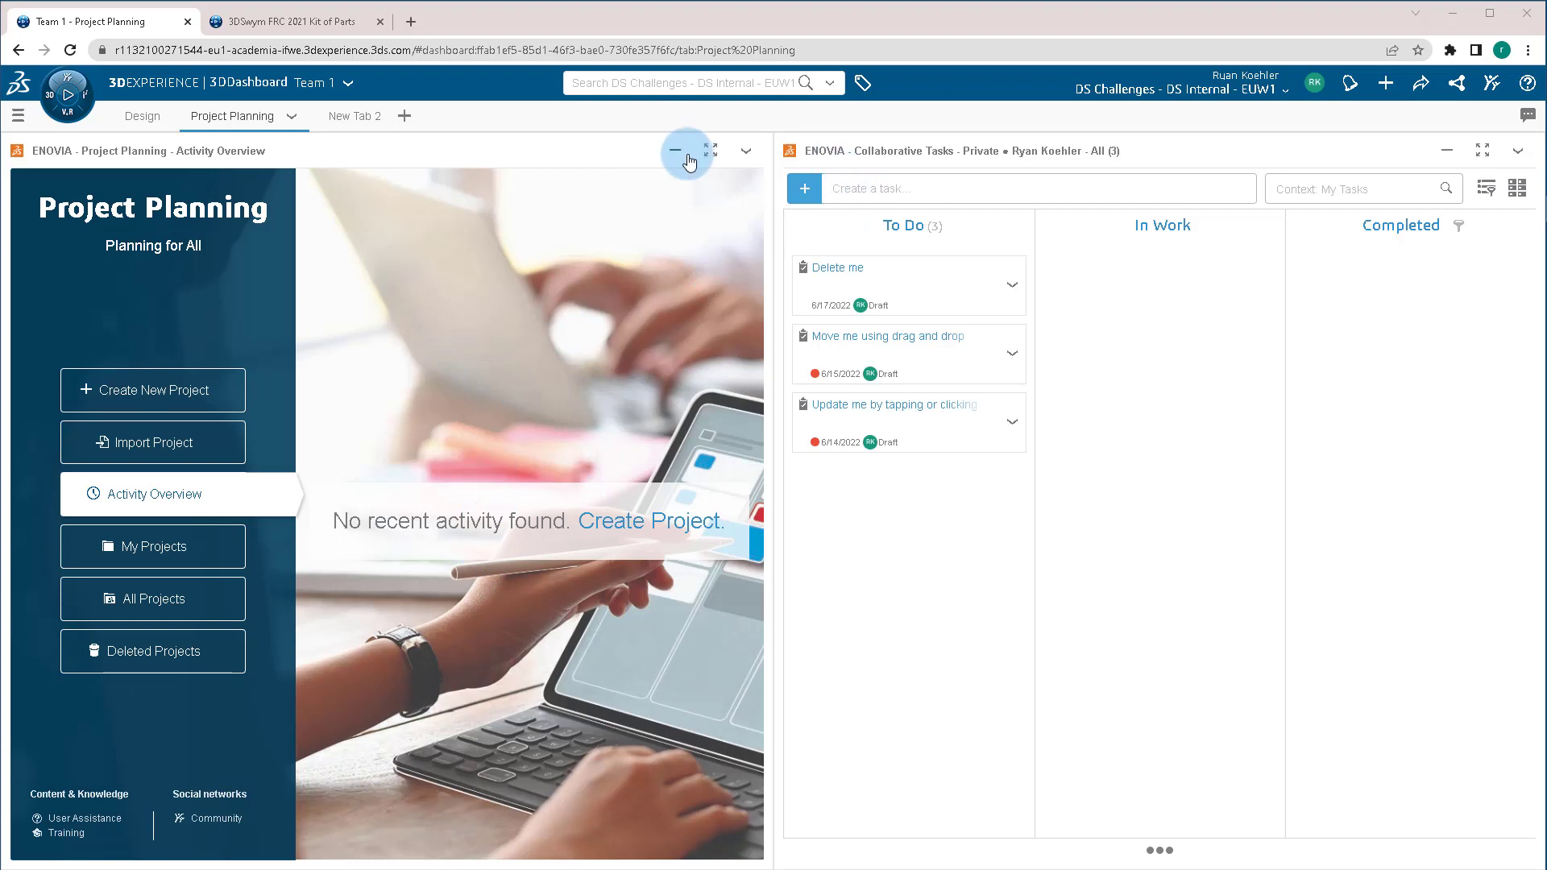
Maximize the ENOVIA Project Planning widget to full screen
click(709, 150)
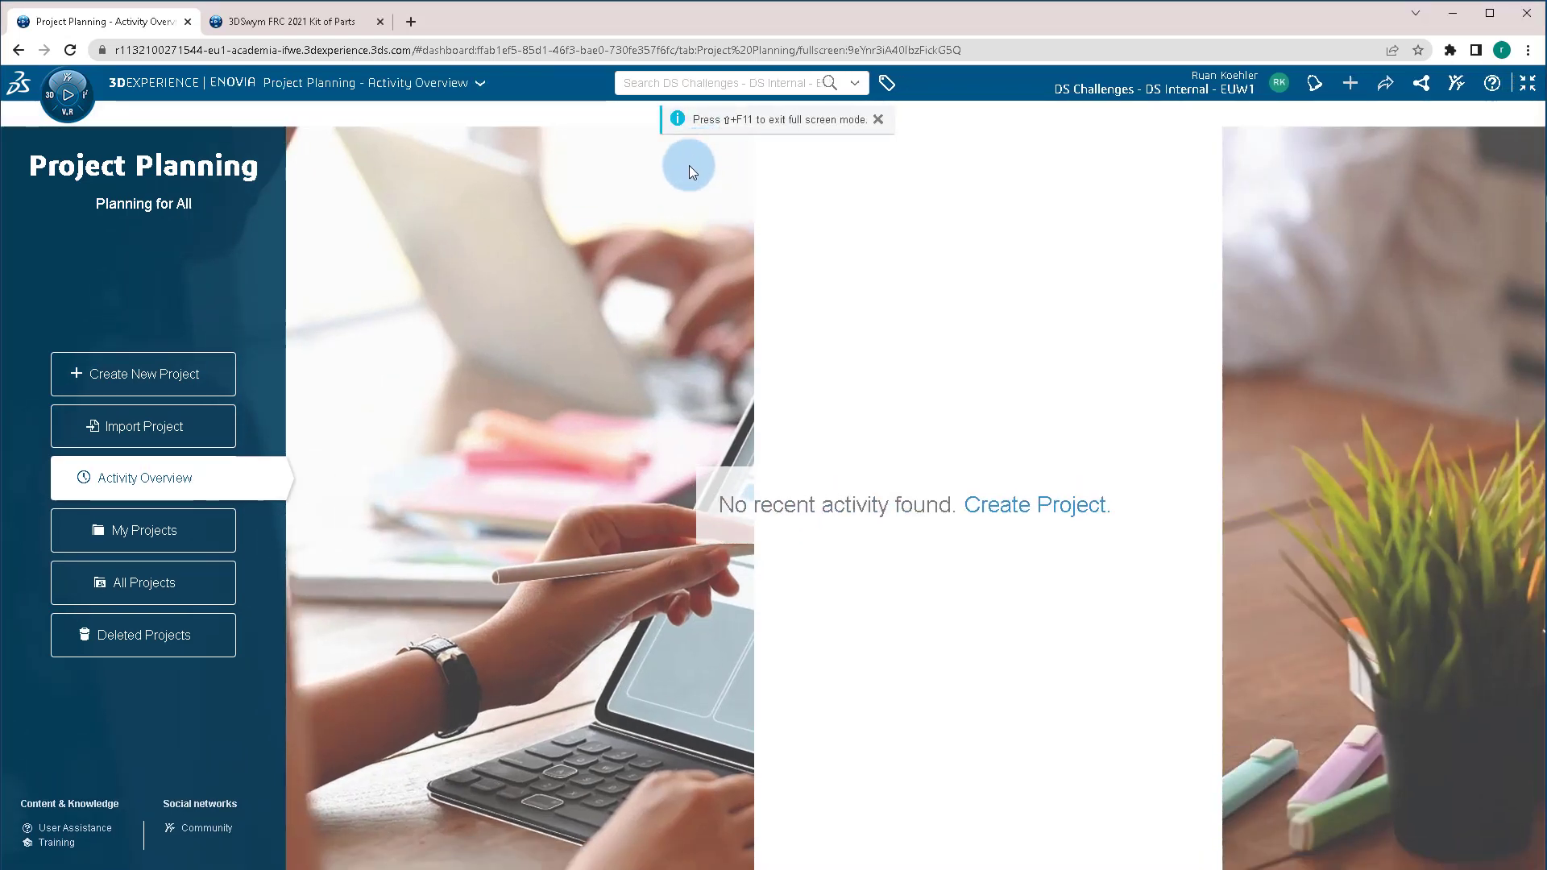
click(877, 119)
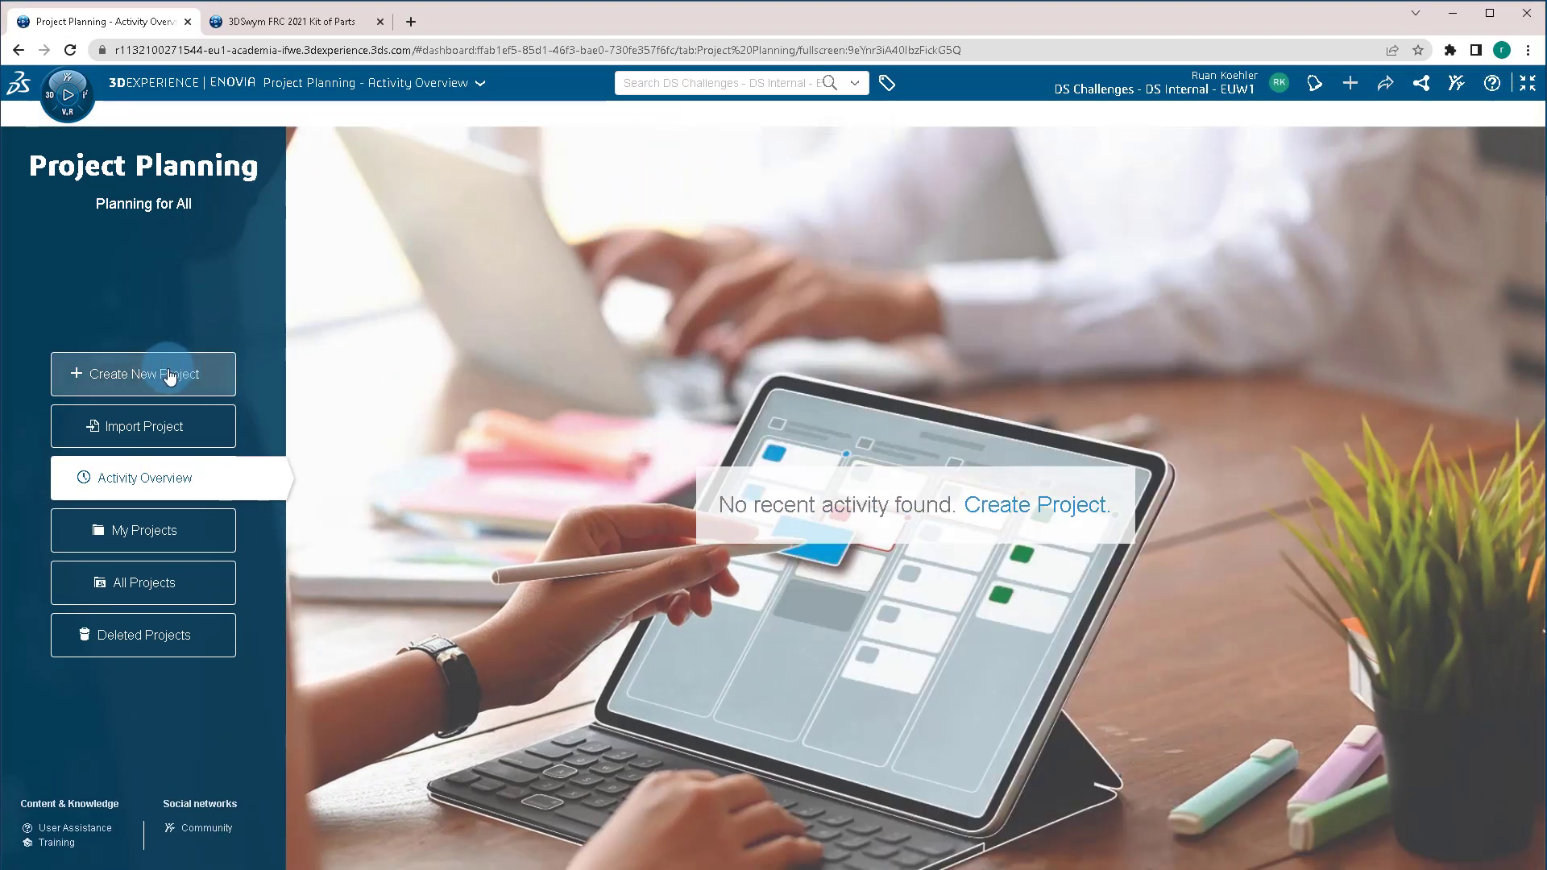
mouse_move(142, 374)
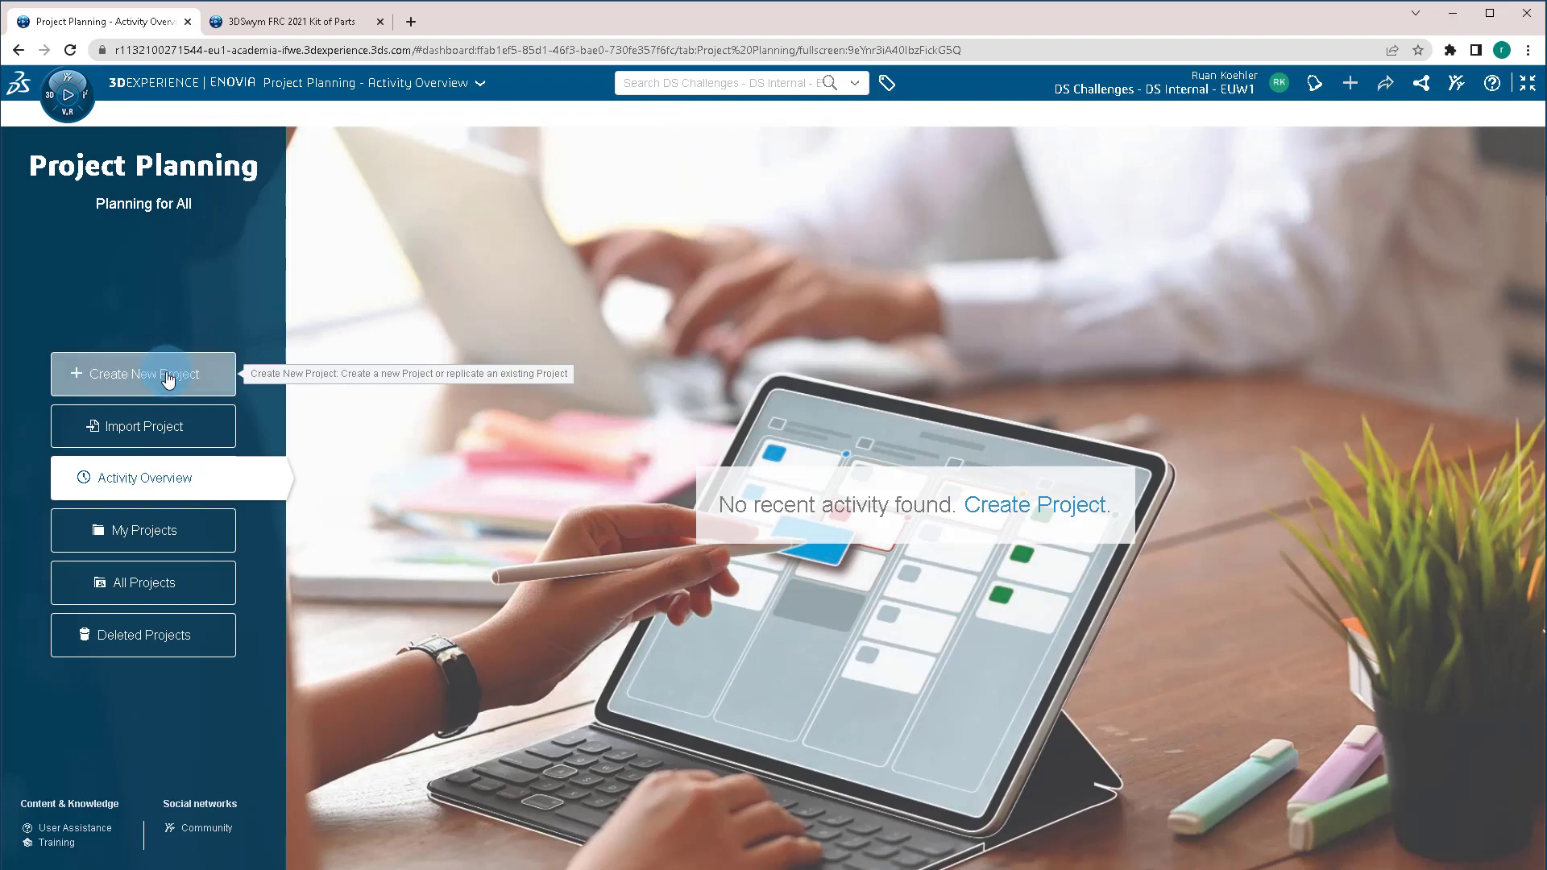
Create a Team Project titled 'Team 1' and open its Tasks board
click(143, 374)
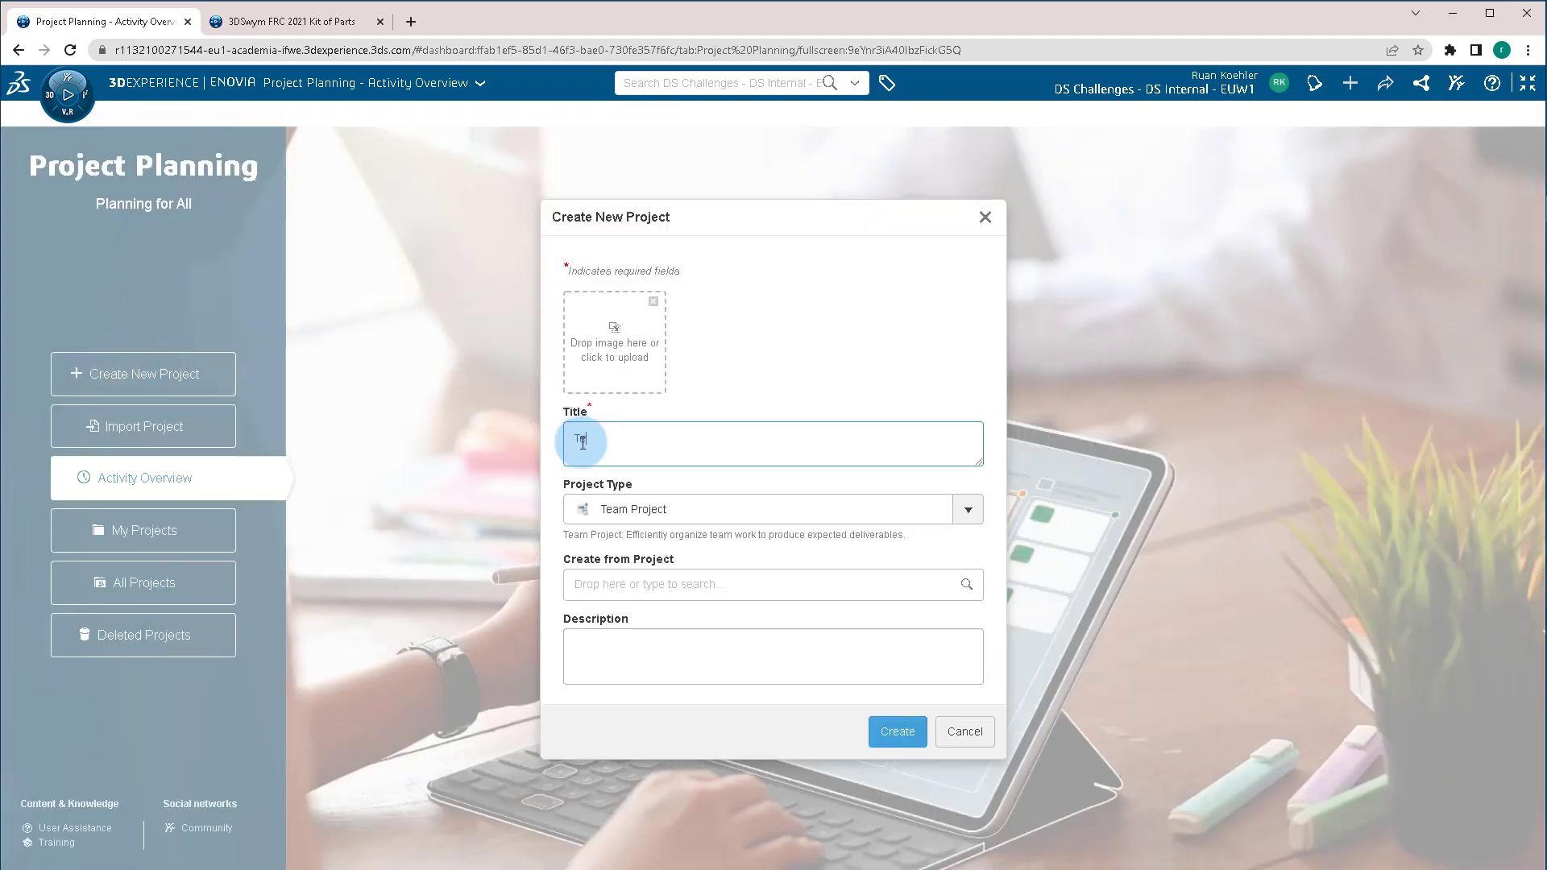
text(Team 1)
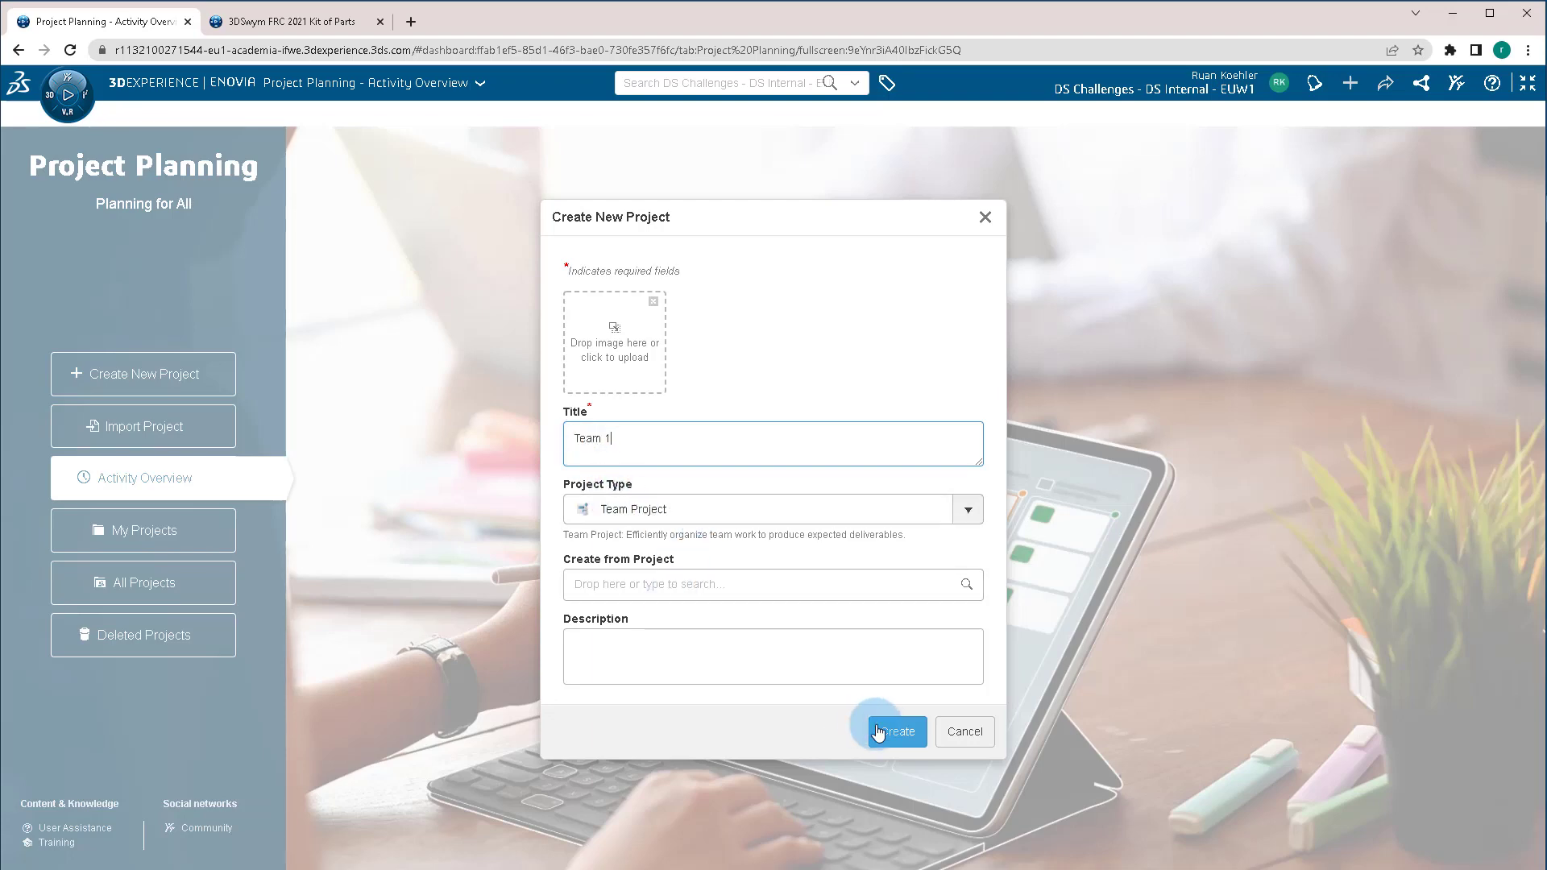
click(894, 731)
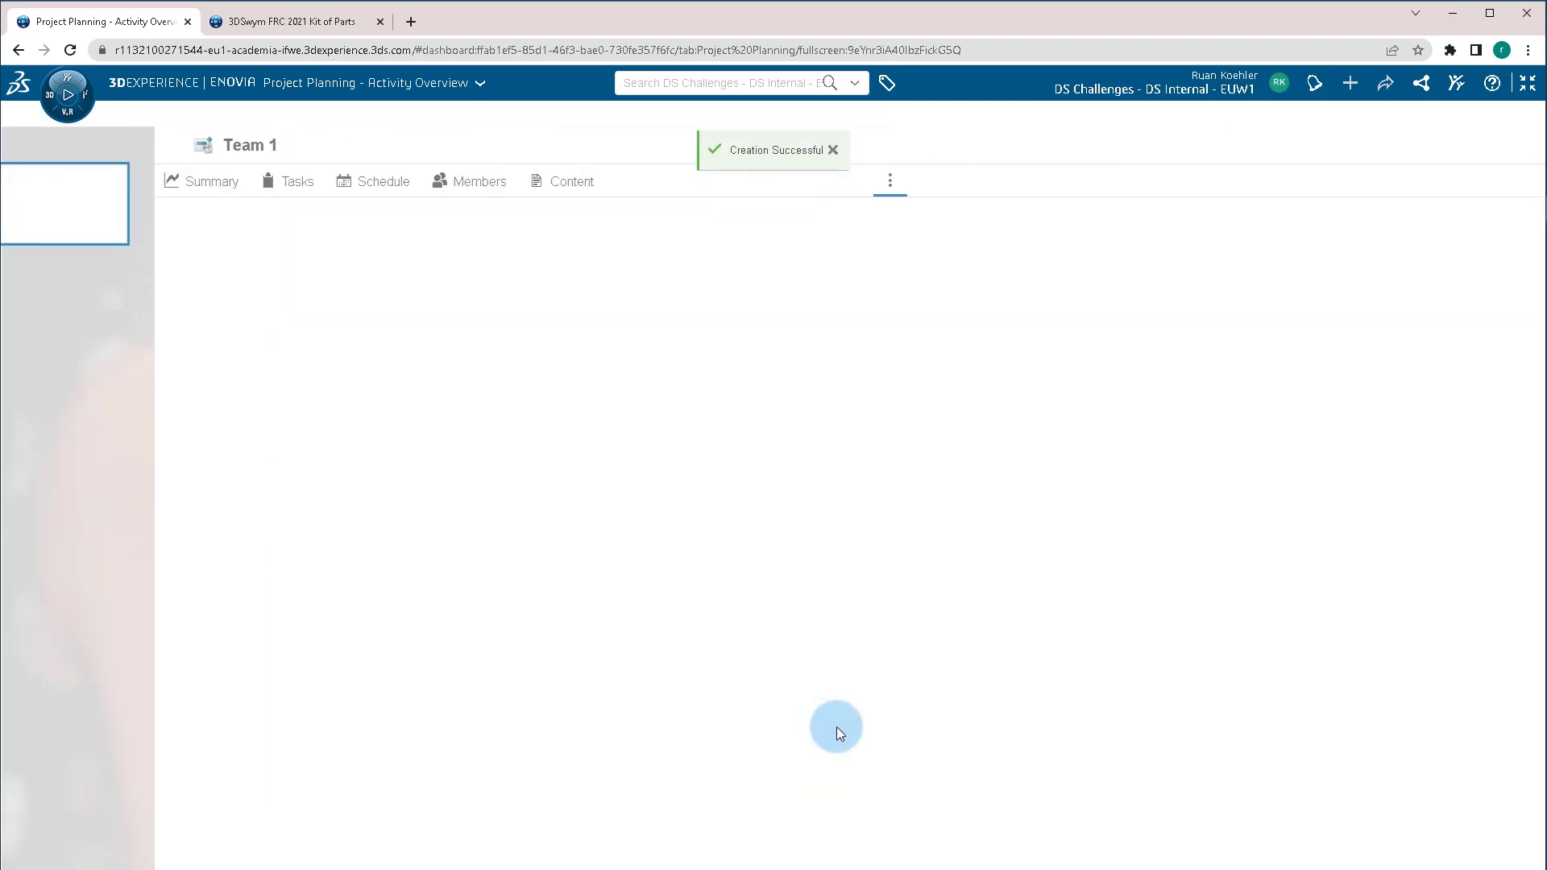
click(297, 181)
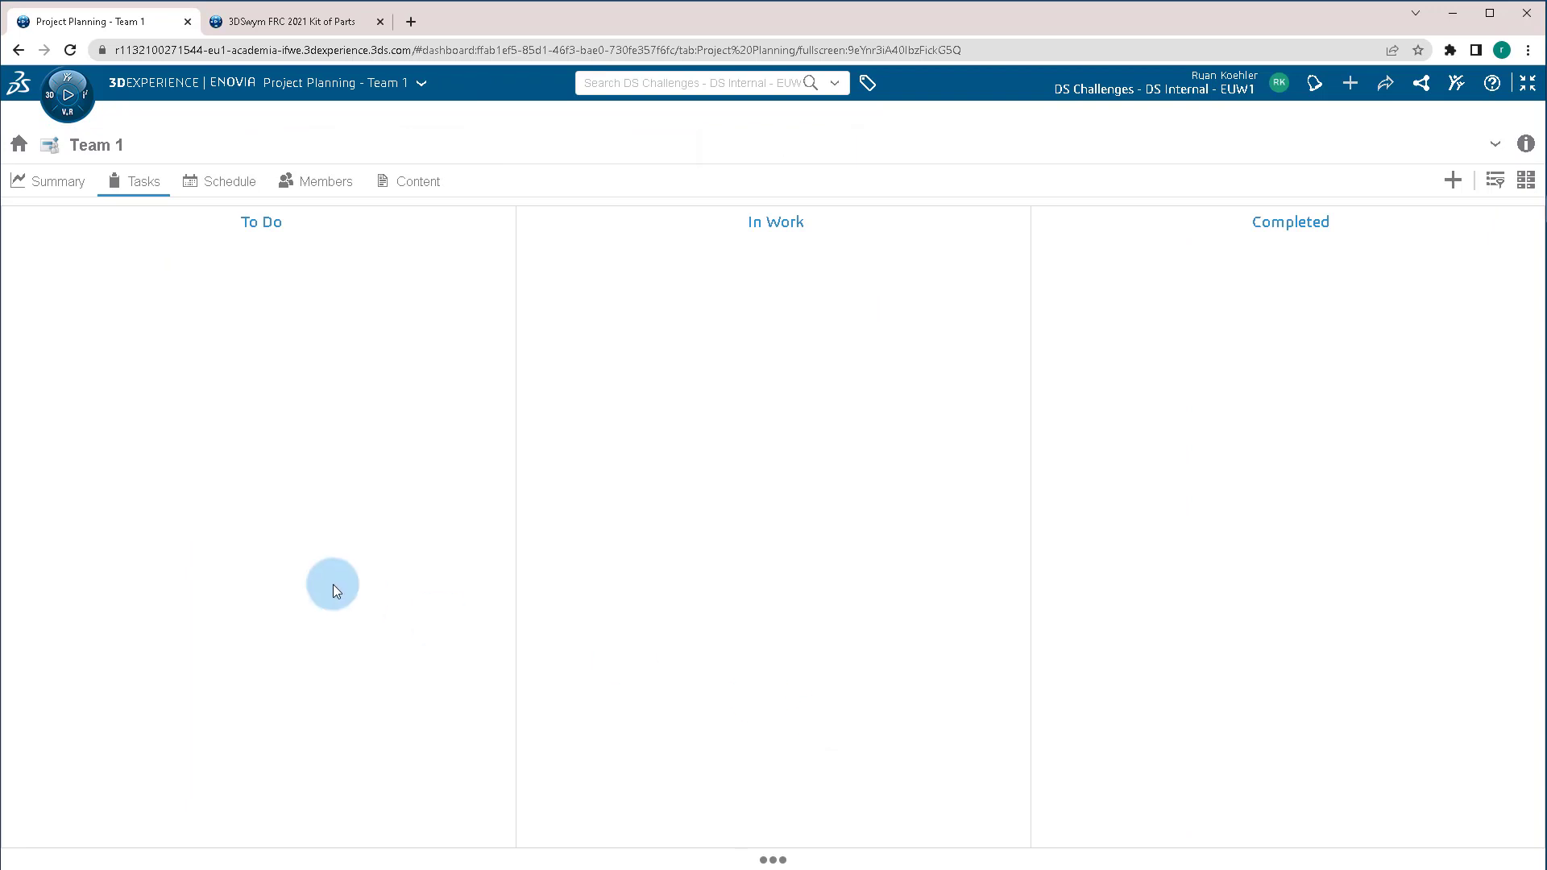
mouse_move(57, 180)
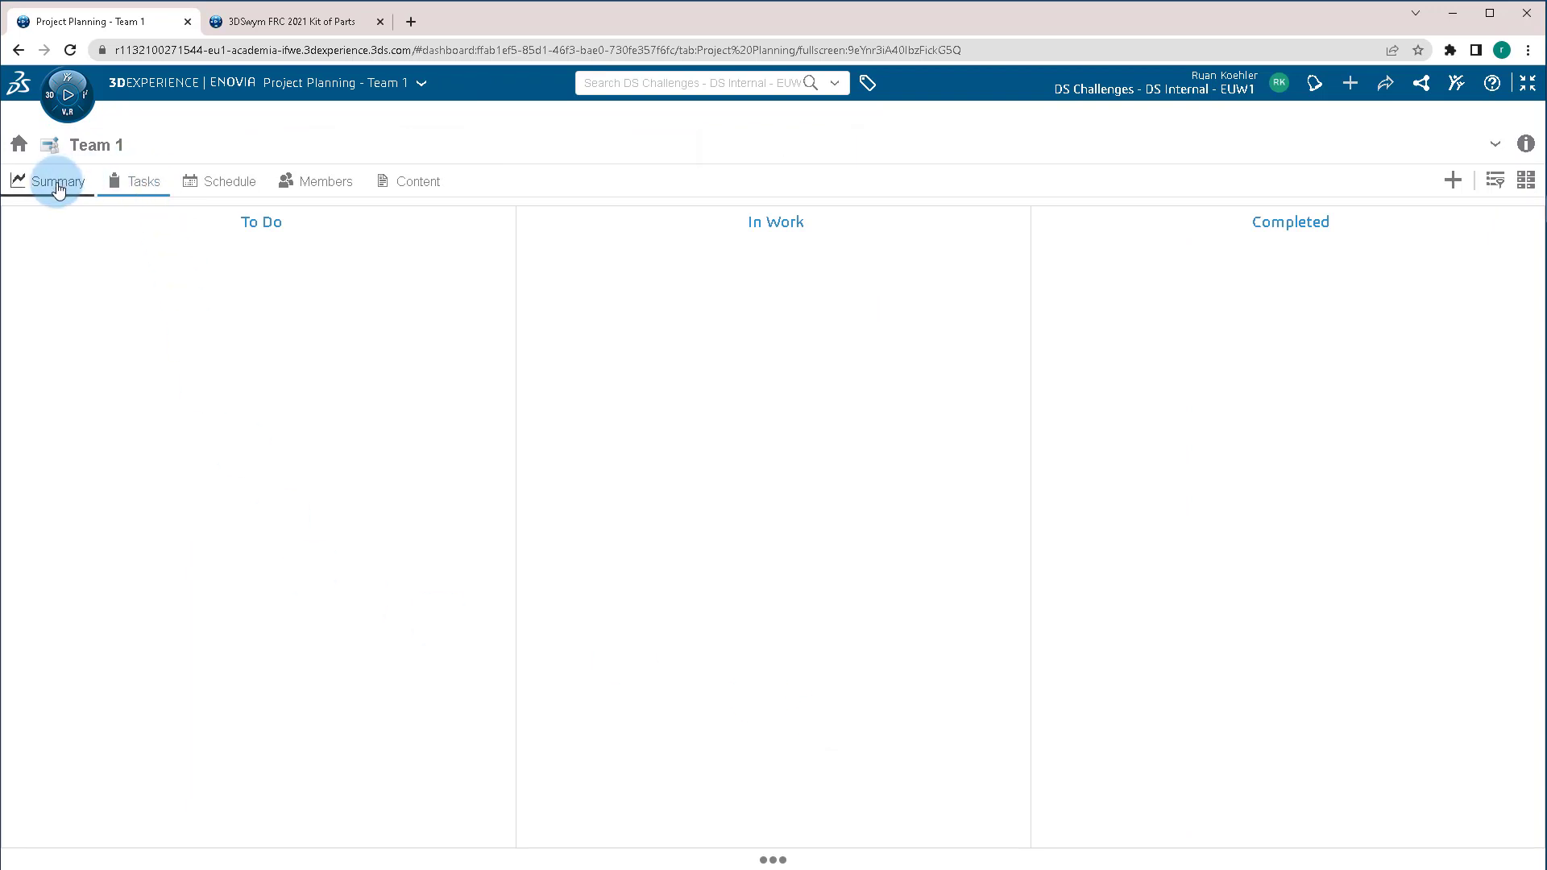
Show Team 1's Summary dashboard with its milestone, task, risk, burn-down and resource charts
click(57, 180)
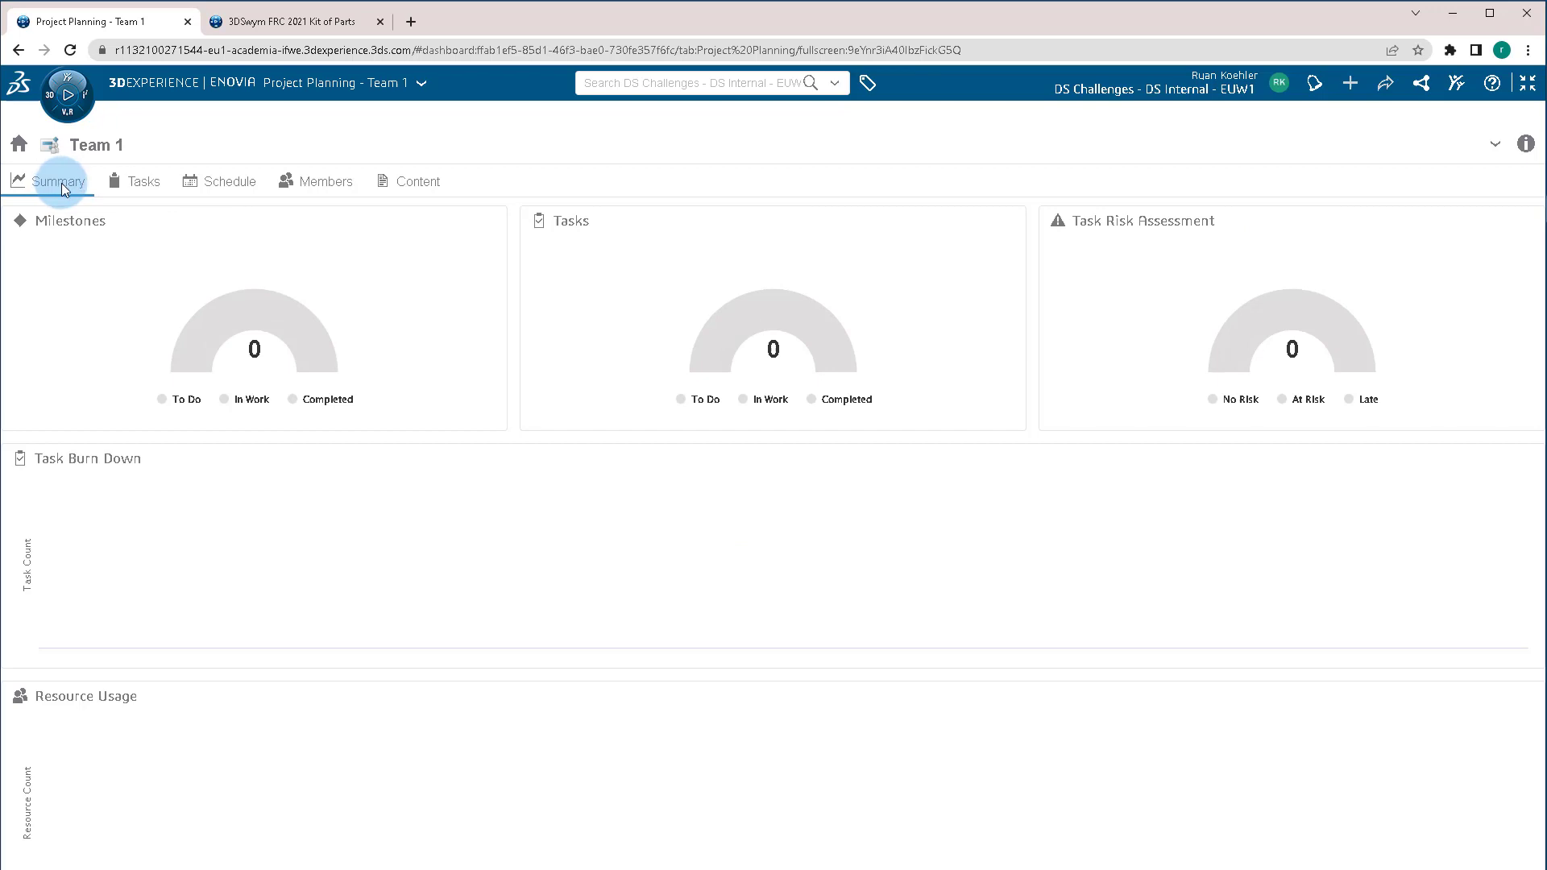
mouse_move(149, 353)
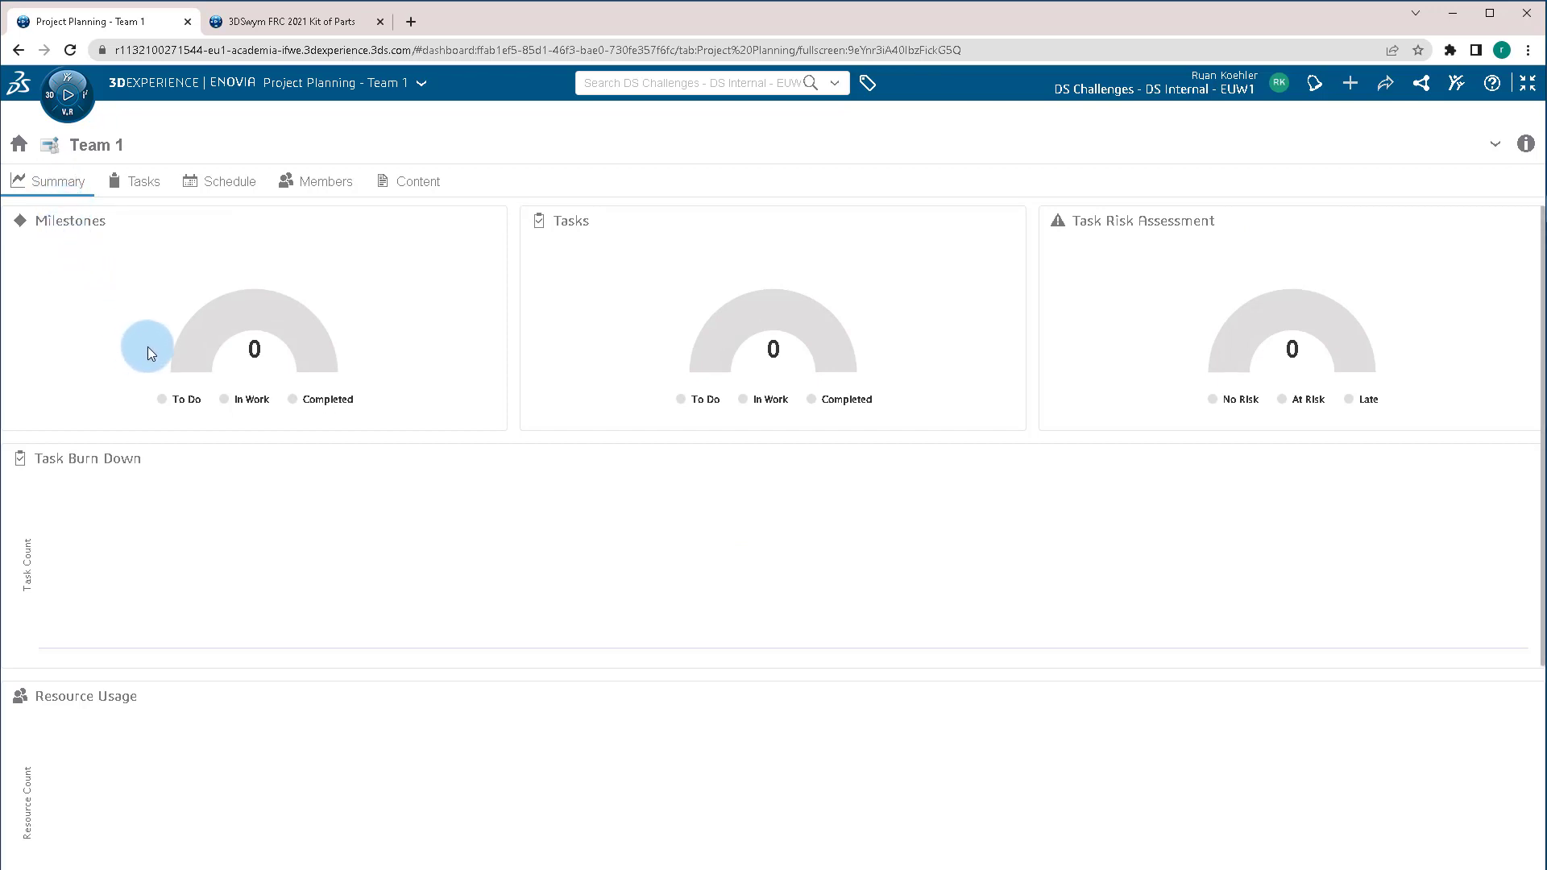
mouse_move(101, 342)
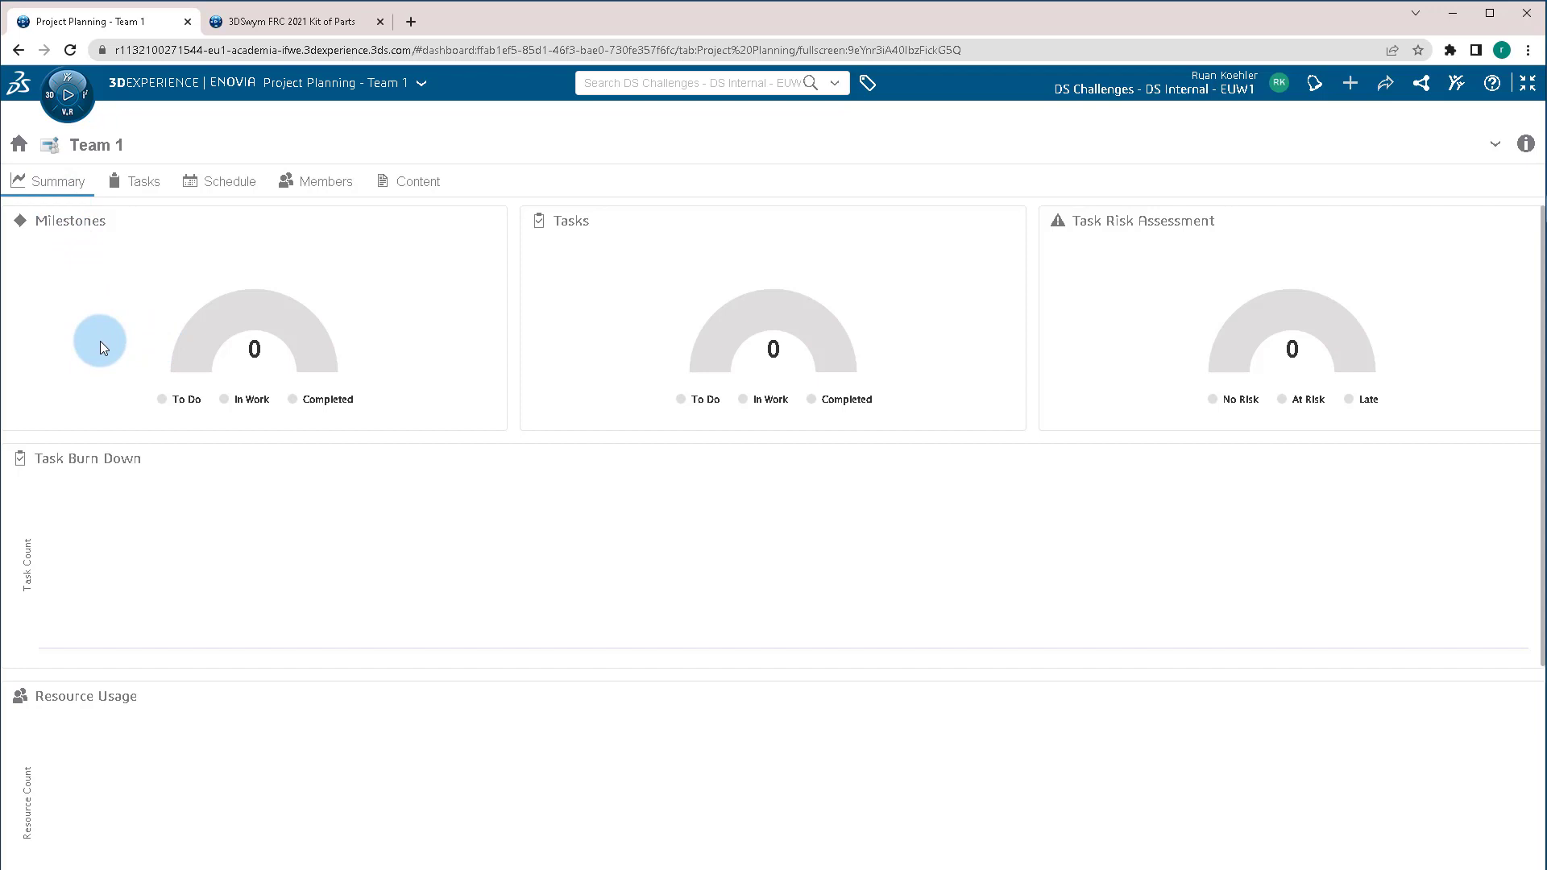
mouse_move(250, 404)
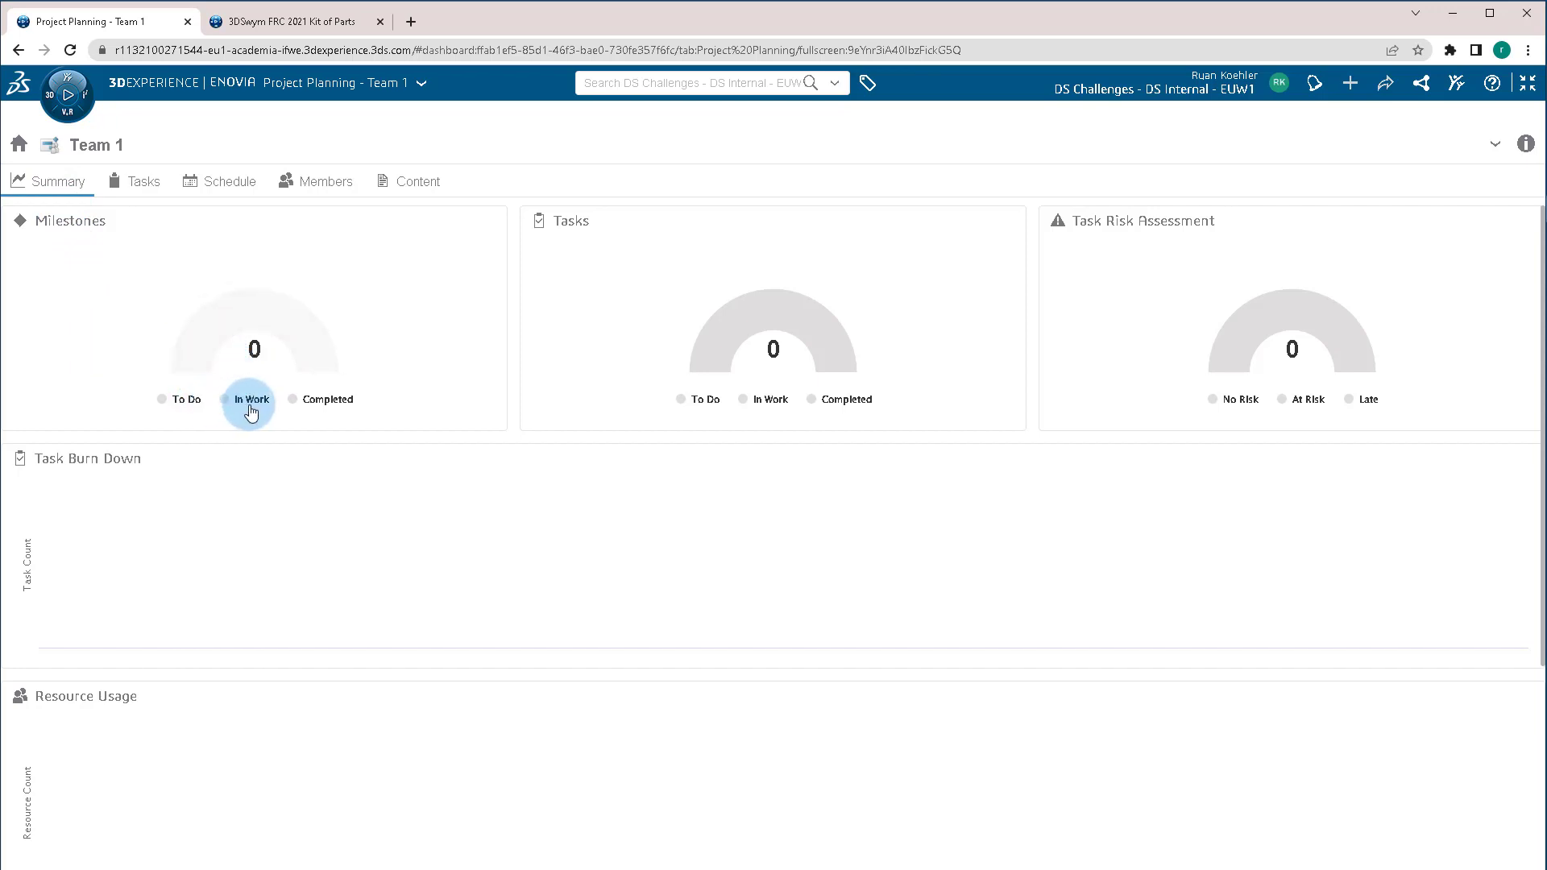
mouse_move(1337, 377)
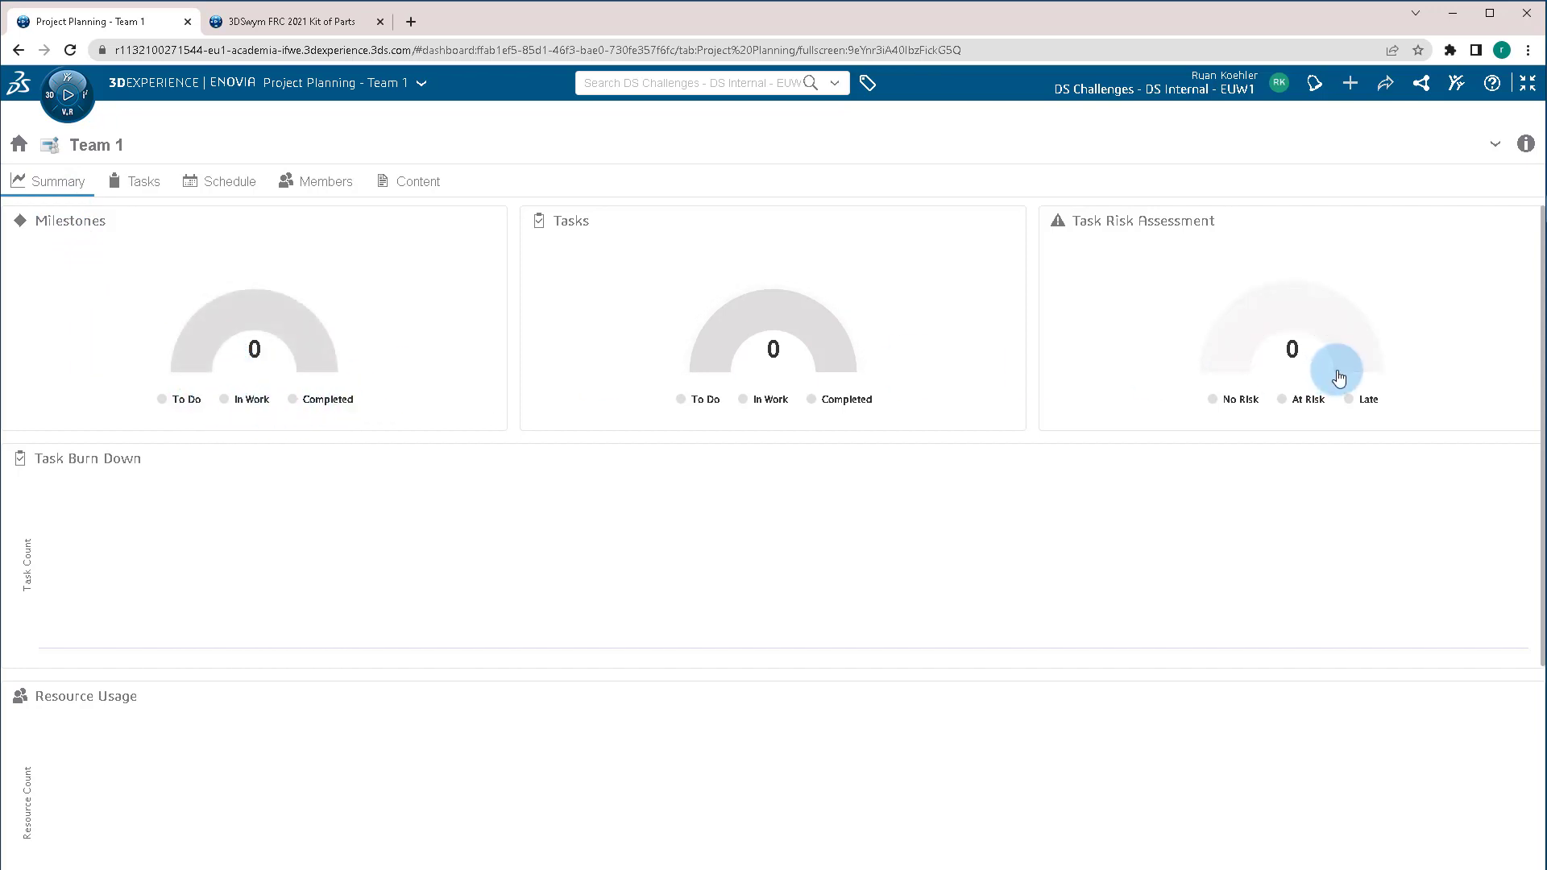
mouse_move(1325, 311)
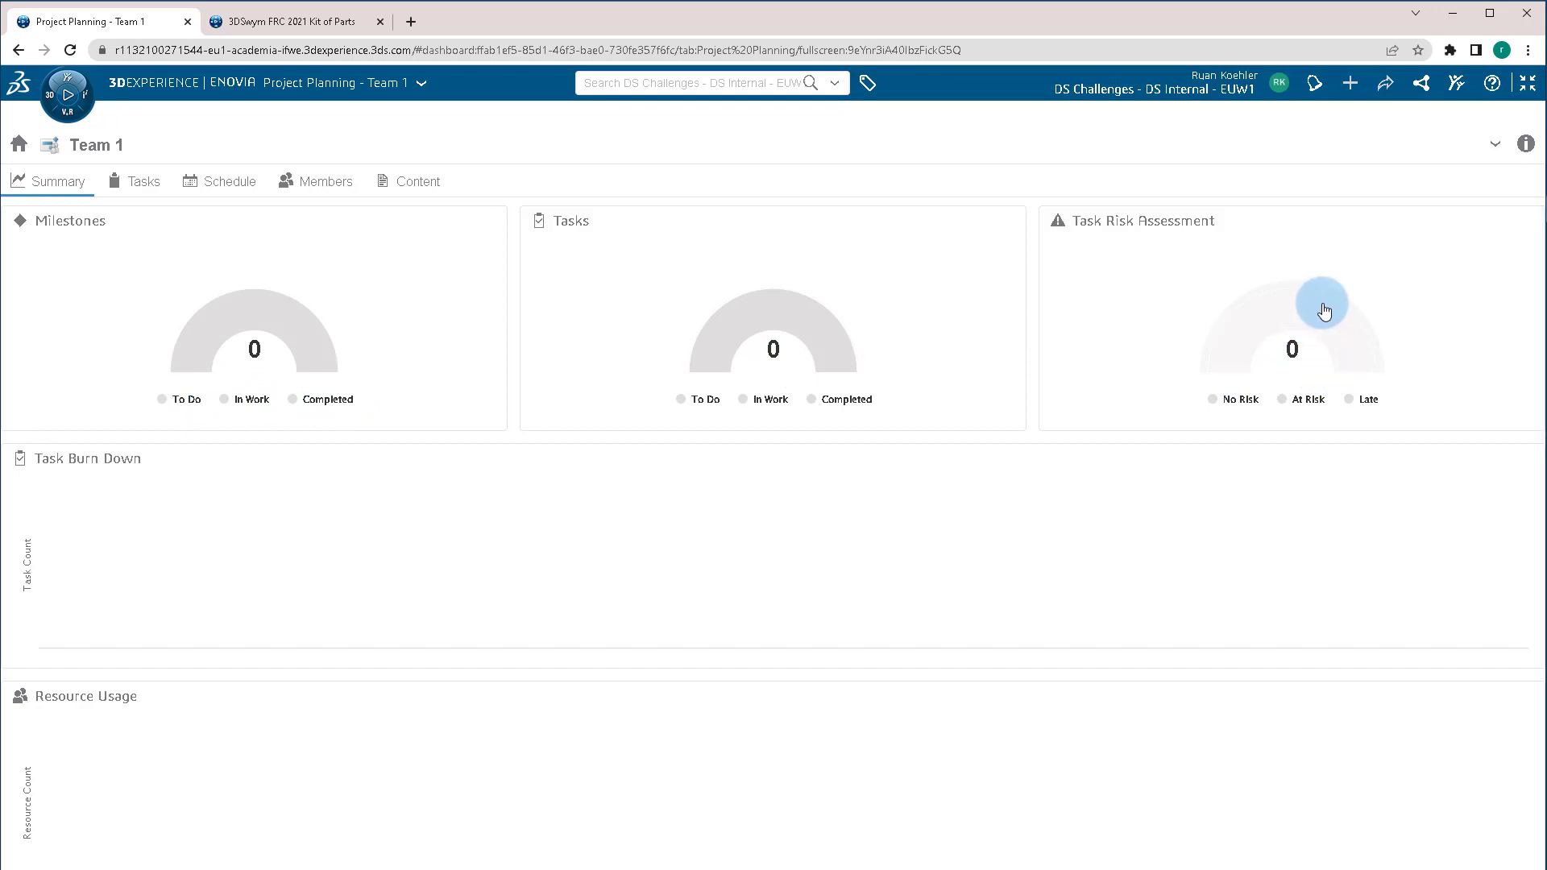
mouse_move(1300, 346)
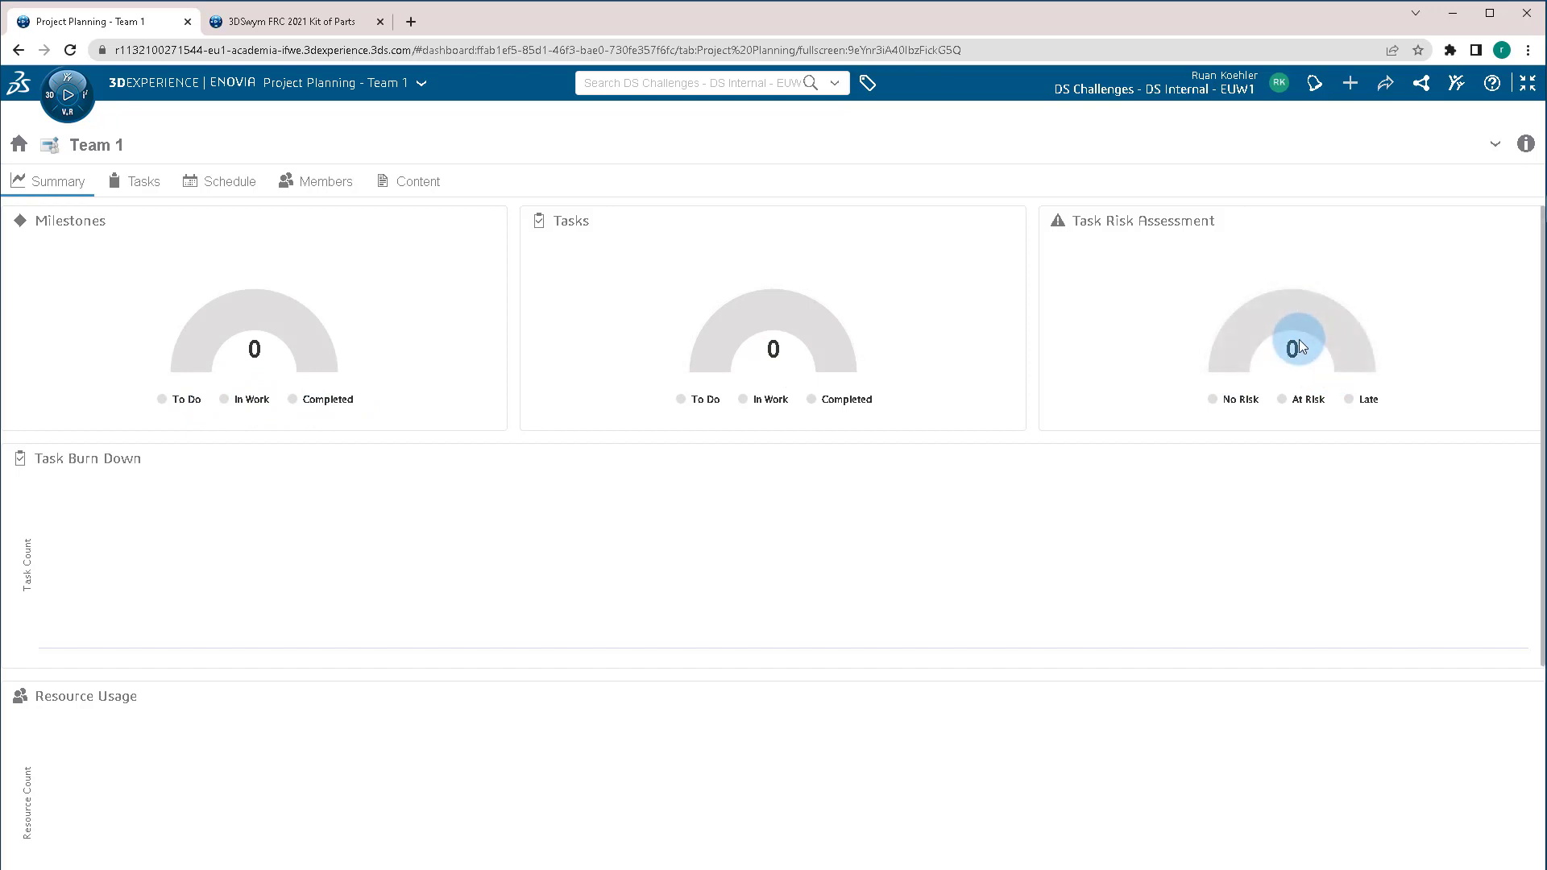
mouse_move(702, 526)
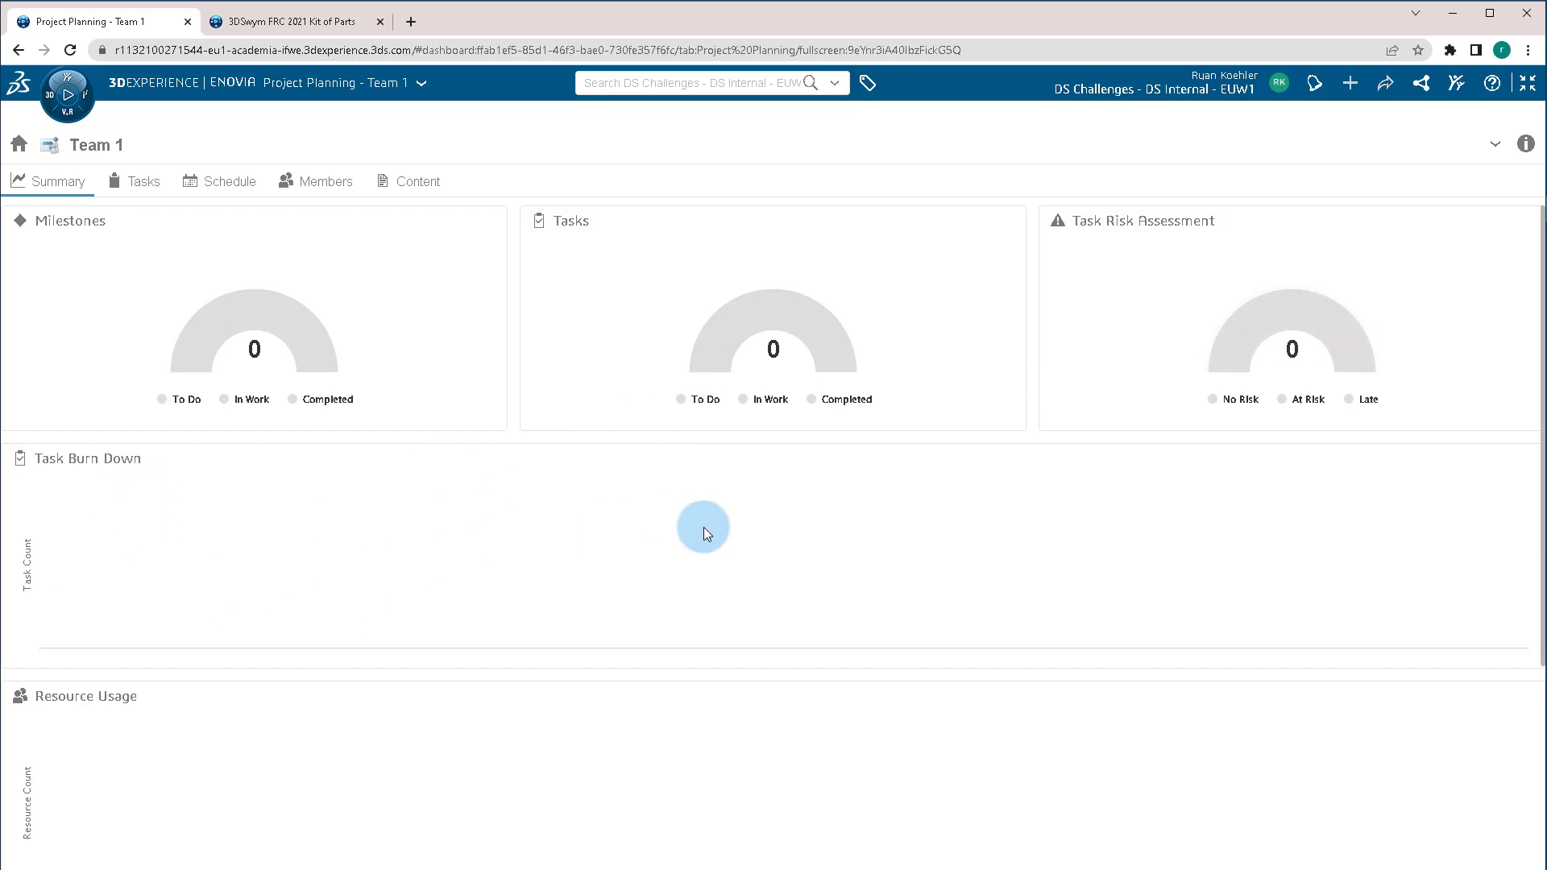
mouse_move(679, 511)
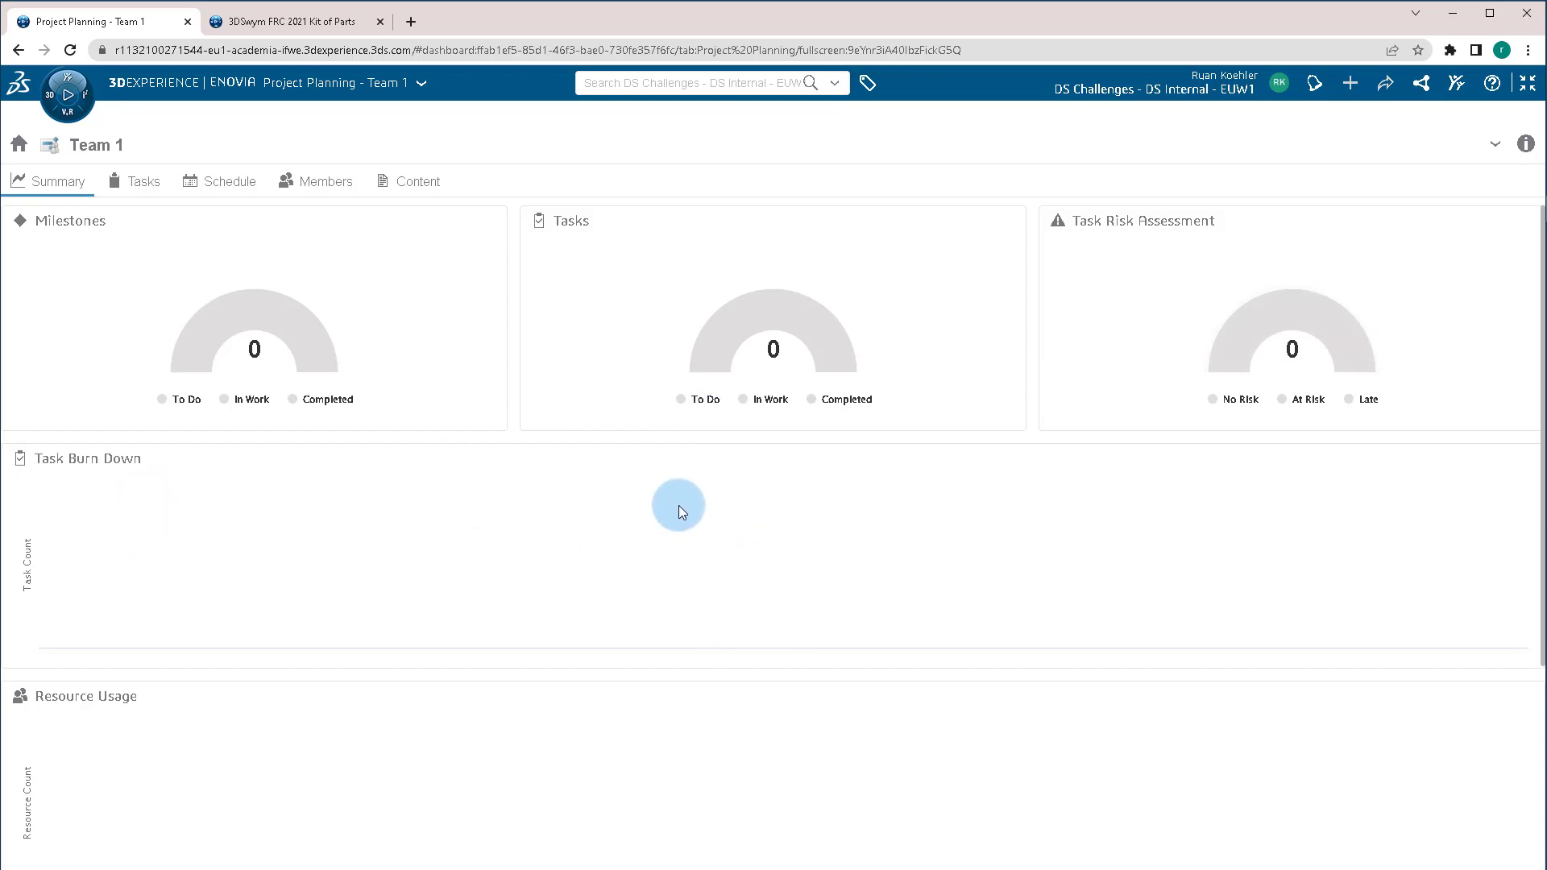
mouse_move(658, 550)
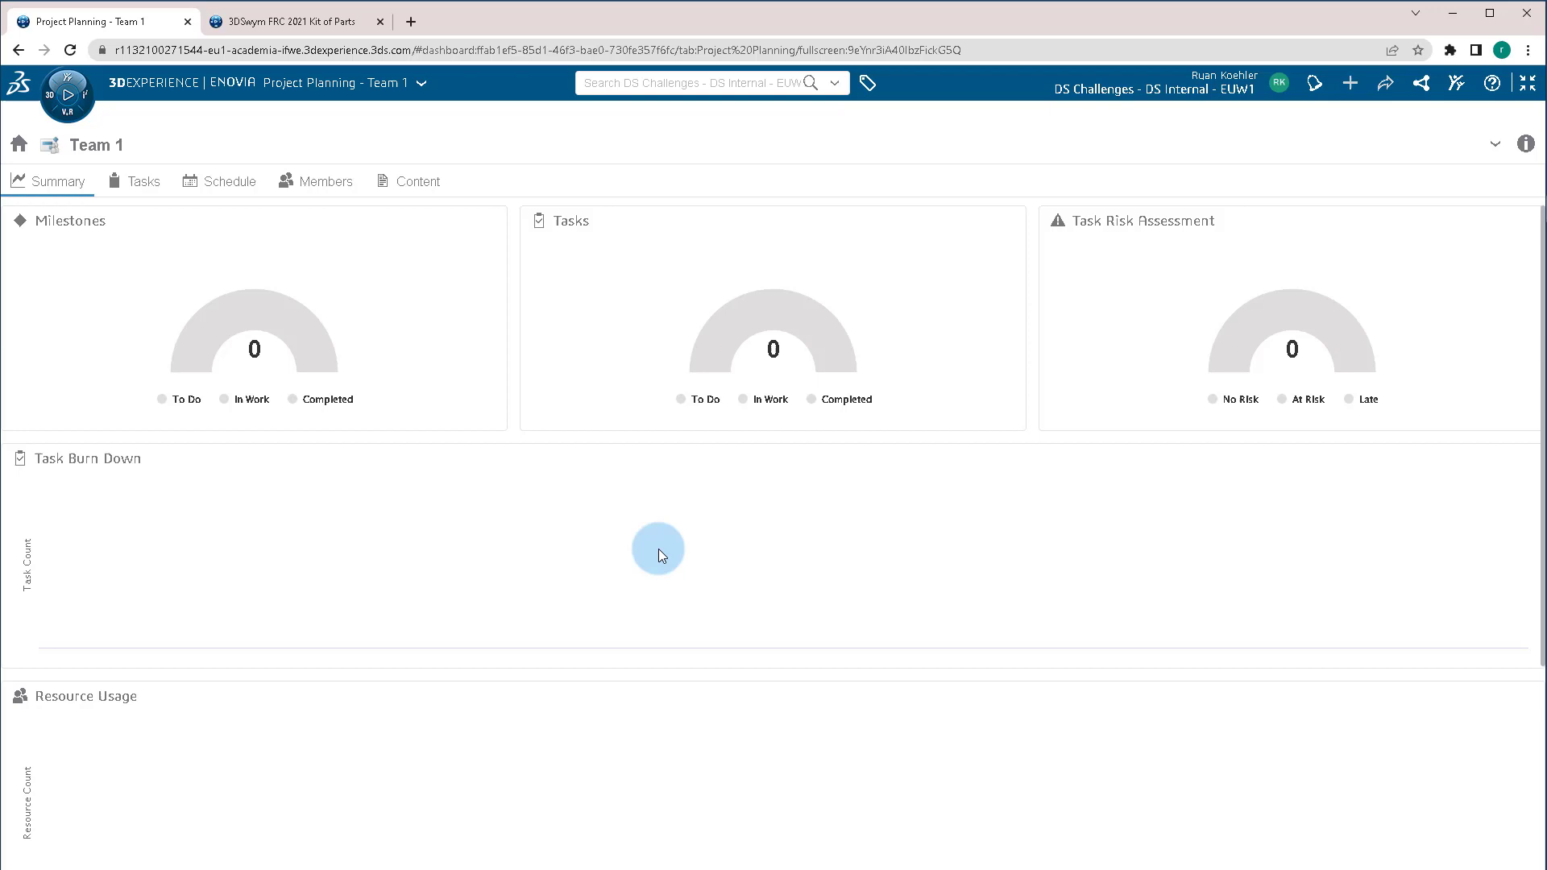
mouse_move(97, 725)
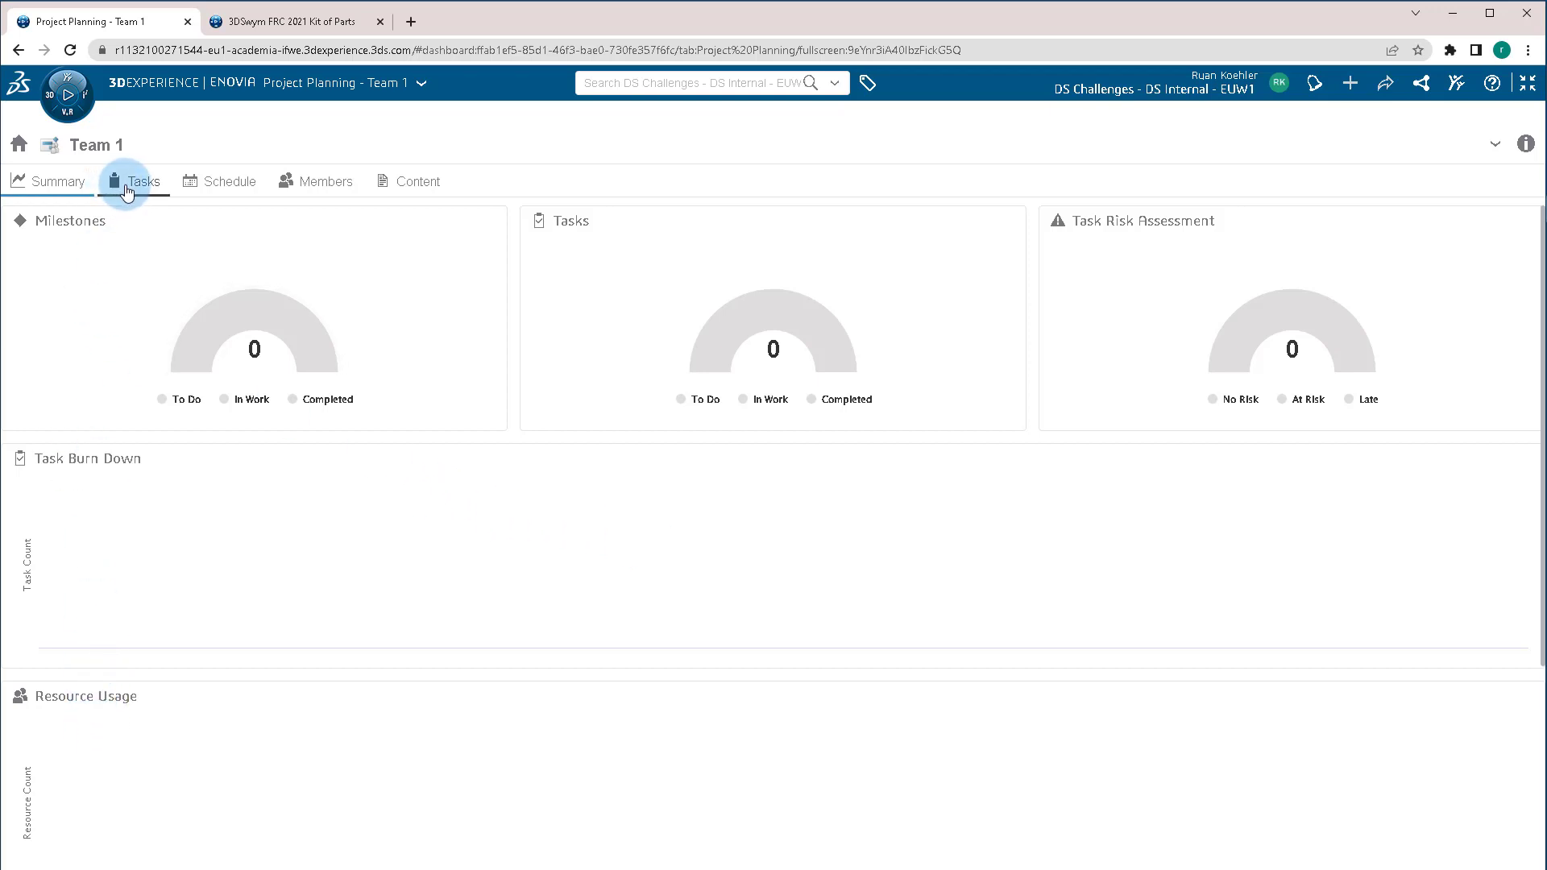
Browse Team 1's Tasks board, Schedule timeline, then its Members list
click(143, 181)
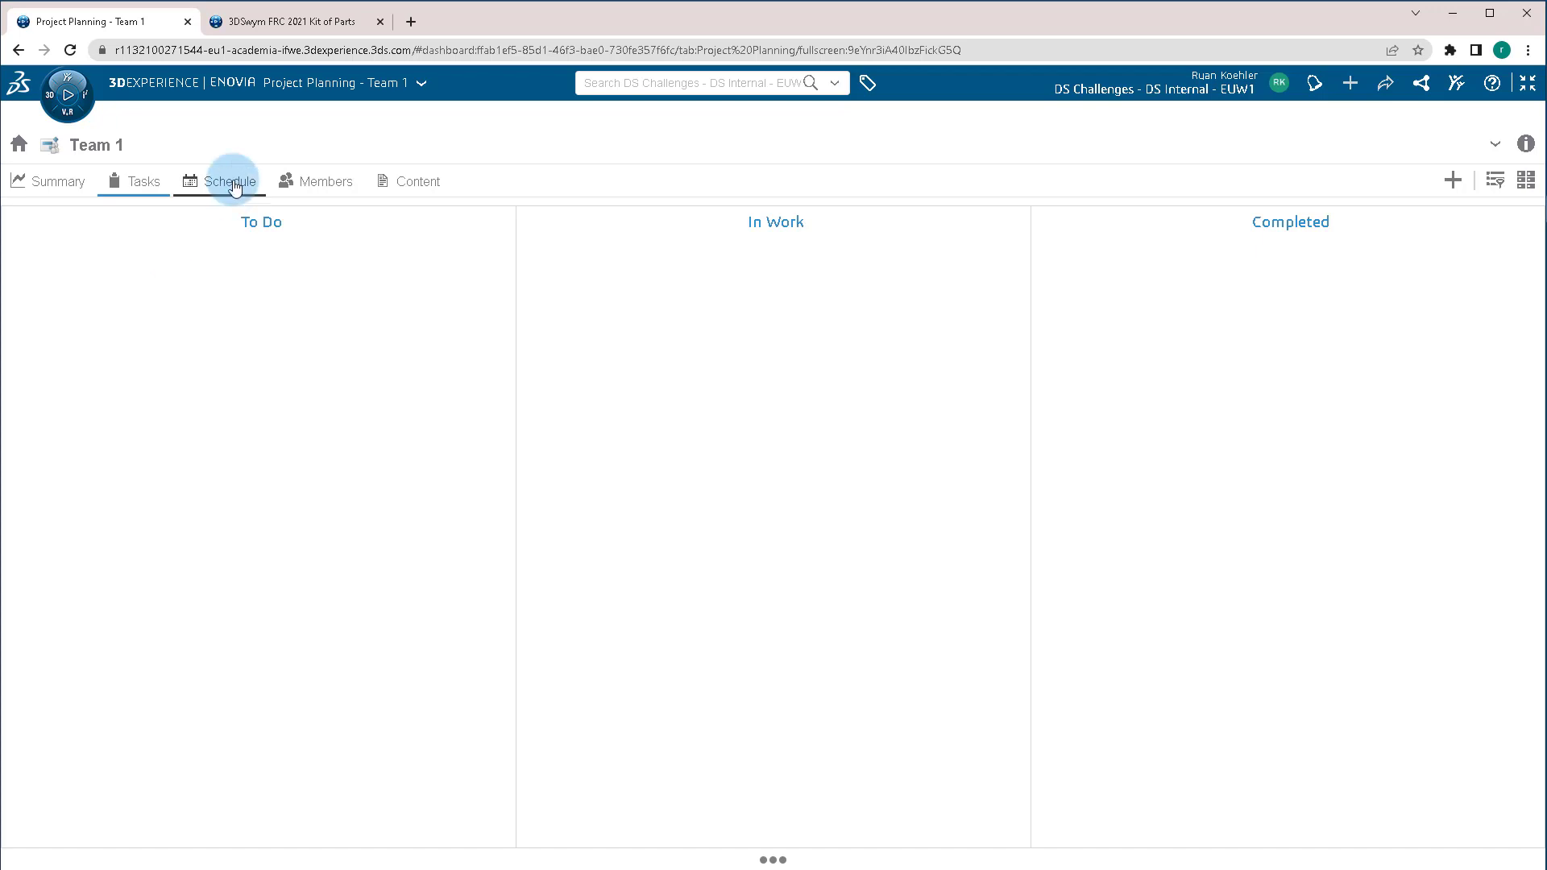
click(228, 180)
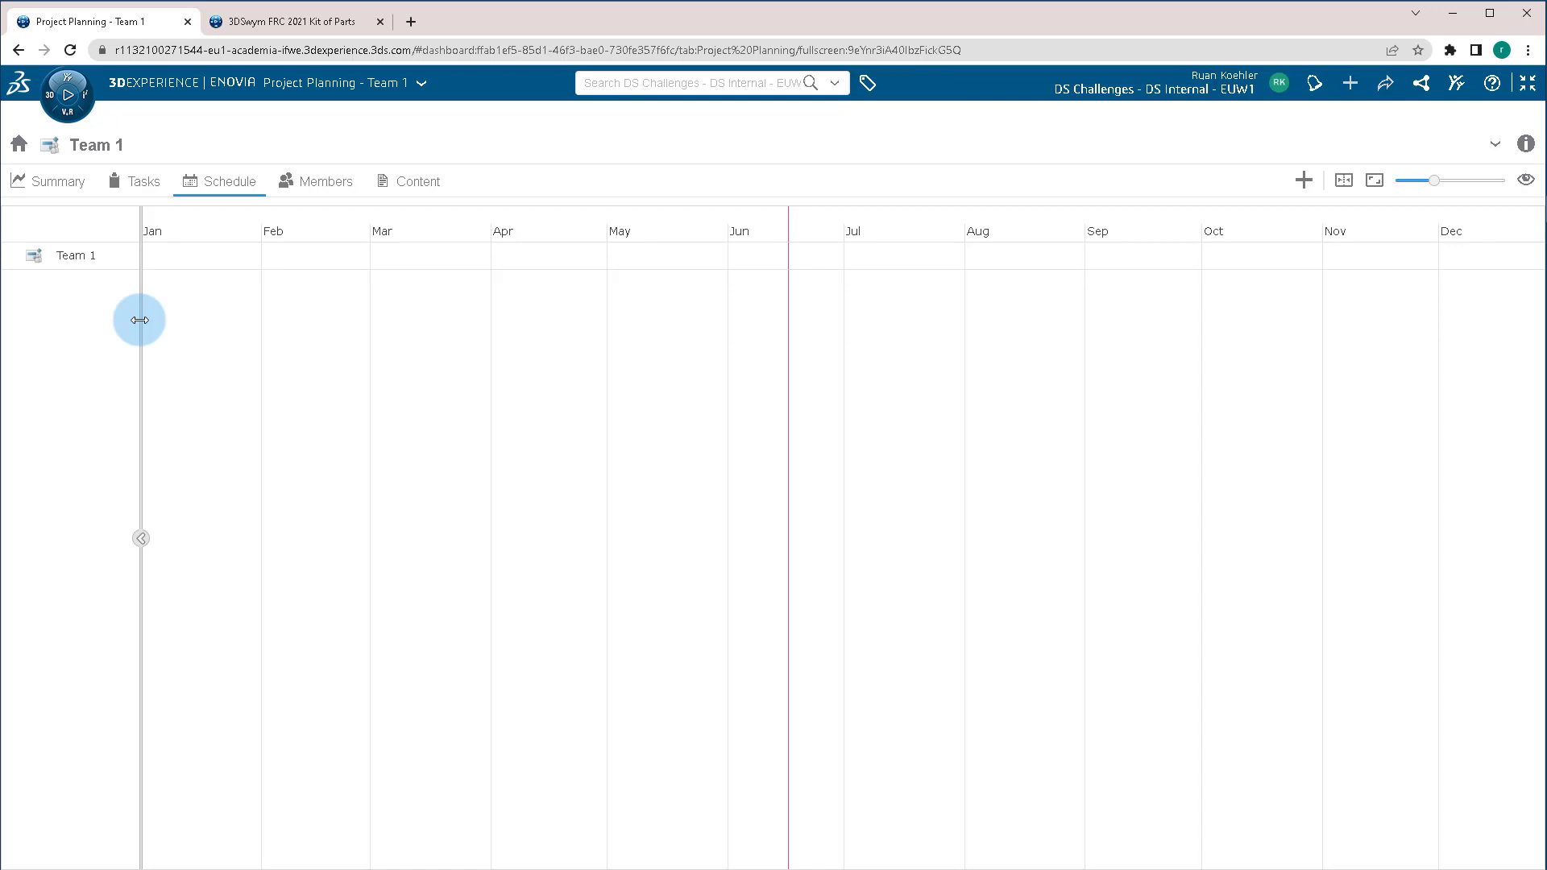
click(326, 181)
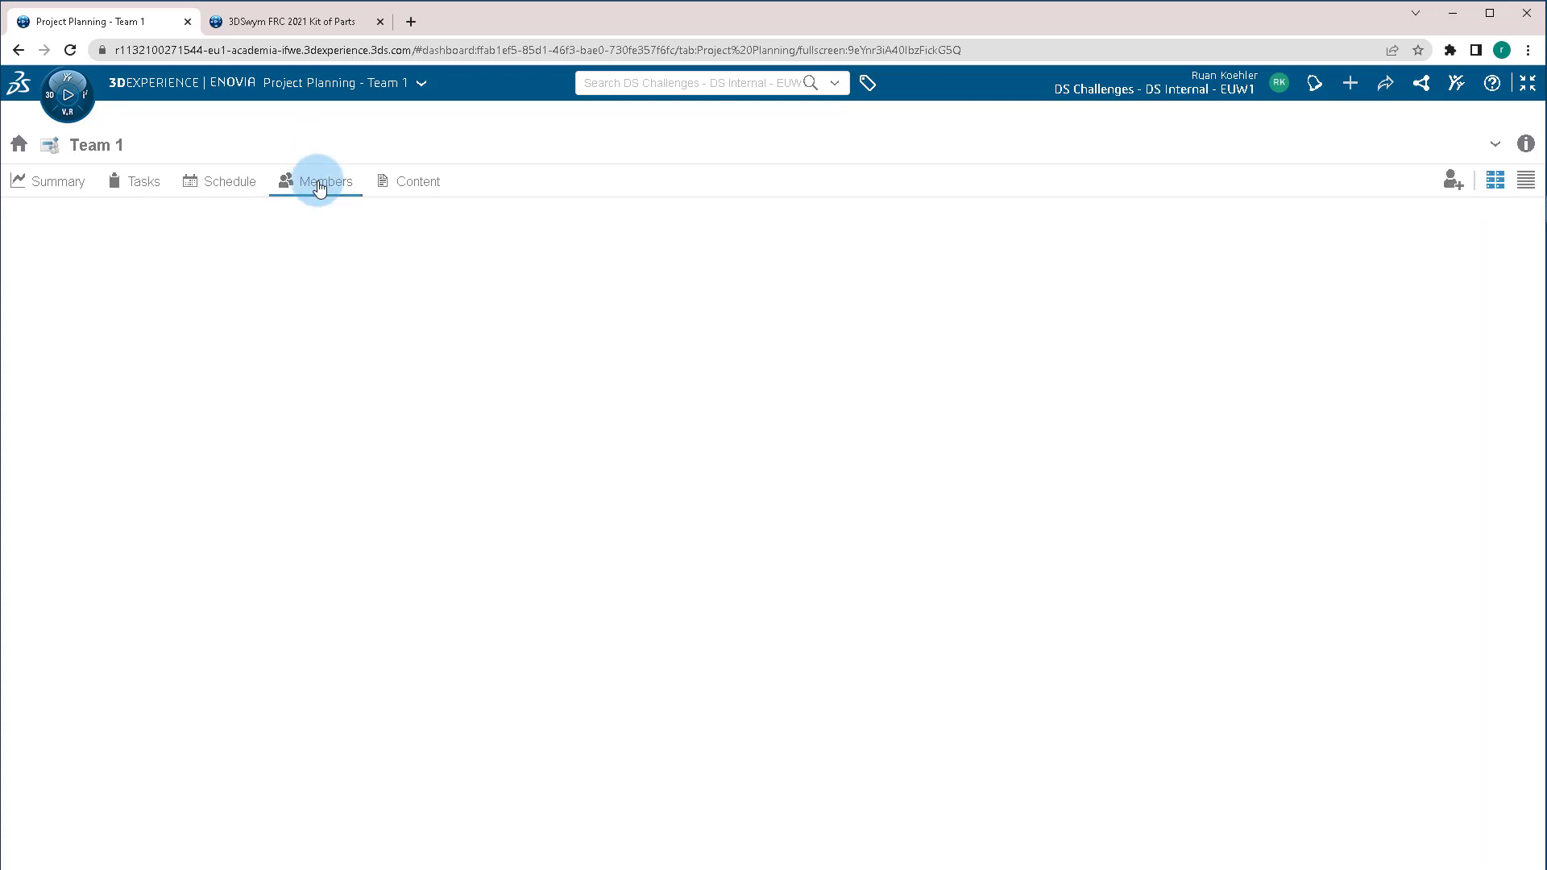
Pick 'Team 1' as author under Add Members, then show the Content add options
click(325, 180)
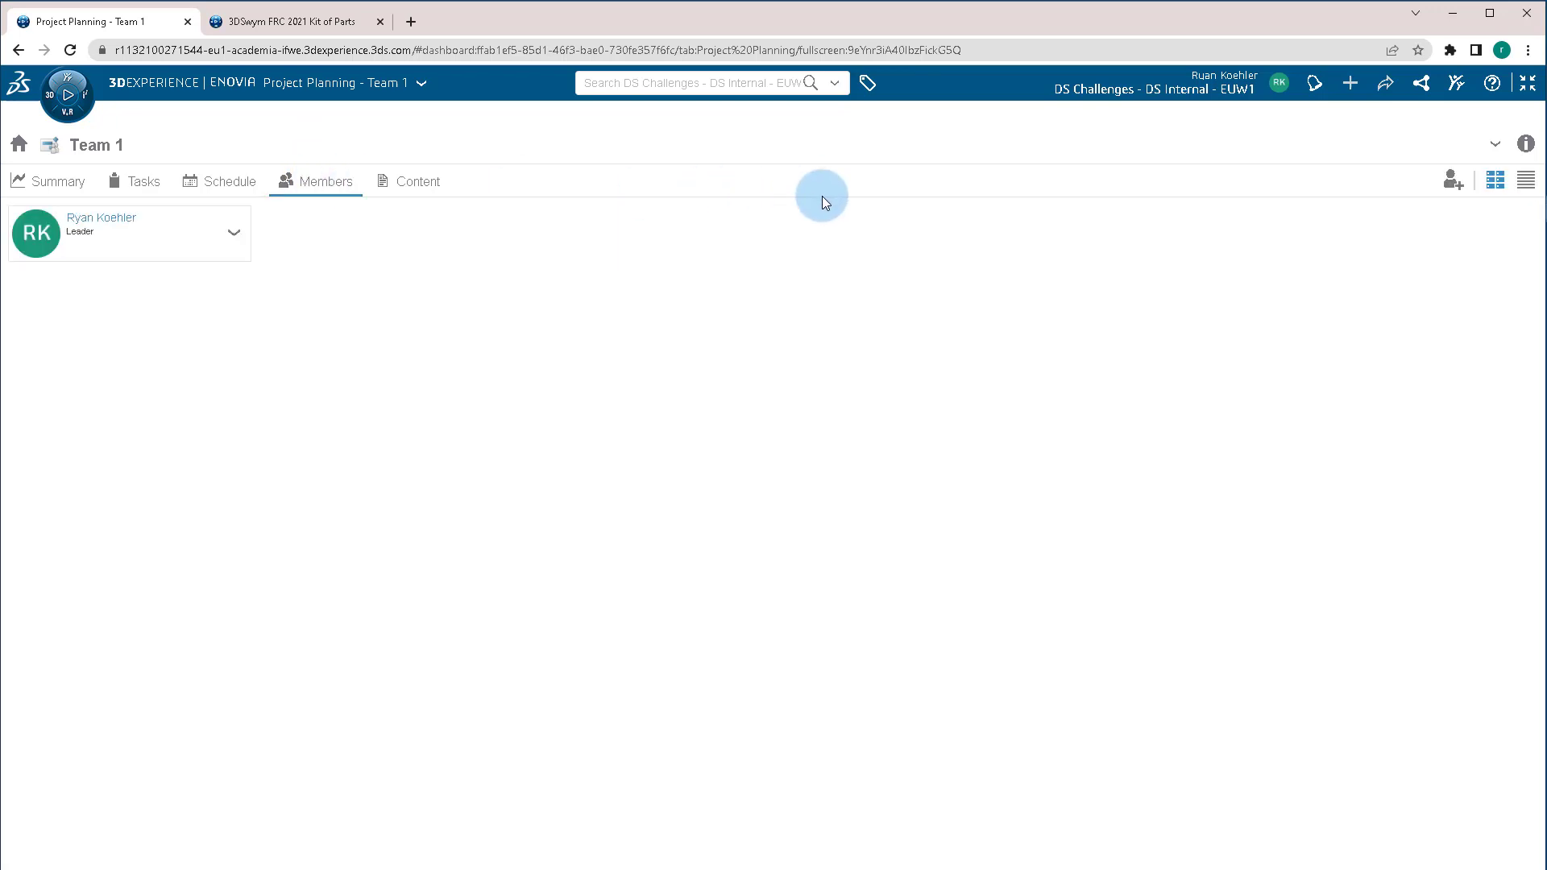
mouse_move(1449, 181)
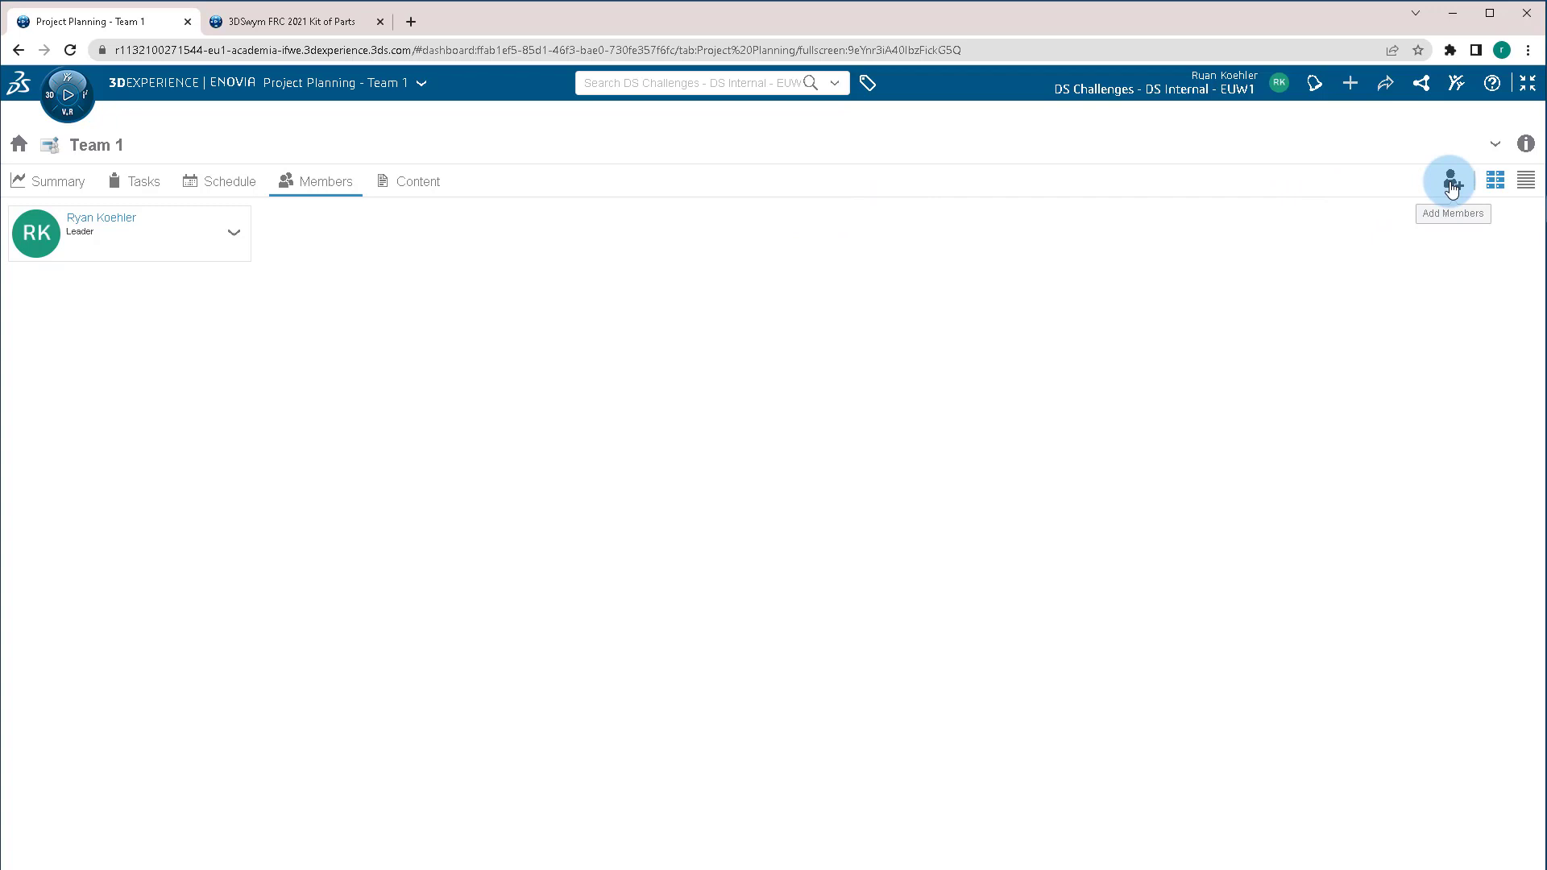
click(1449, 181)
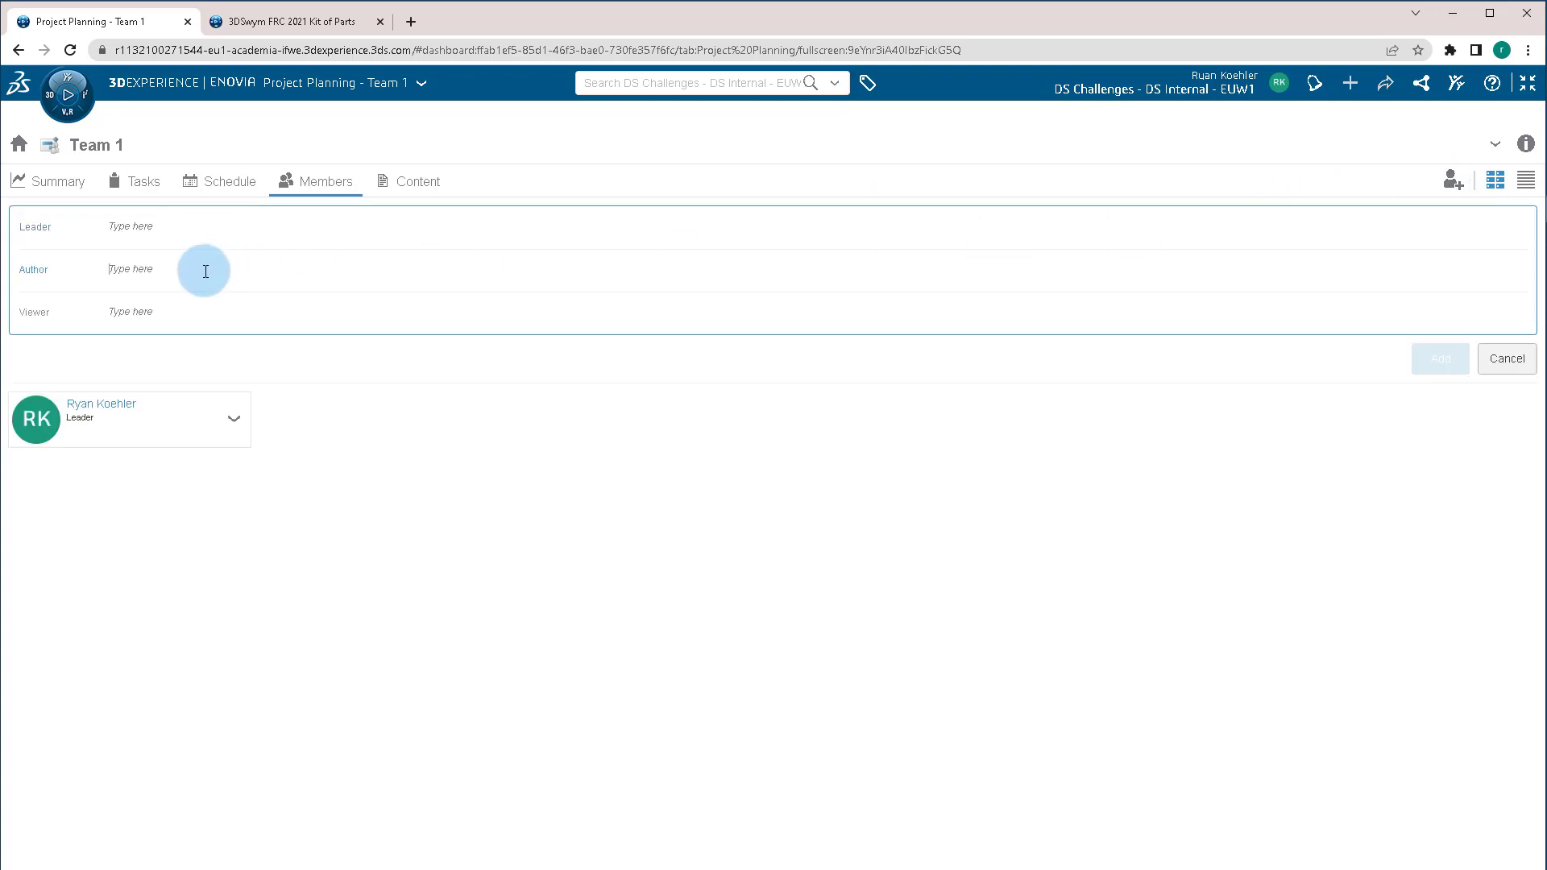
text(Team)
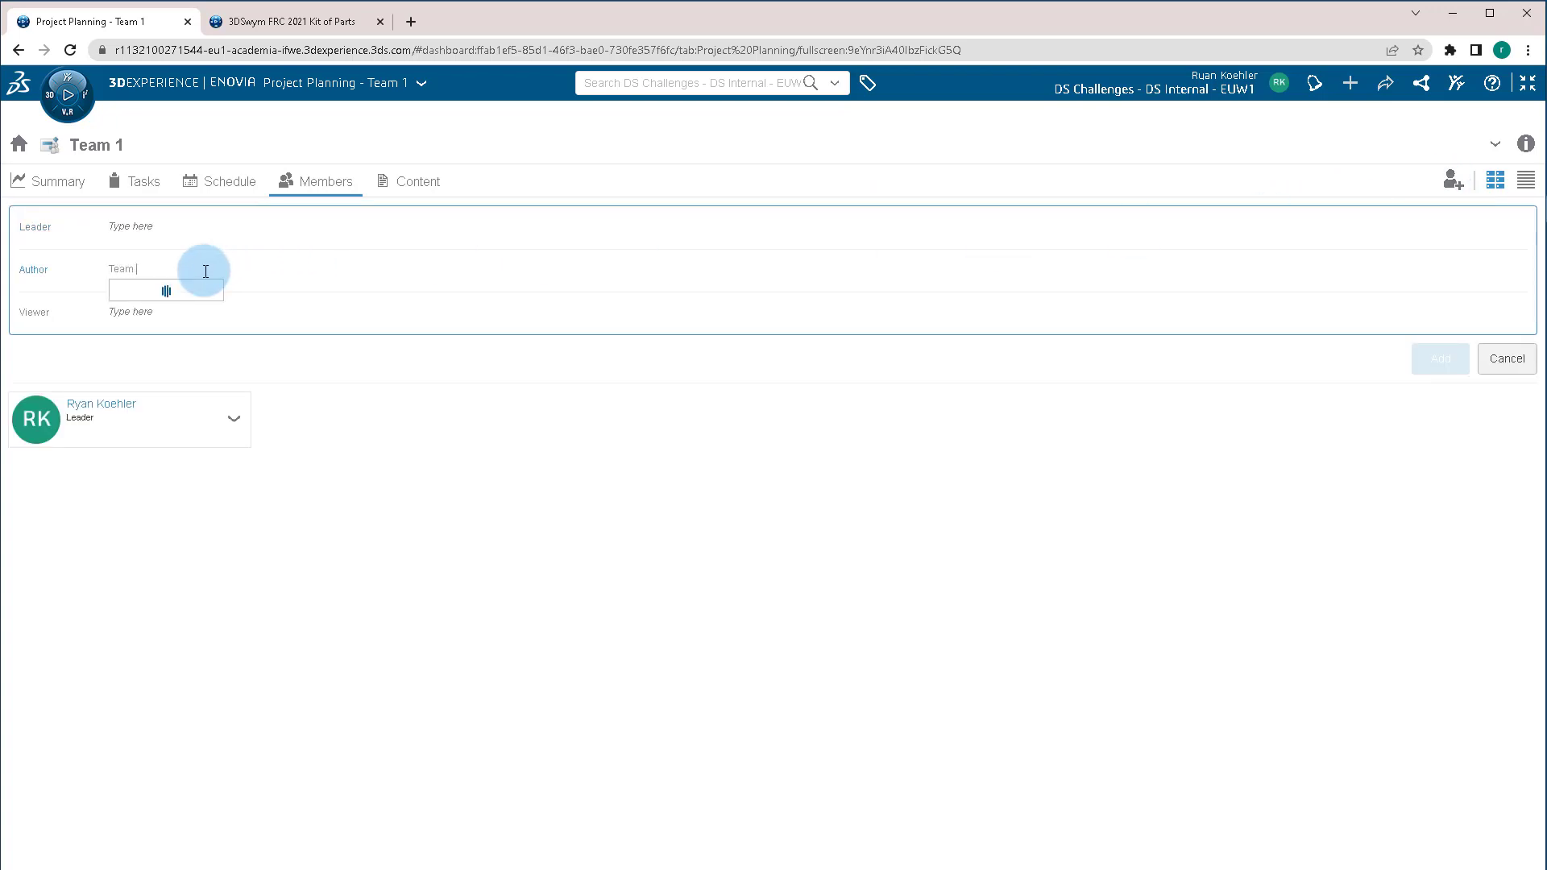
text(1)
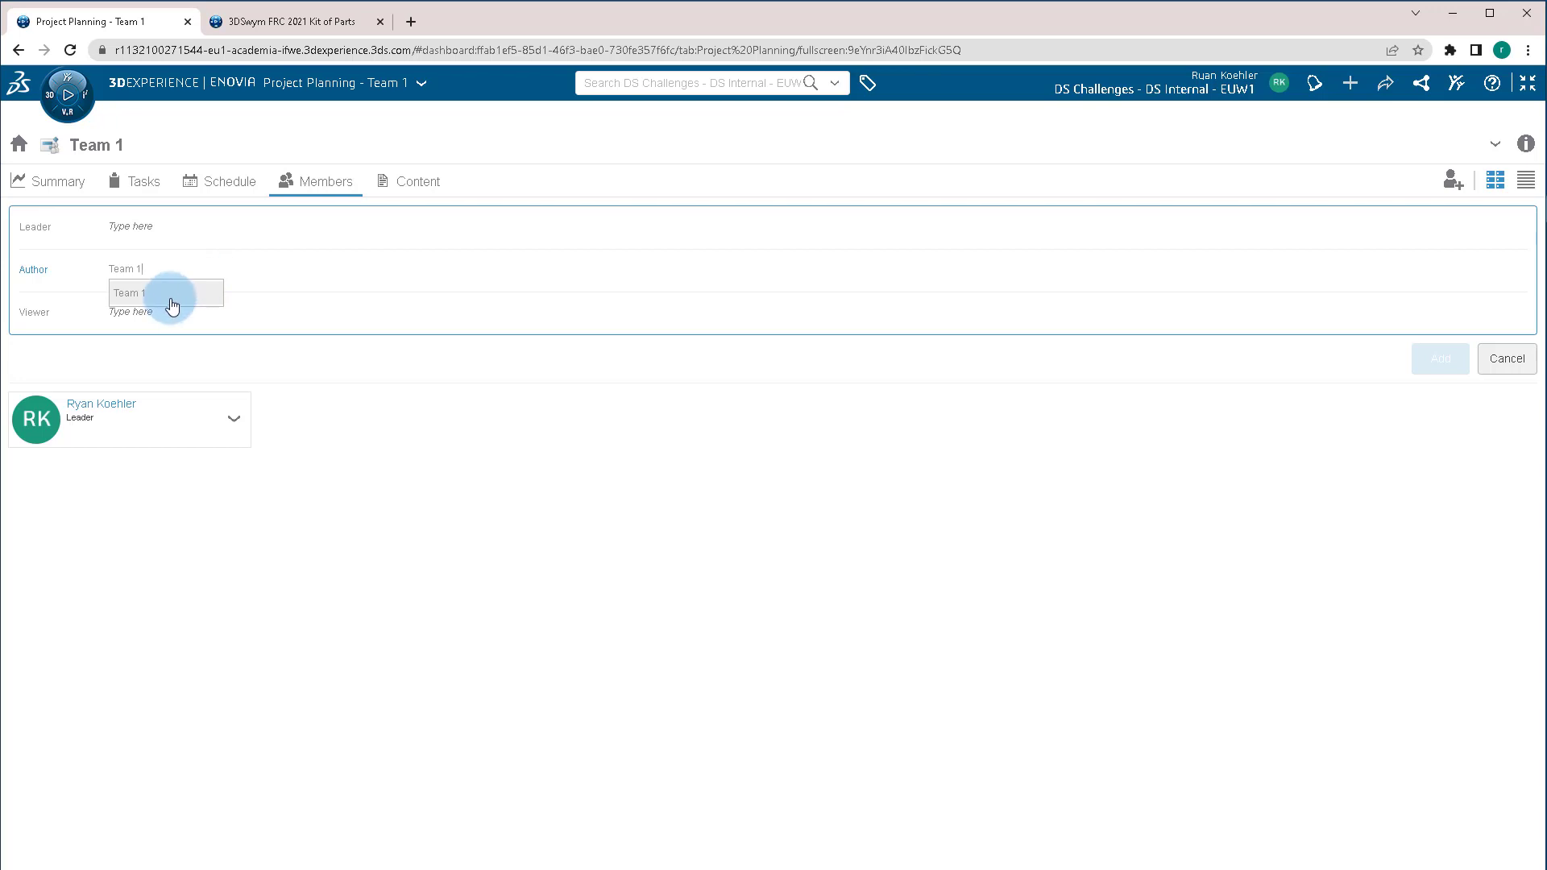
click(129, 293)
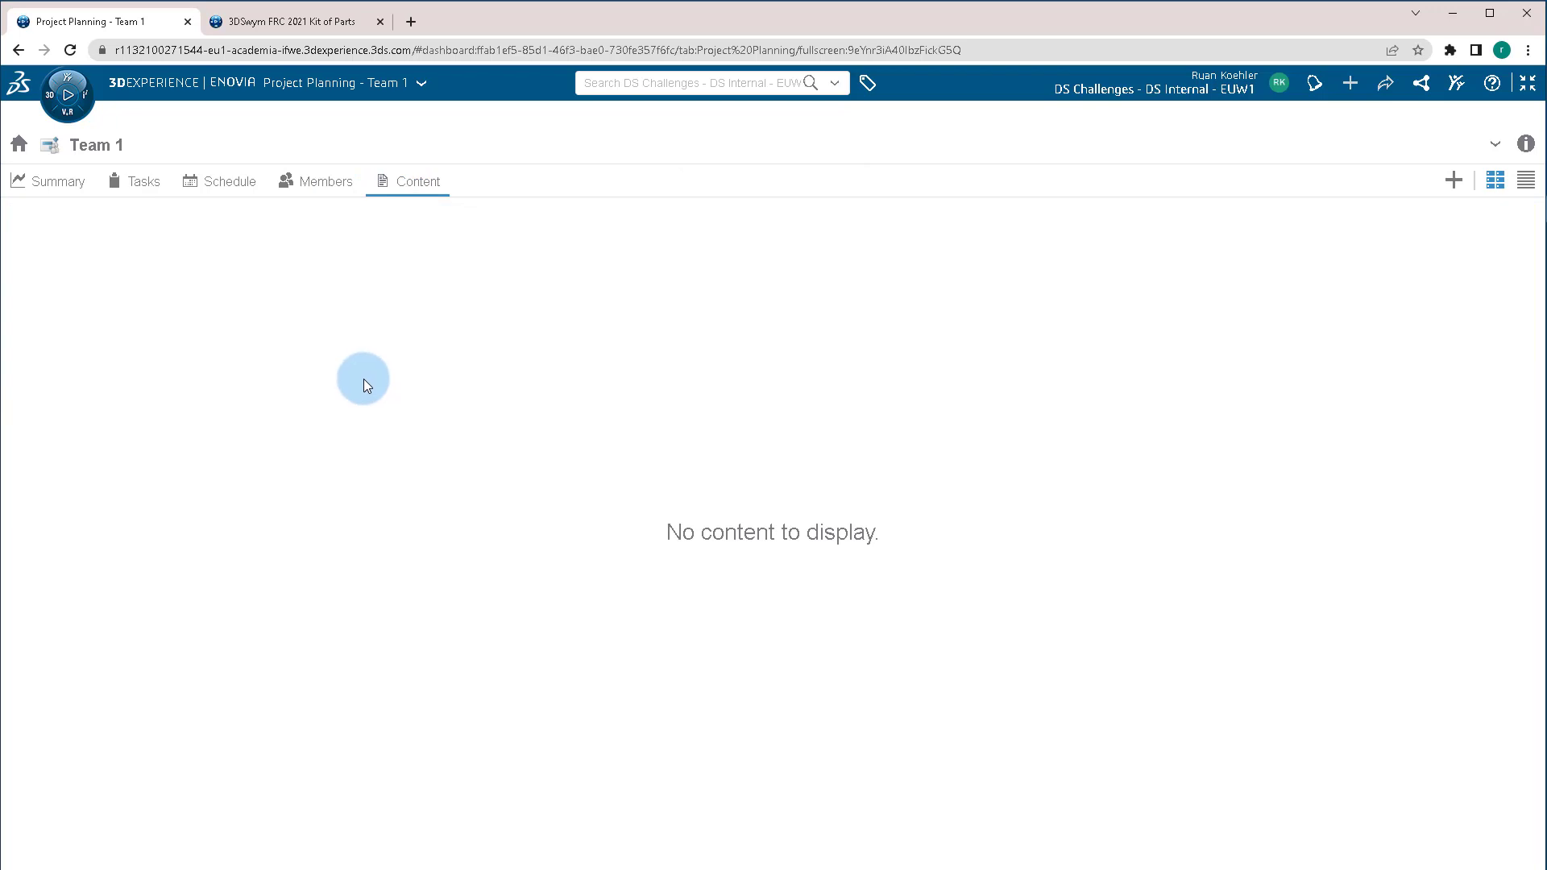
click(1452, 180)
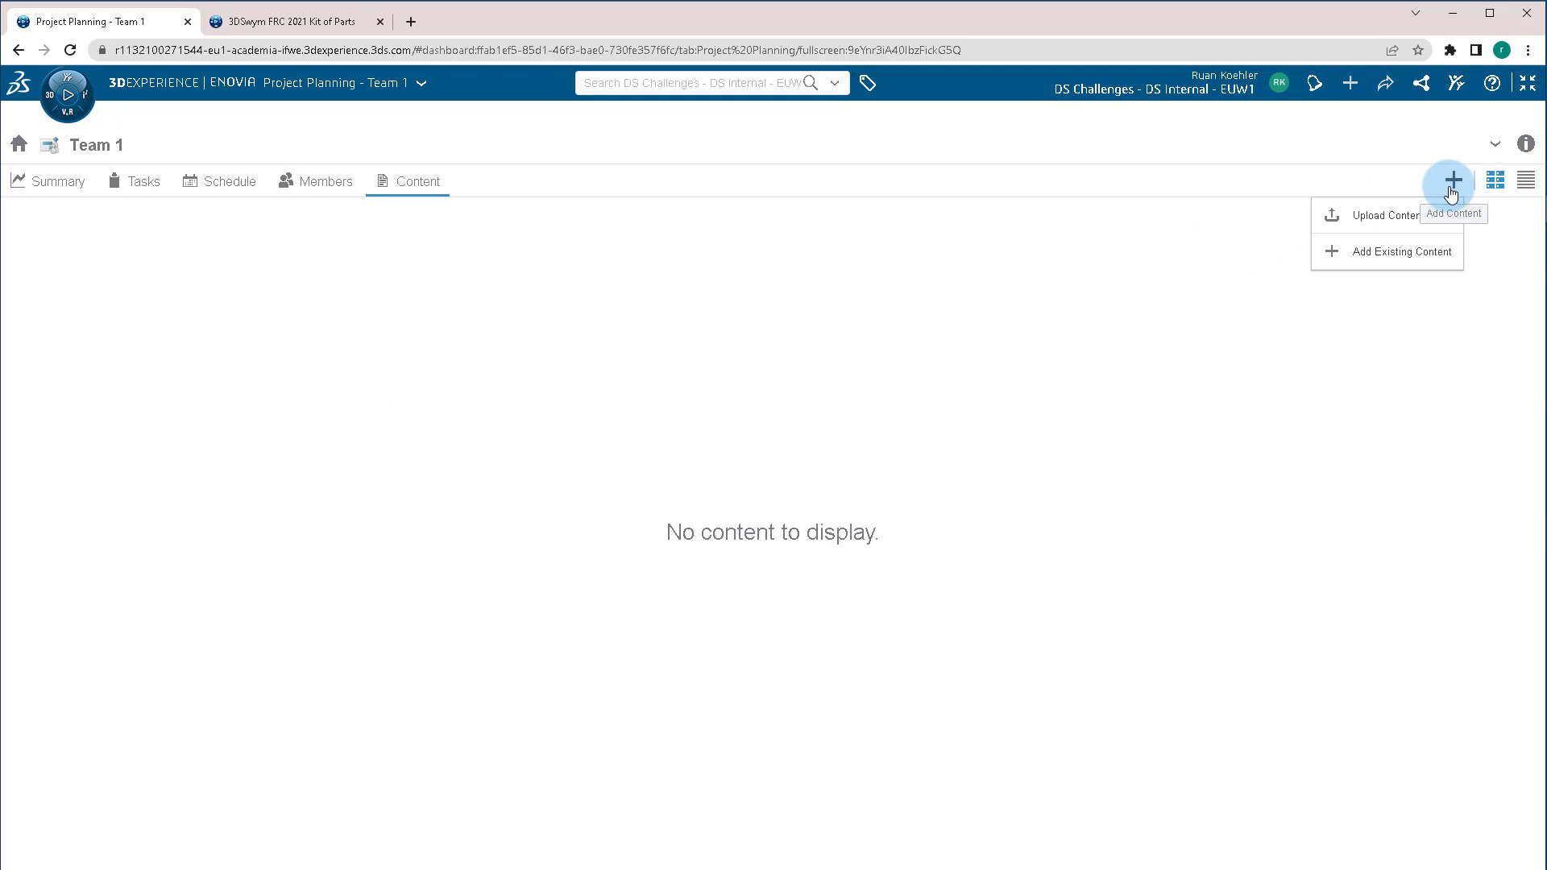
mouse_move(1404, 251)
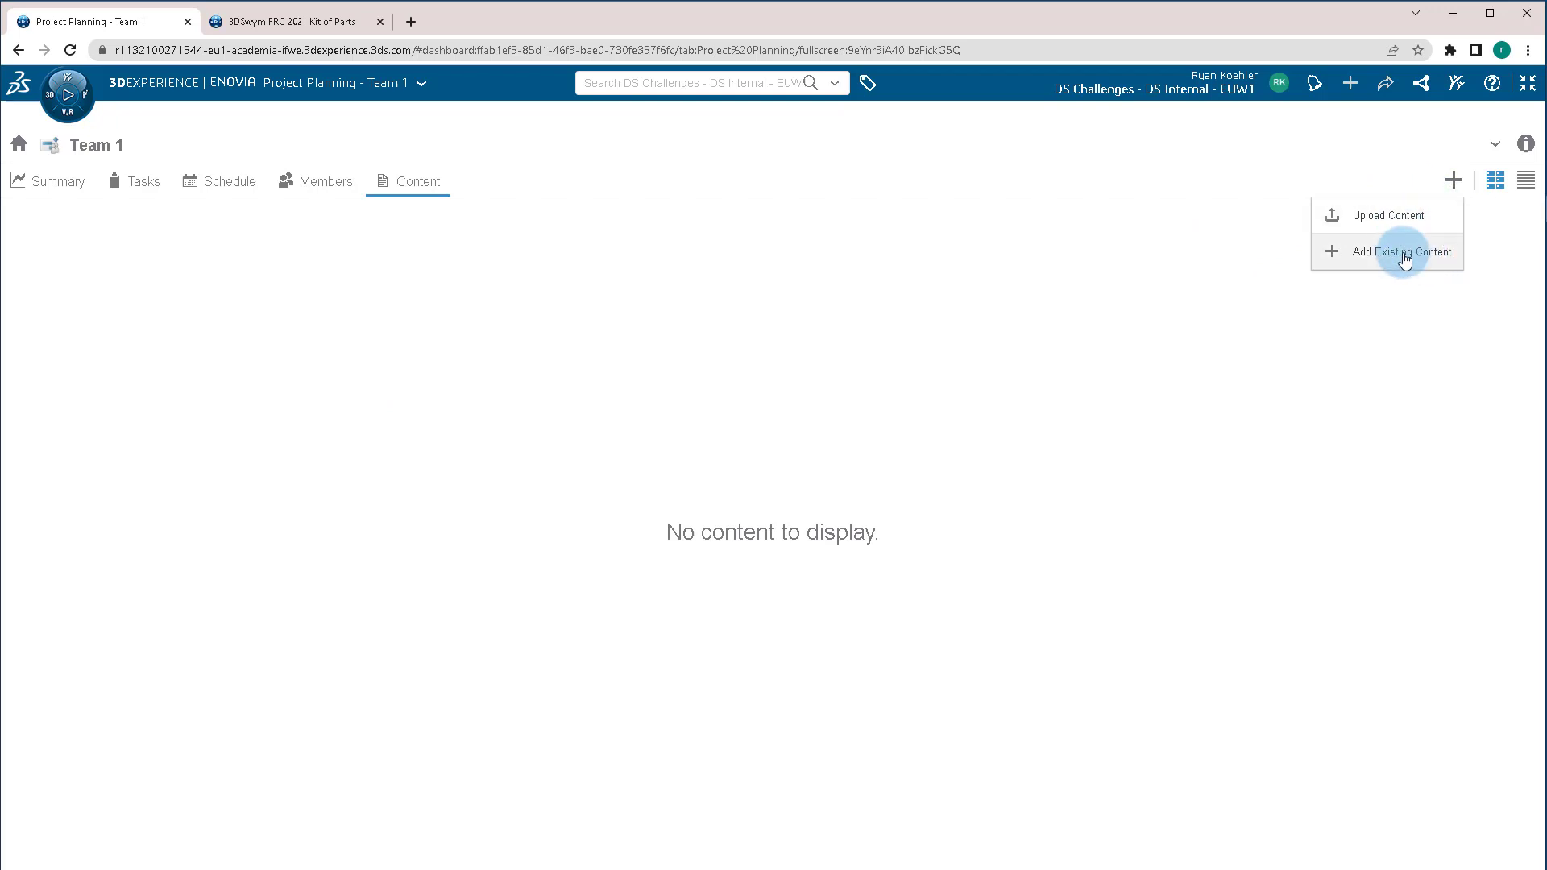
mouse_move(627, 319)
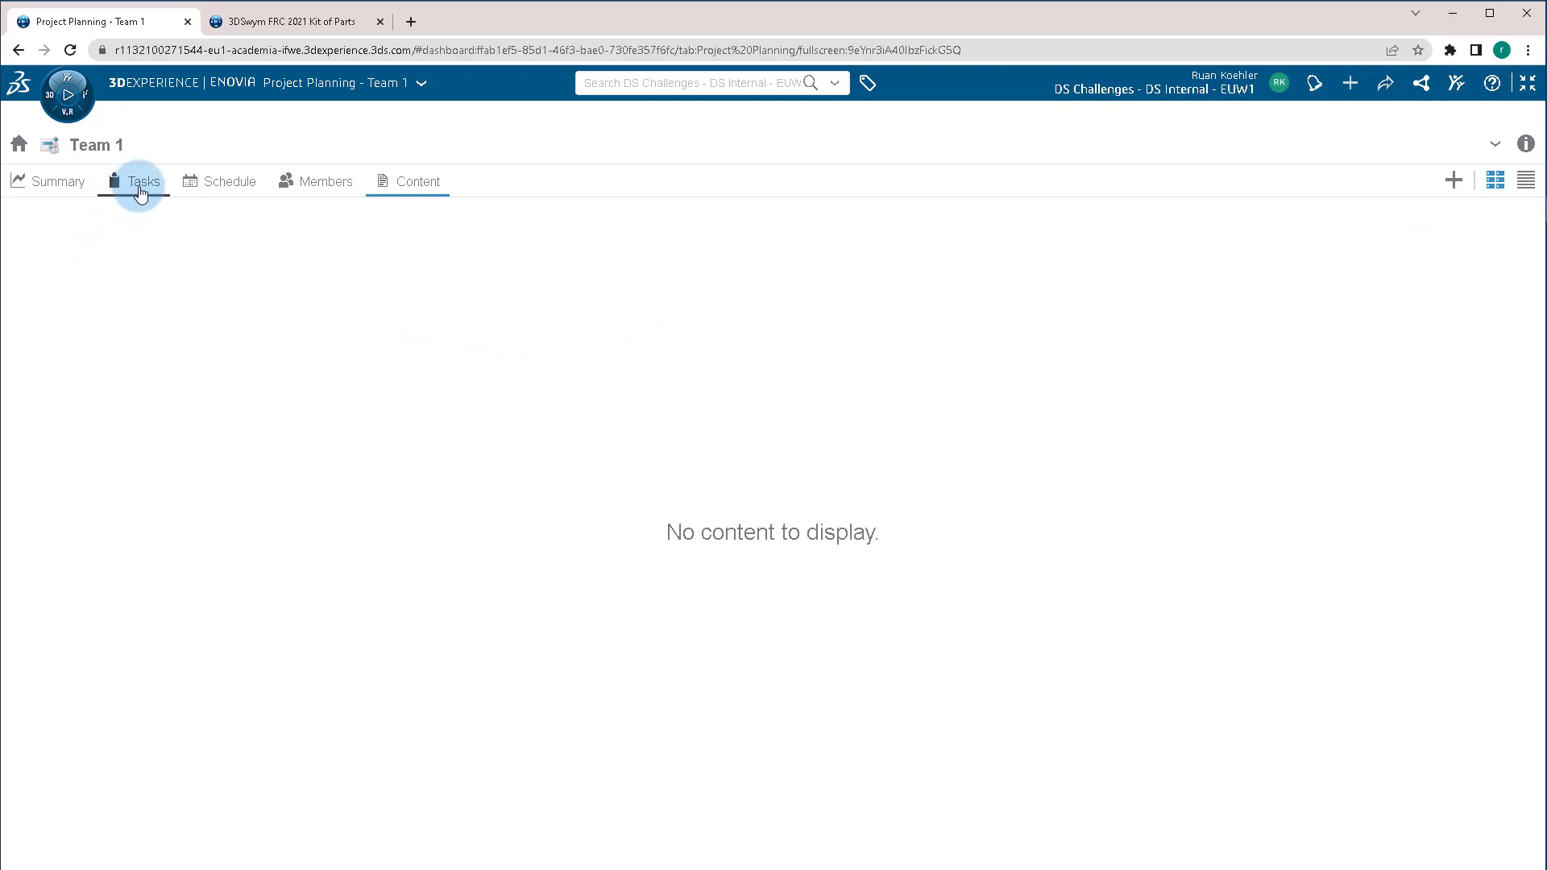
Add a 'Create Wheel' task to Team 1's To Do column and open it
click(1493, 180)
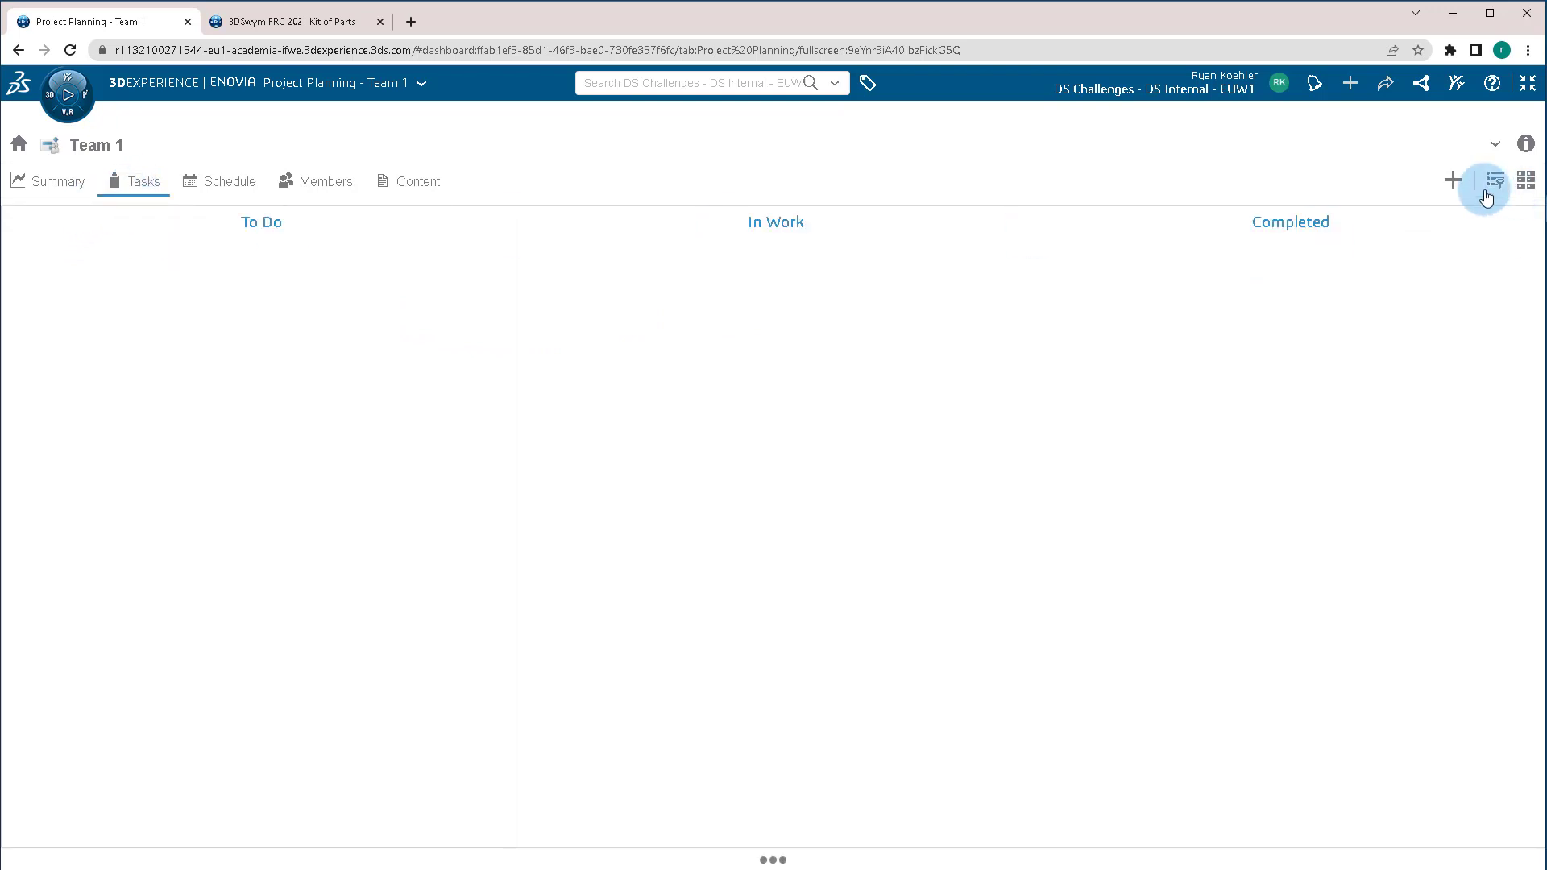
click(1493, 179)
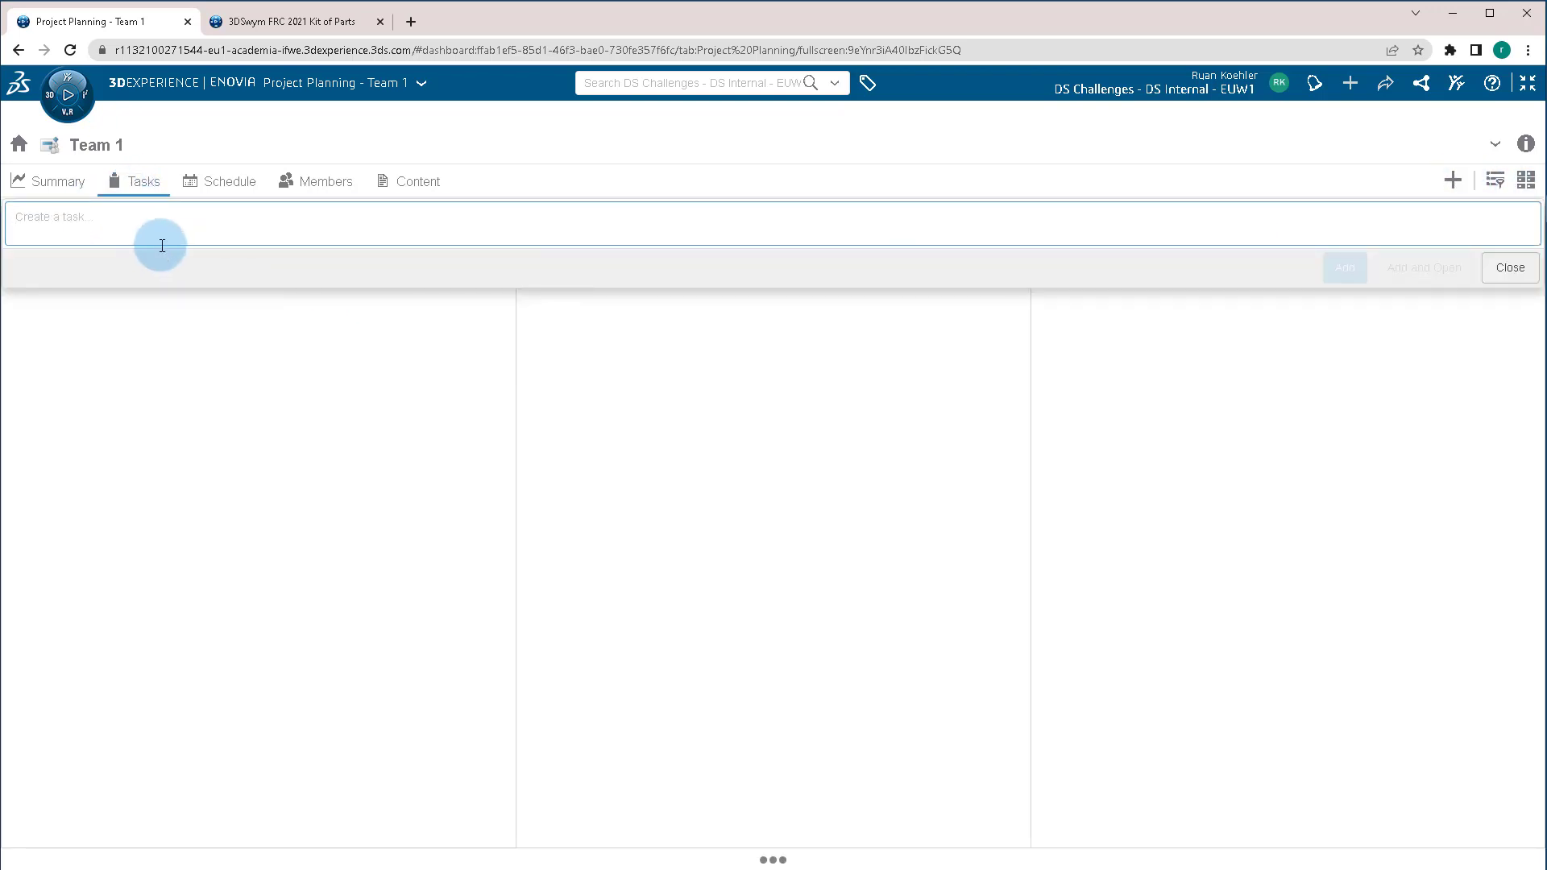
text(c)
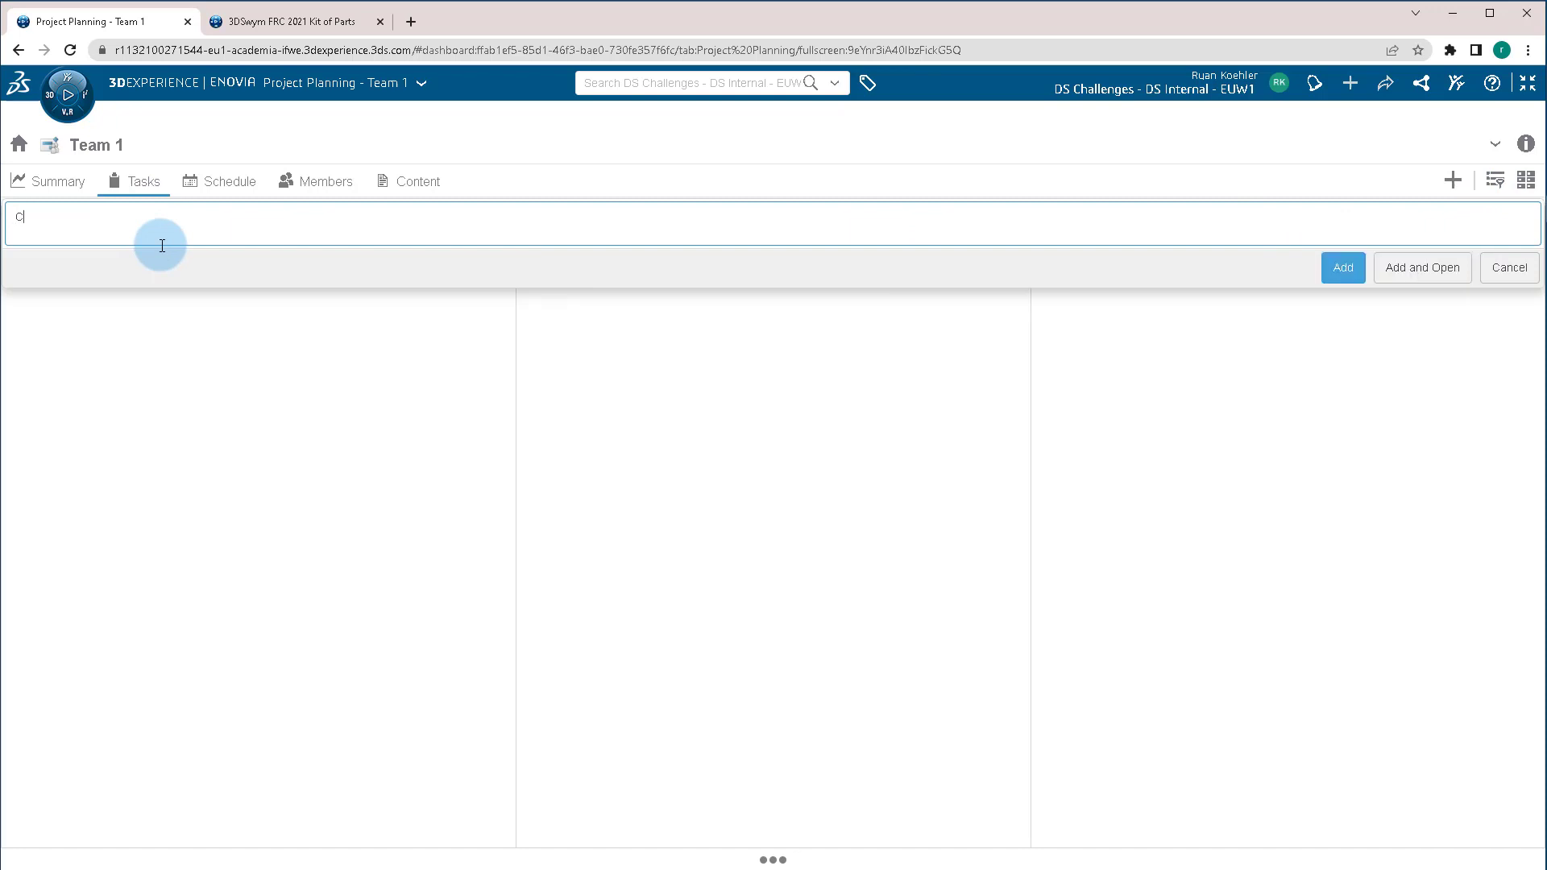
text(reate Wheel)
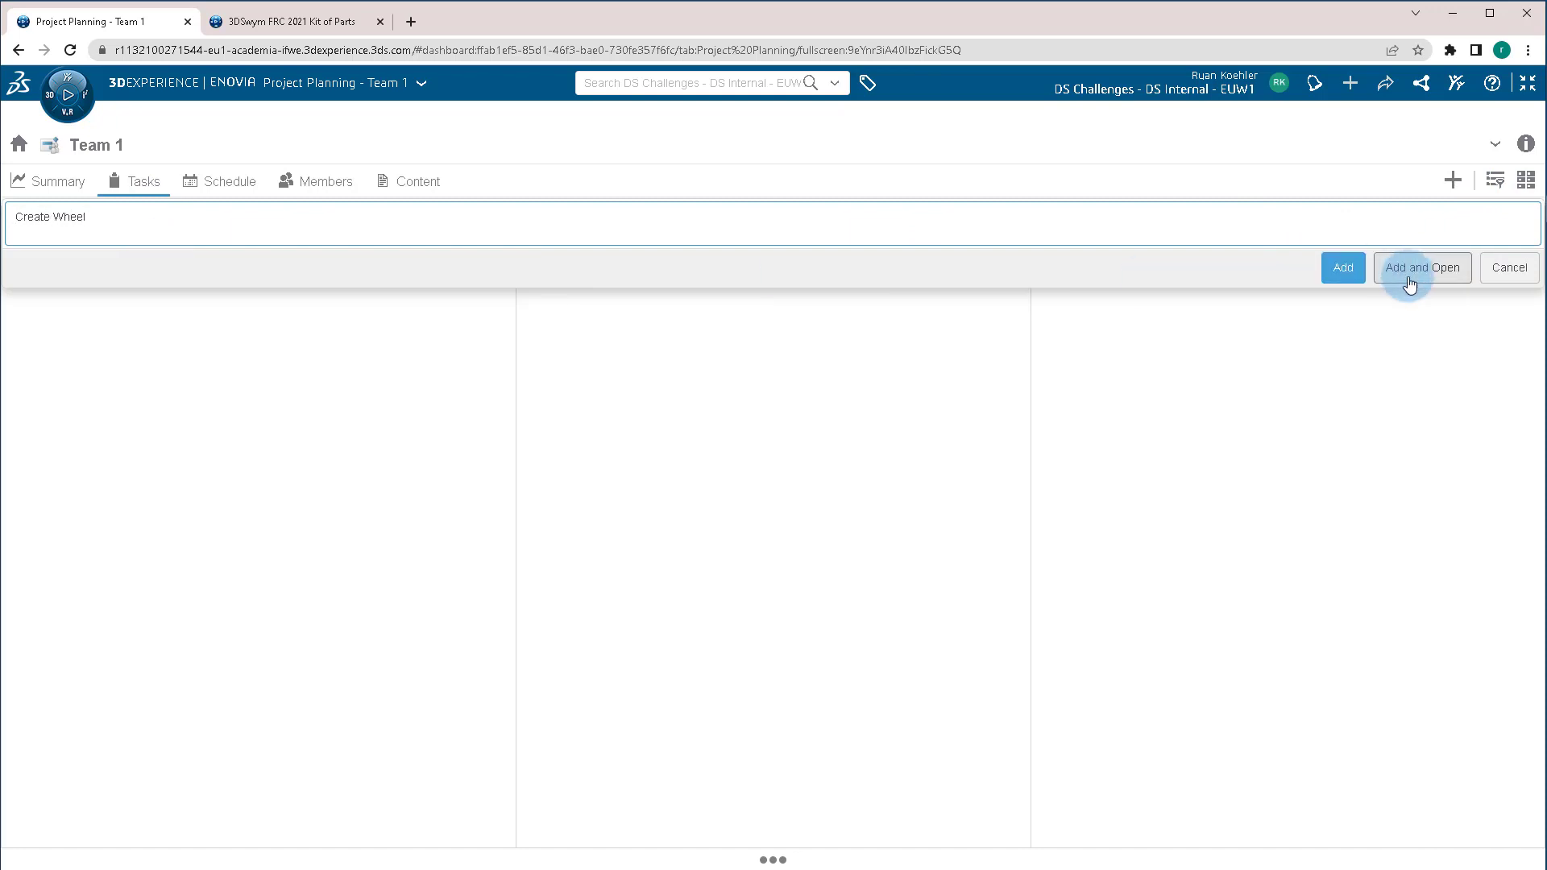
click(1341, 268)
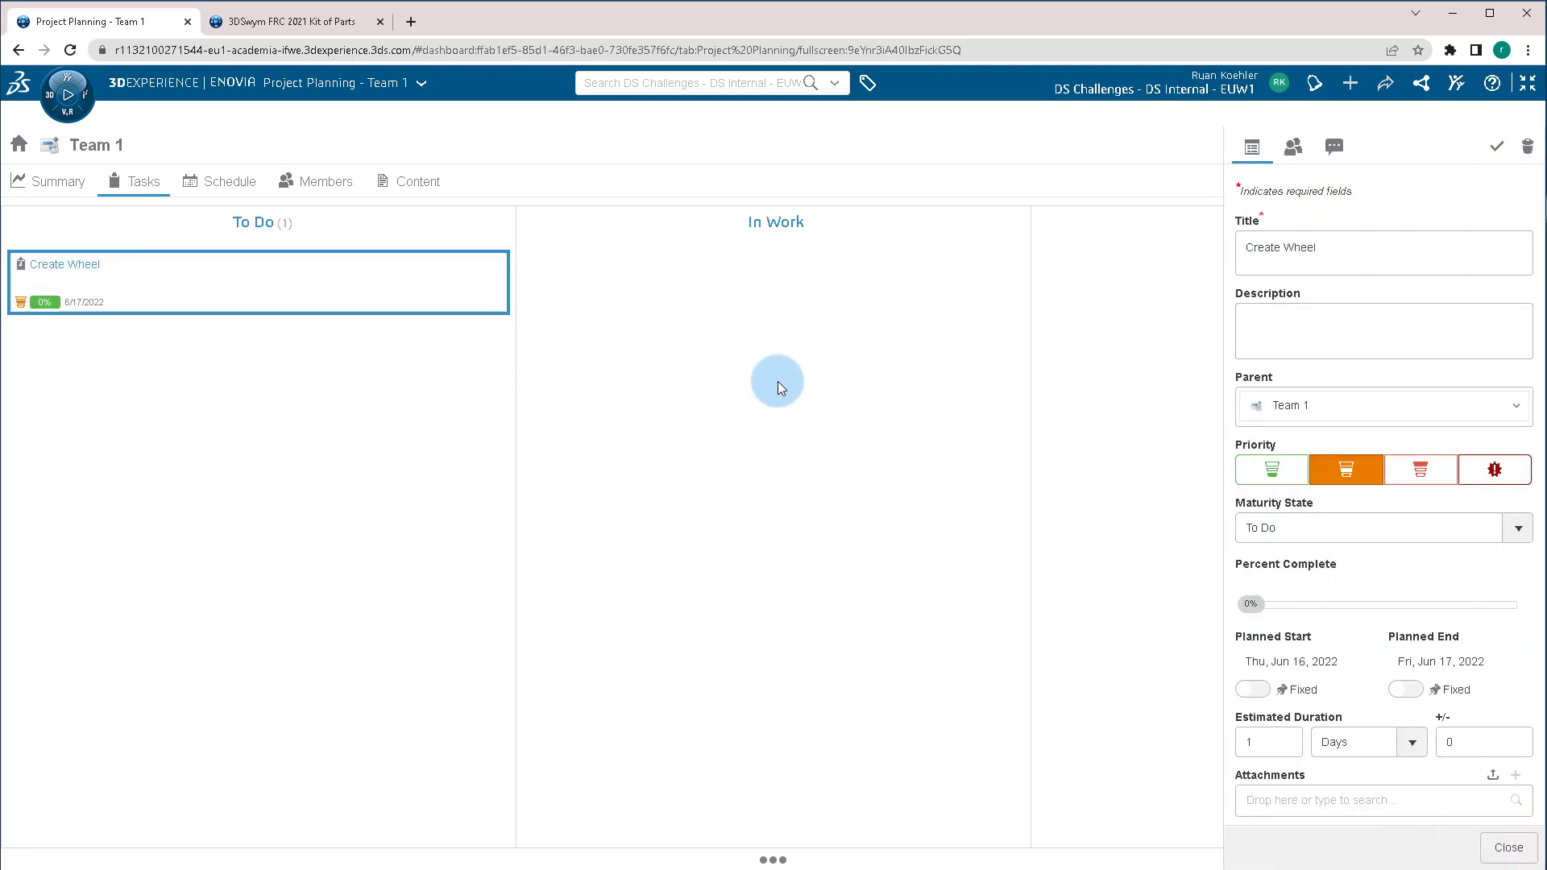
click(1309, 331)
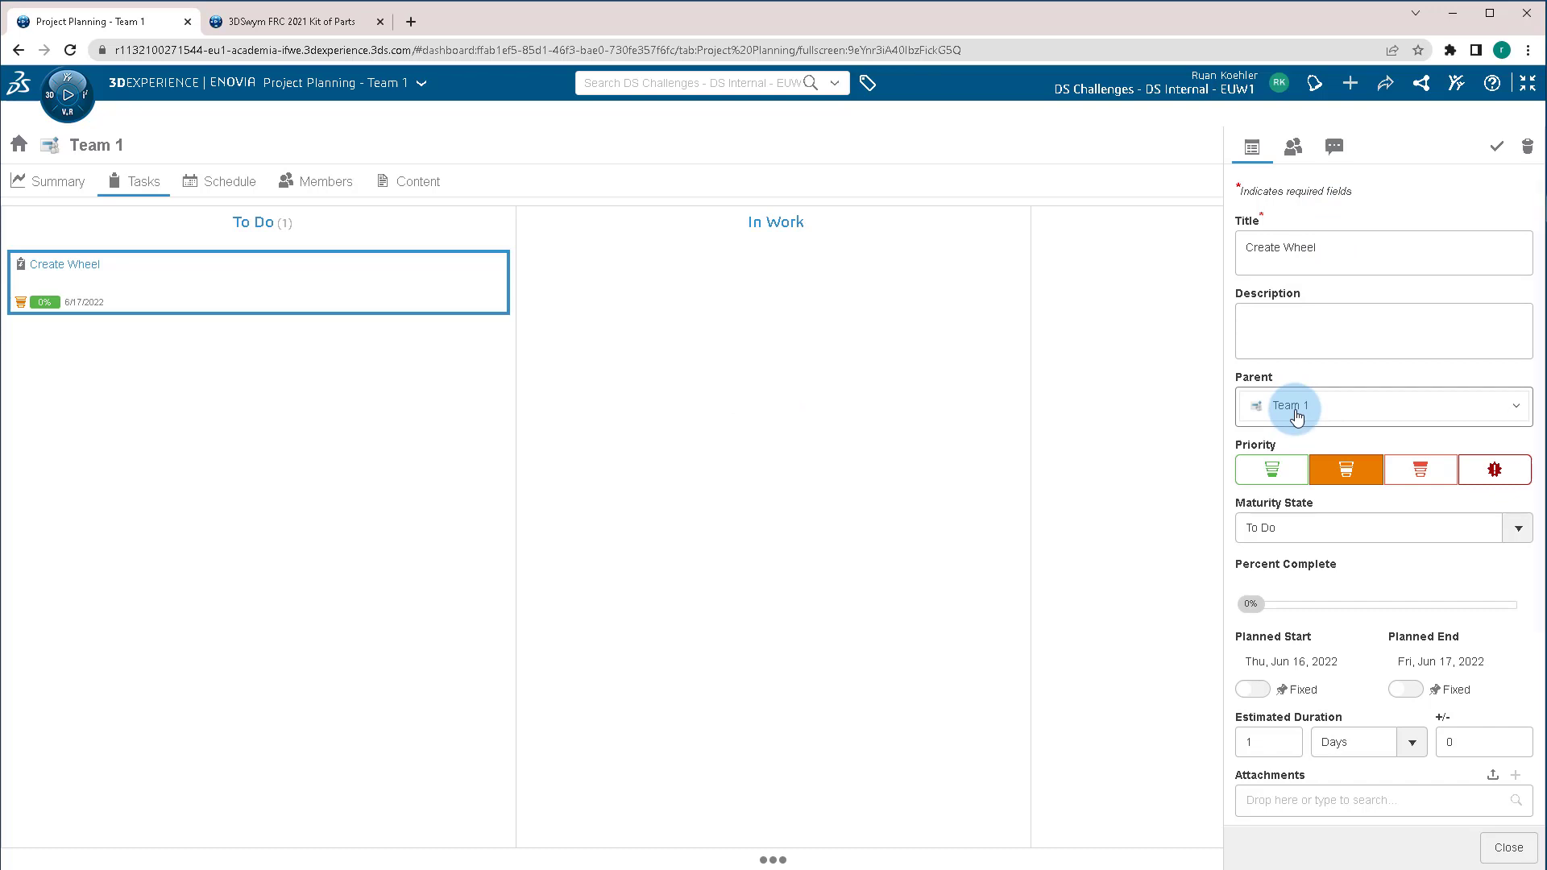
click(1292, 406)
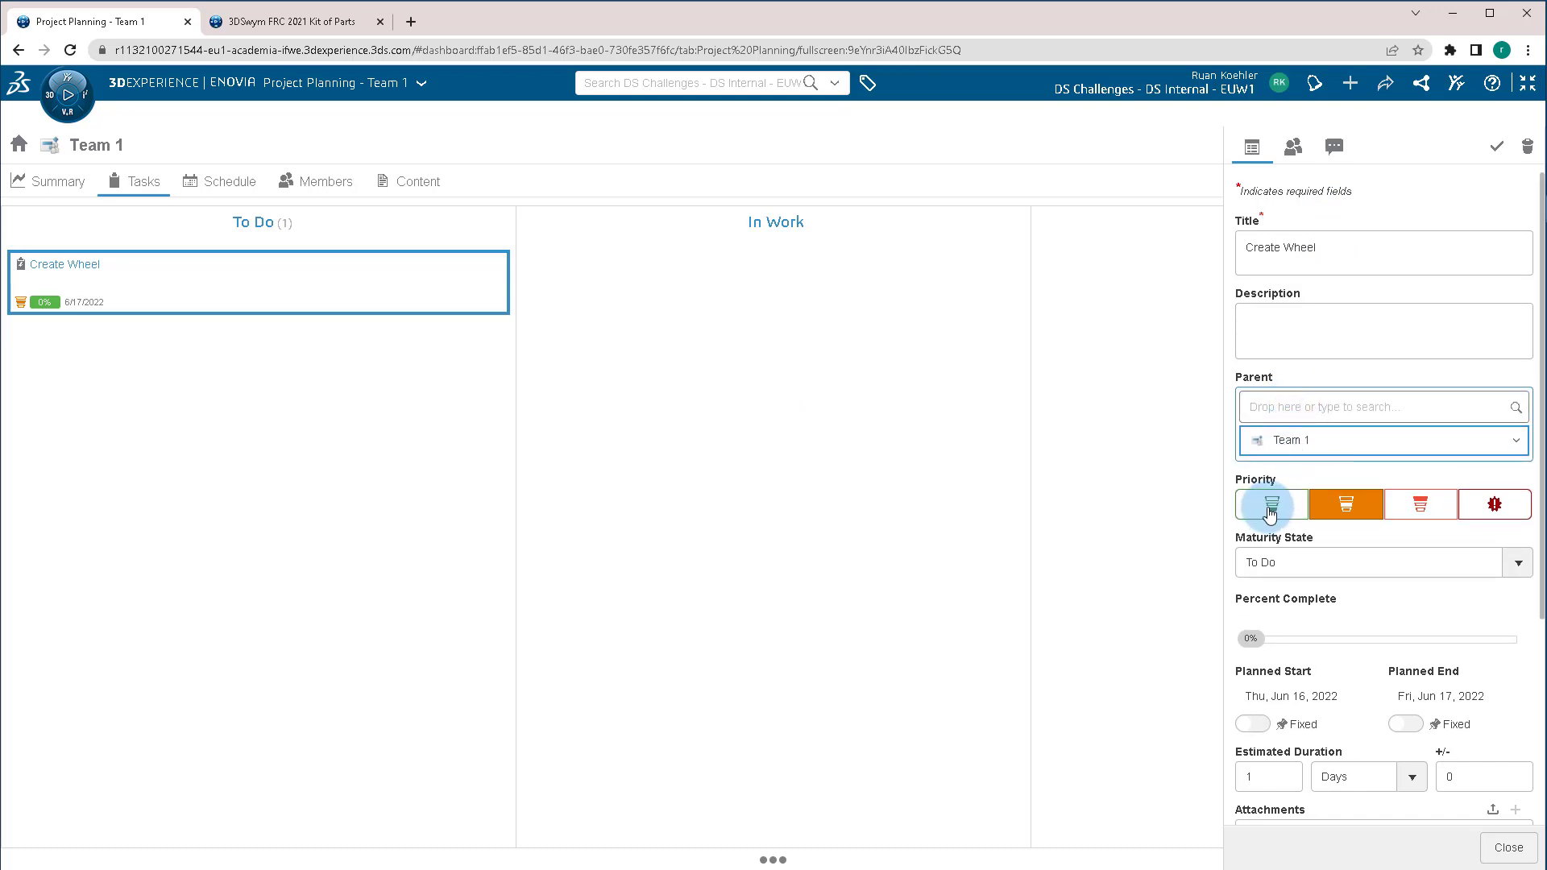
click(1270, 504)
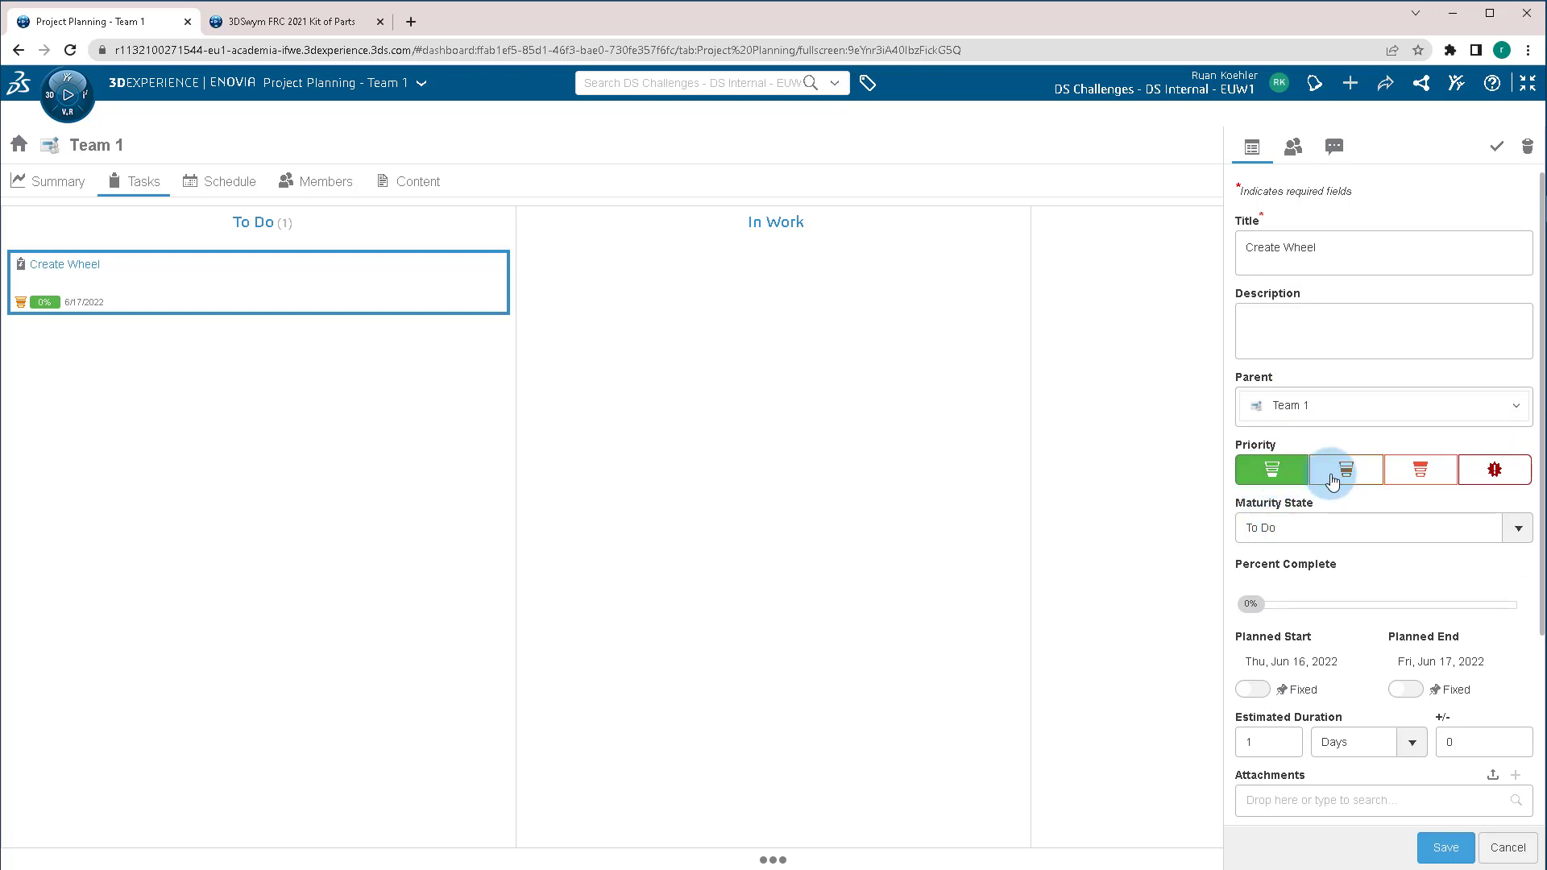
click(1494, 469)
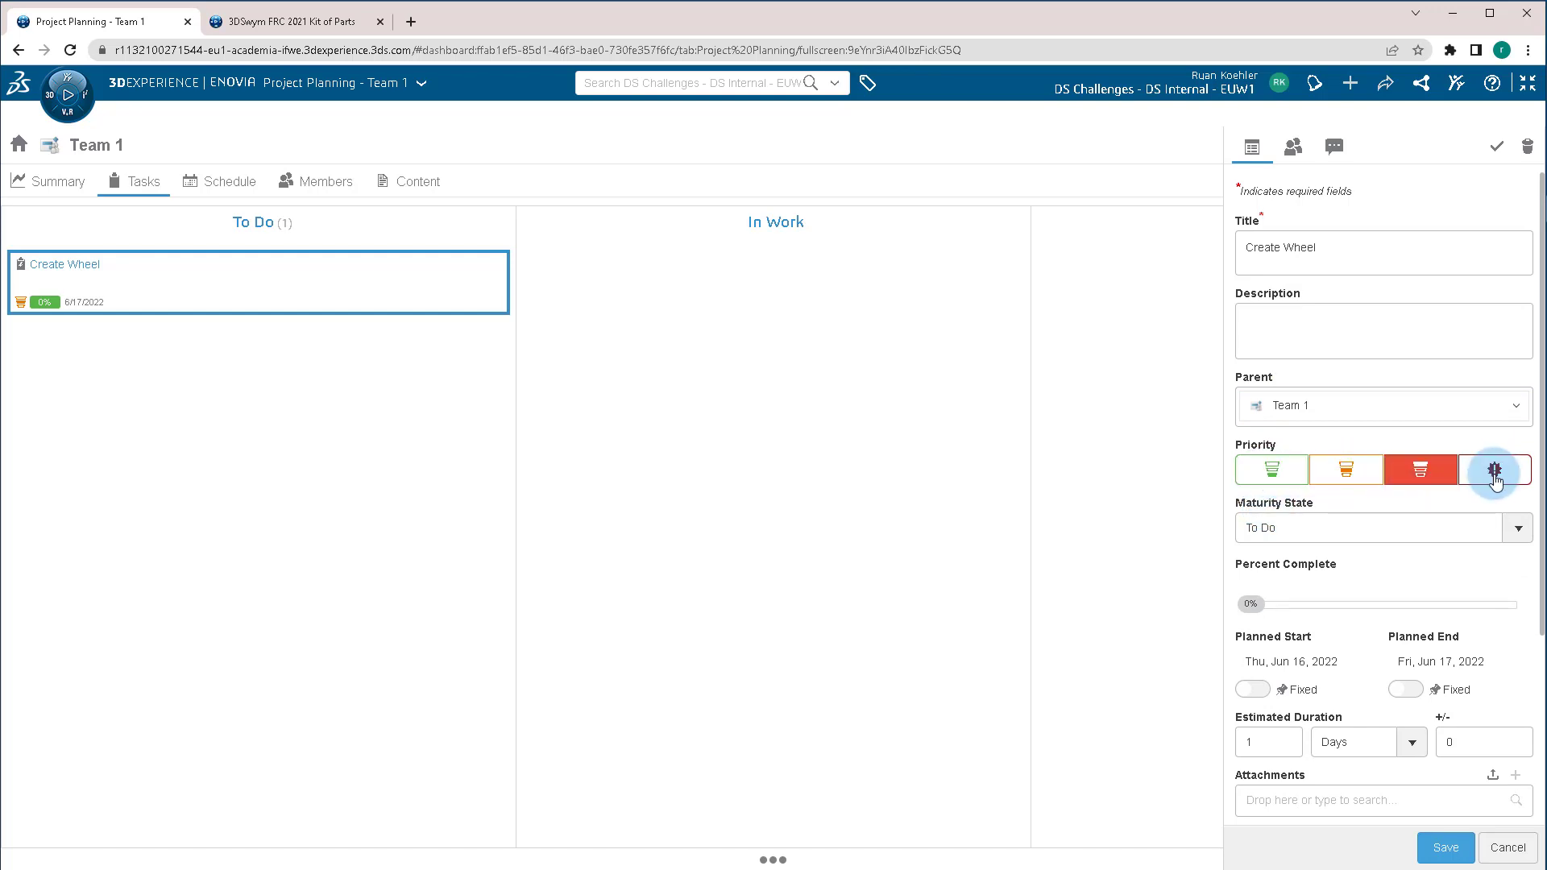
click(1345, 470)
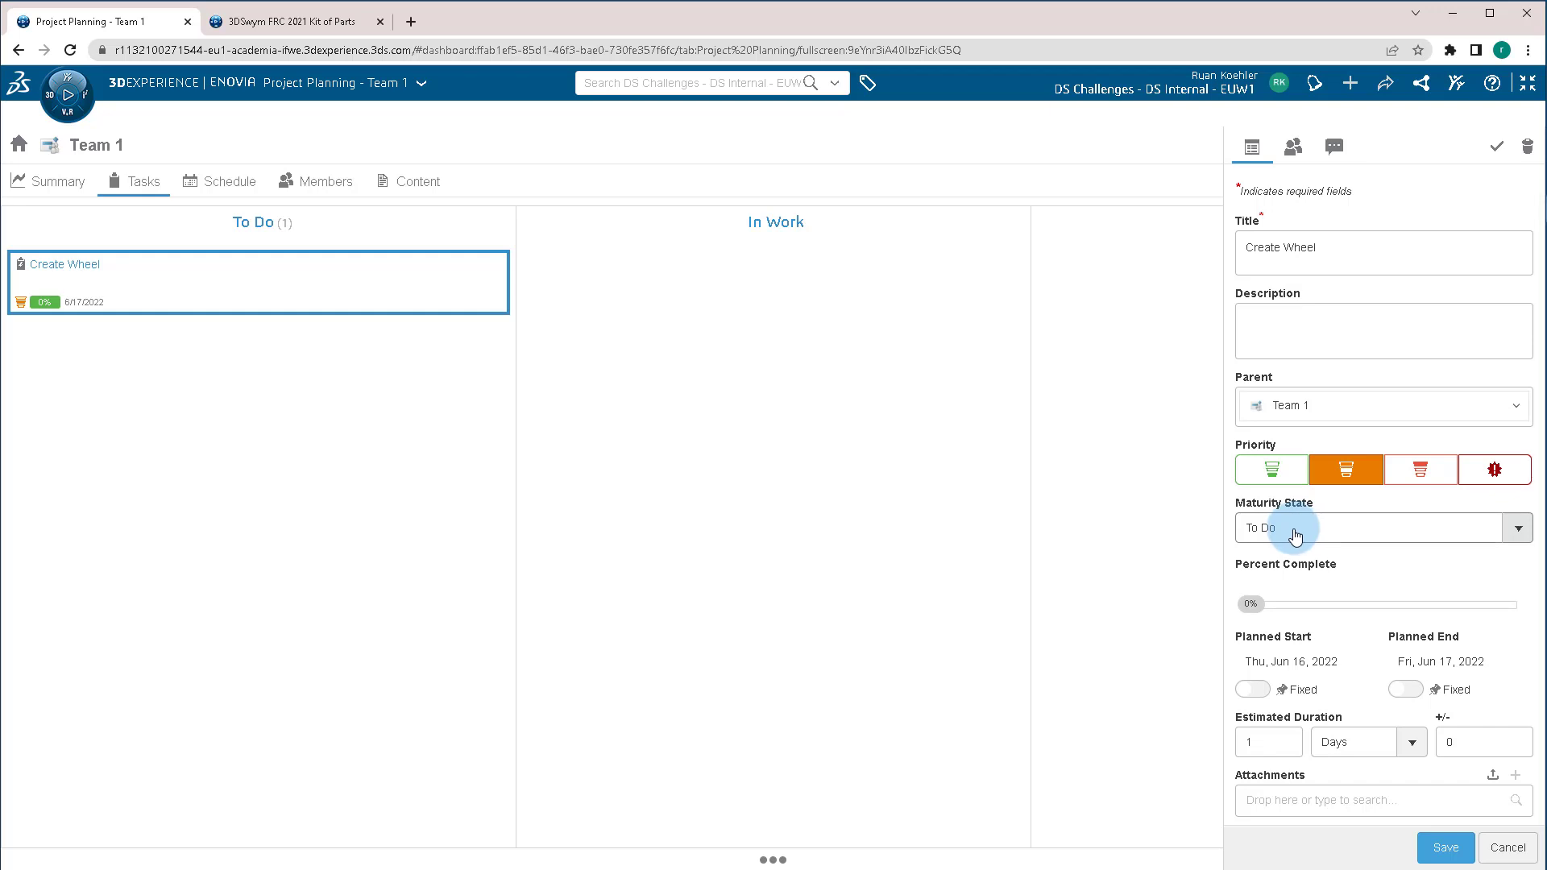
click(1516, 526)
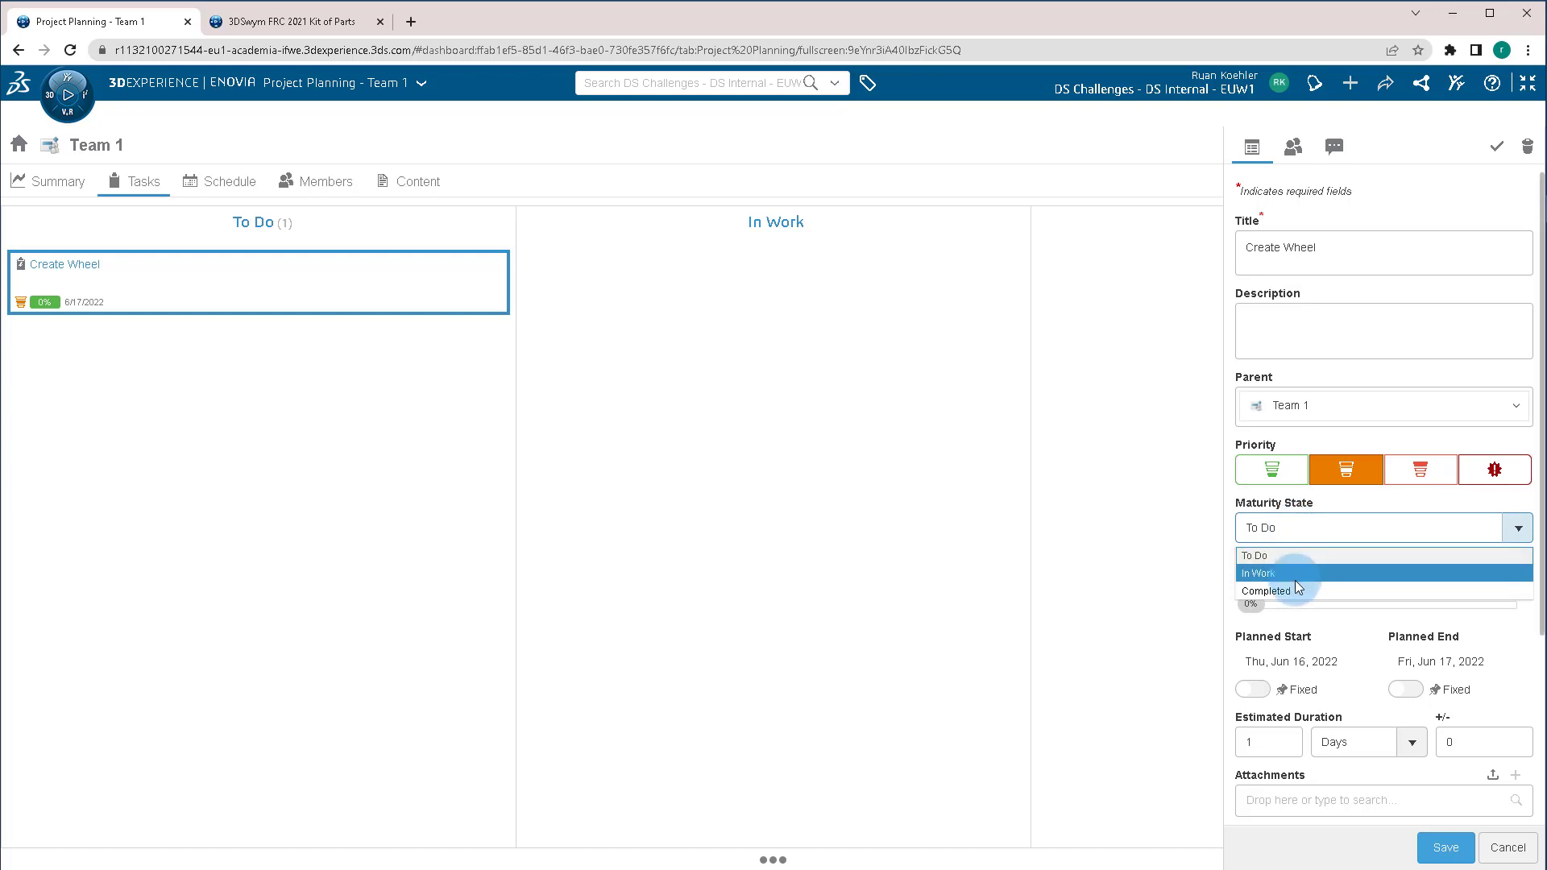
click(1257, 572)
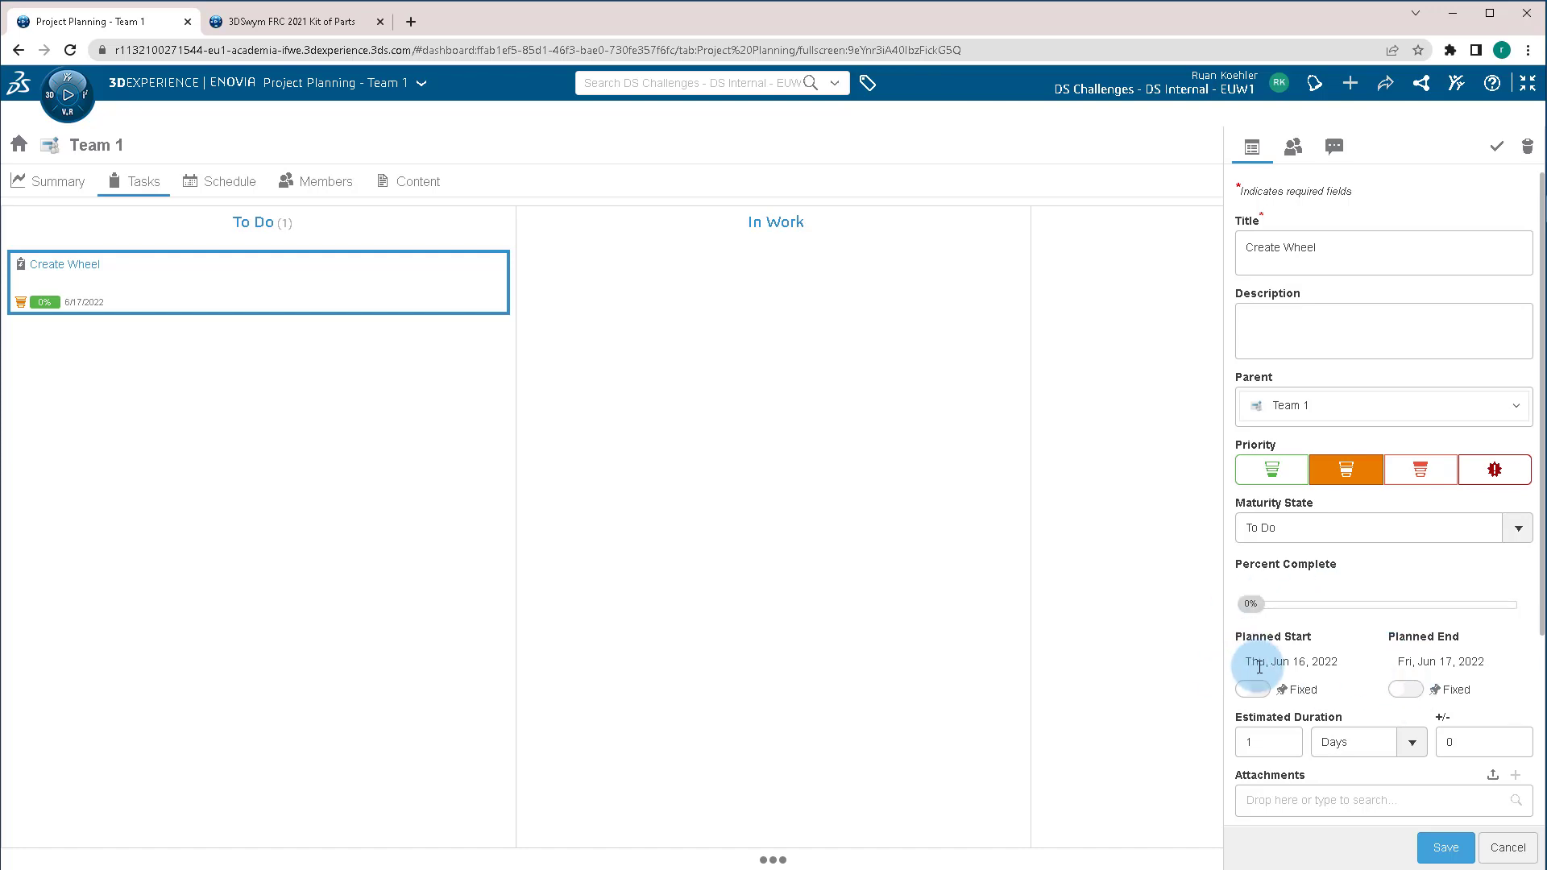
Save fixed planned dates Jun 16 – Jun 30, 2022 on Create Wheel, then view assignees
click(1252, 689)
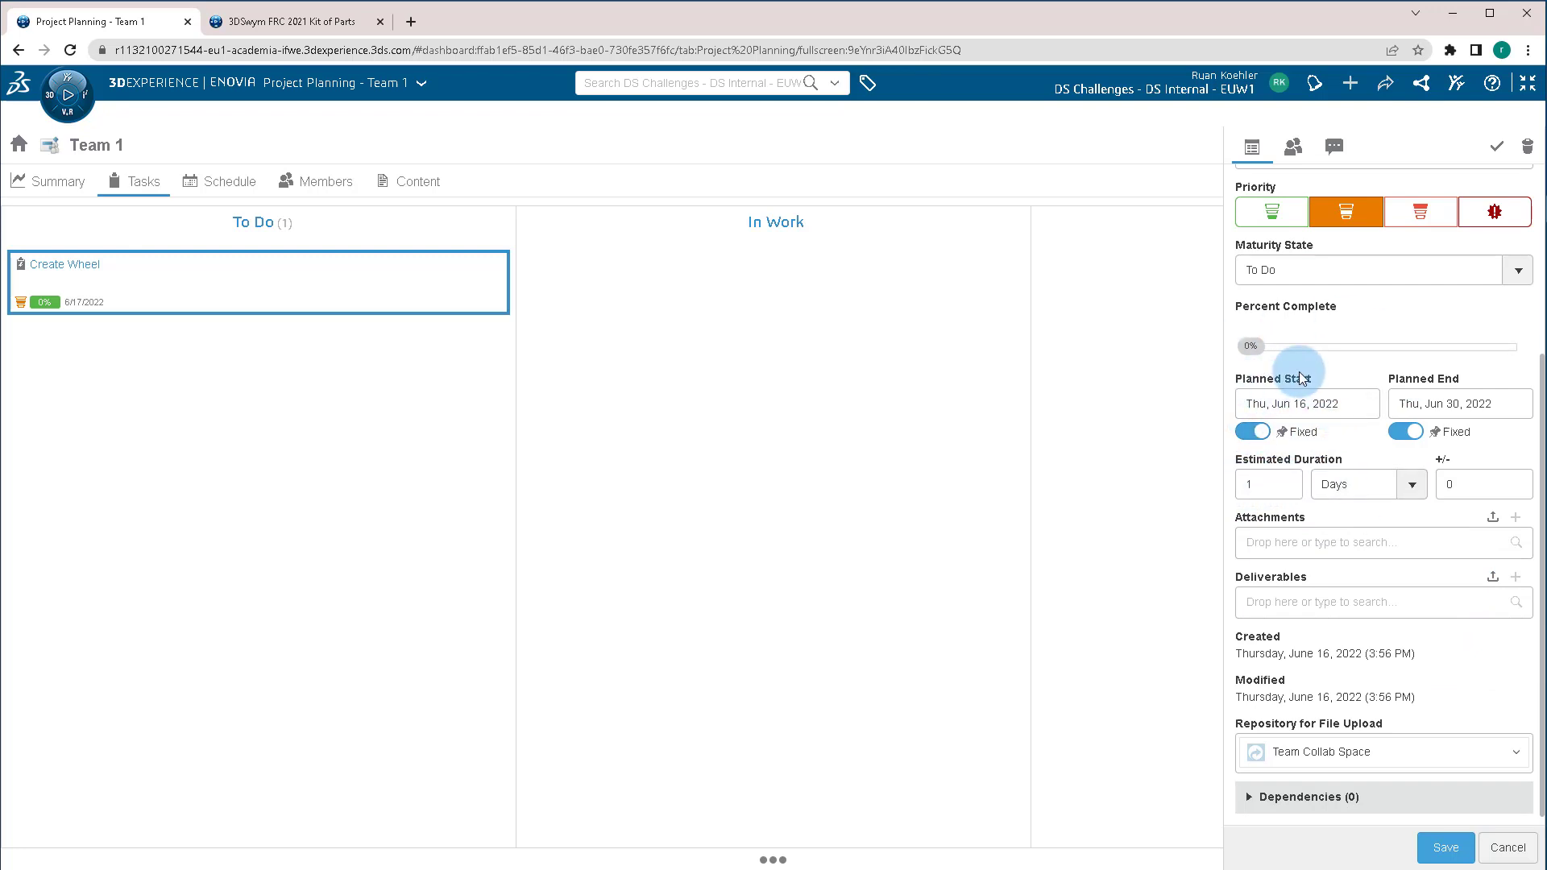
mouse_move(1310, 520)
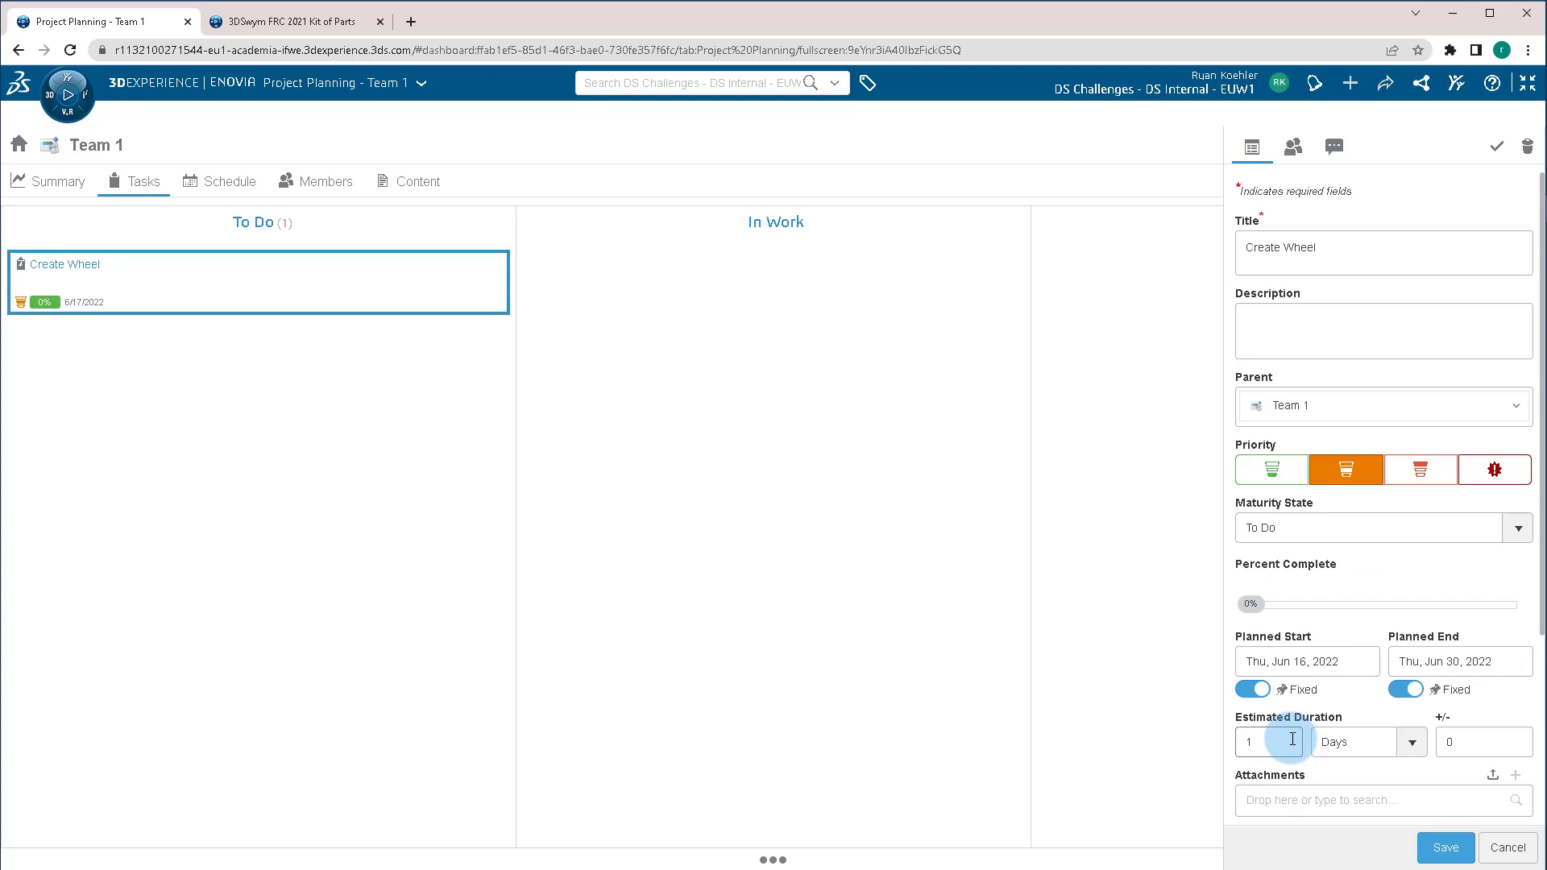
click(1445, 847)
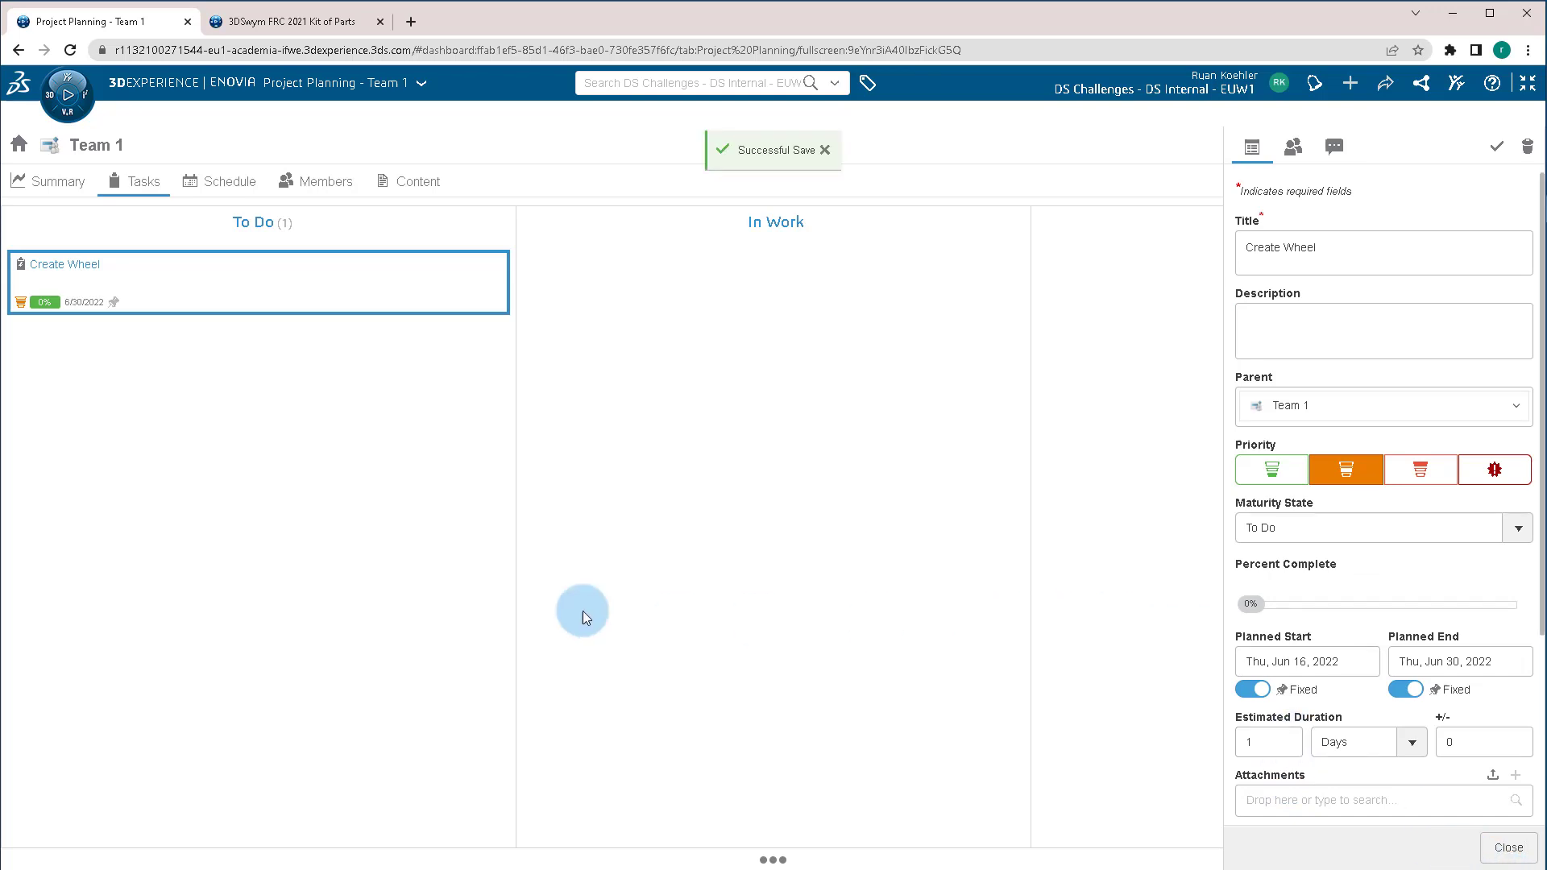
click(1293, 146)
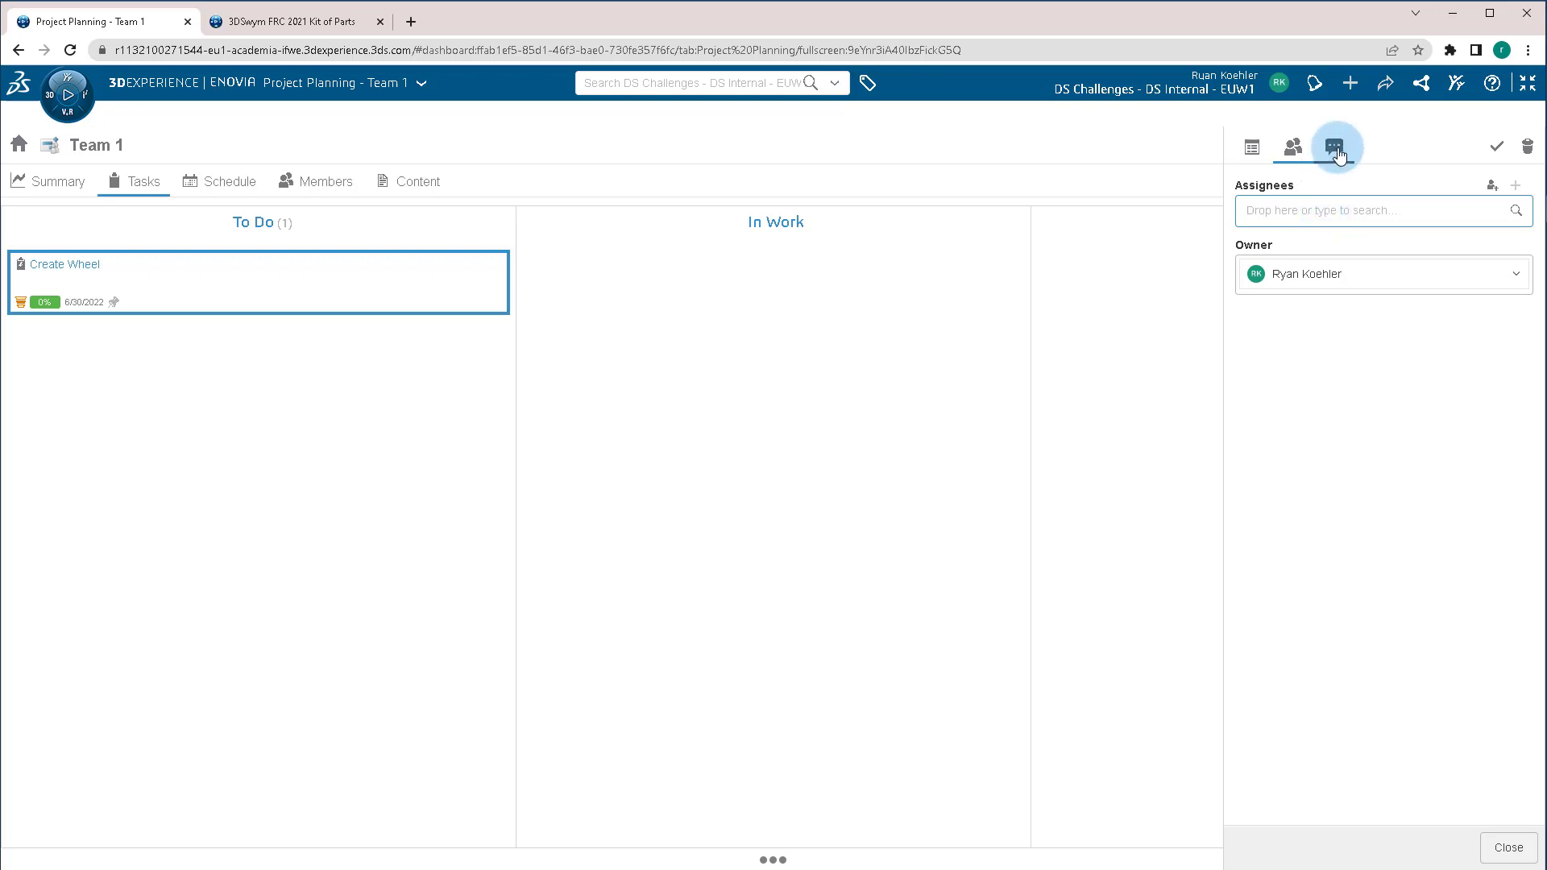
click(1336, 146)
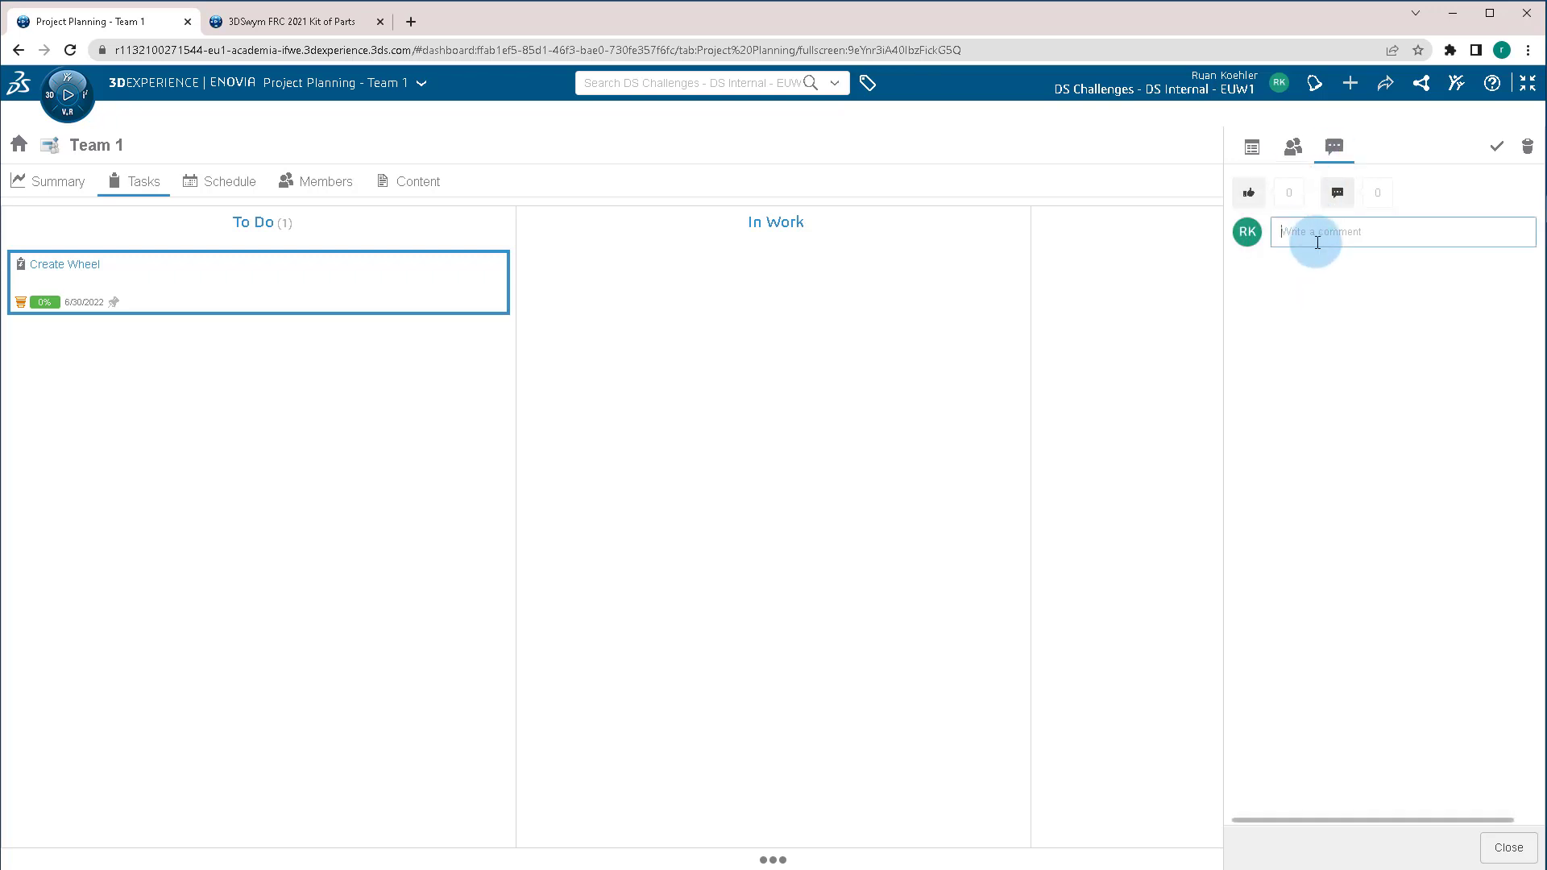
text(It is go)
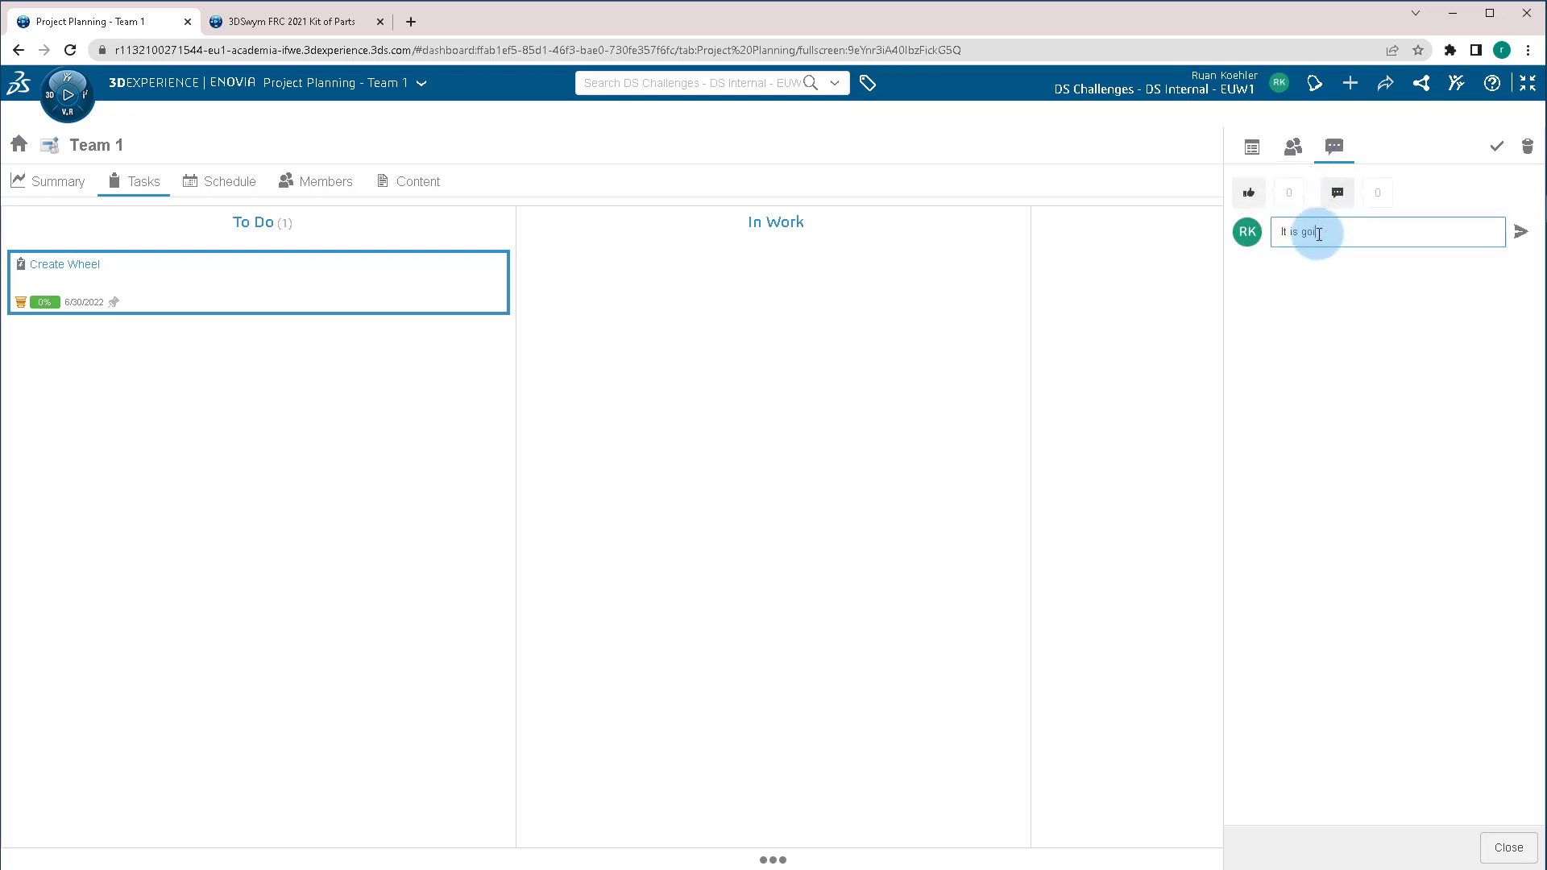
text(ing well)
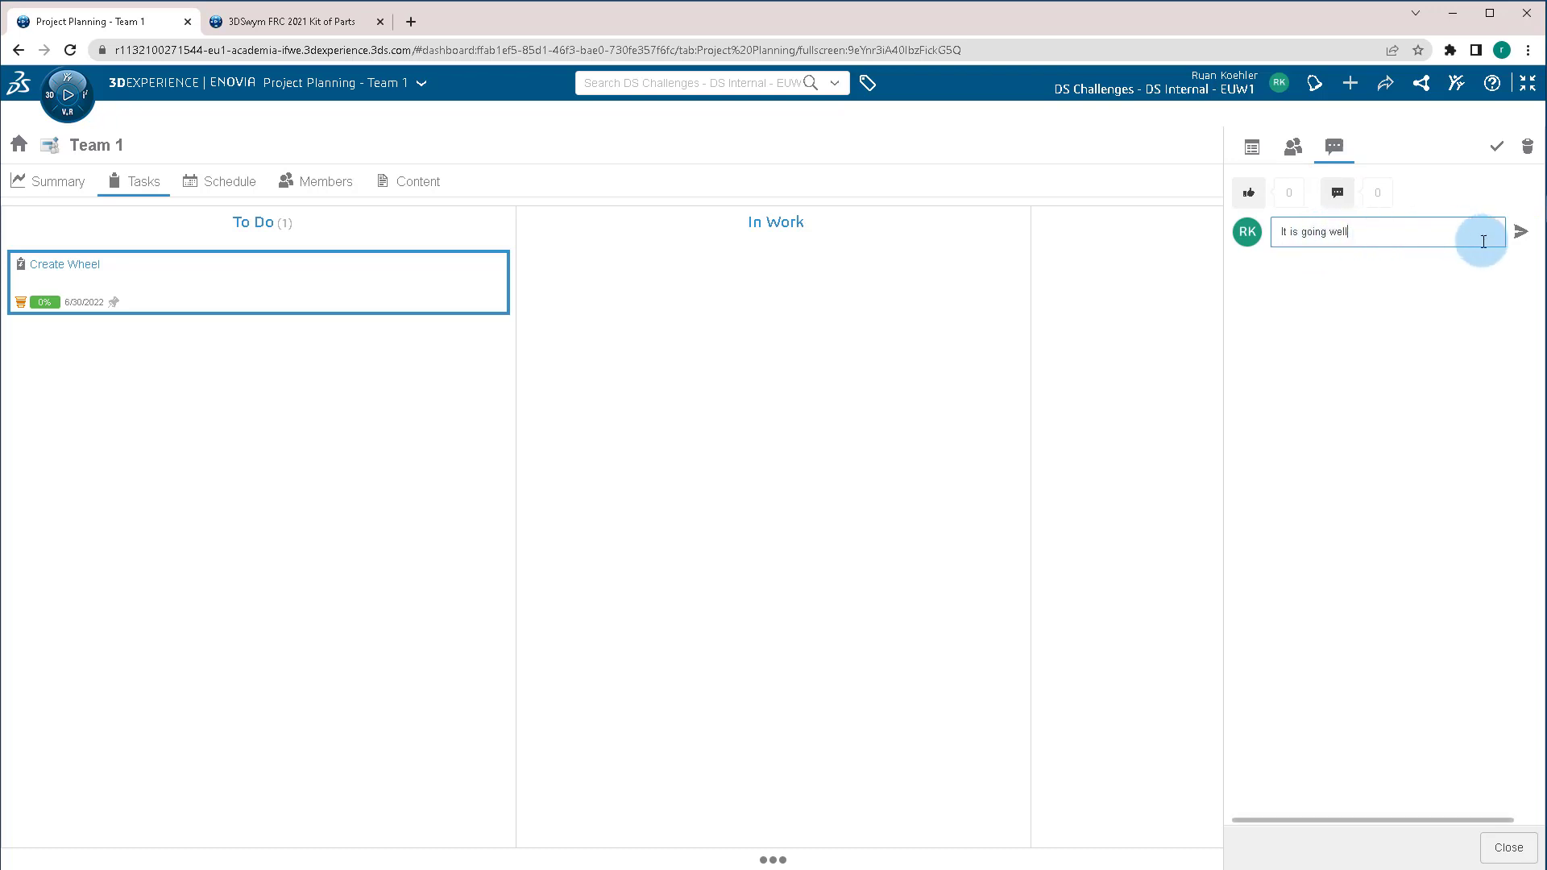
click(1522, 232)
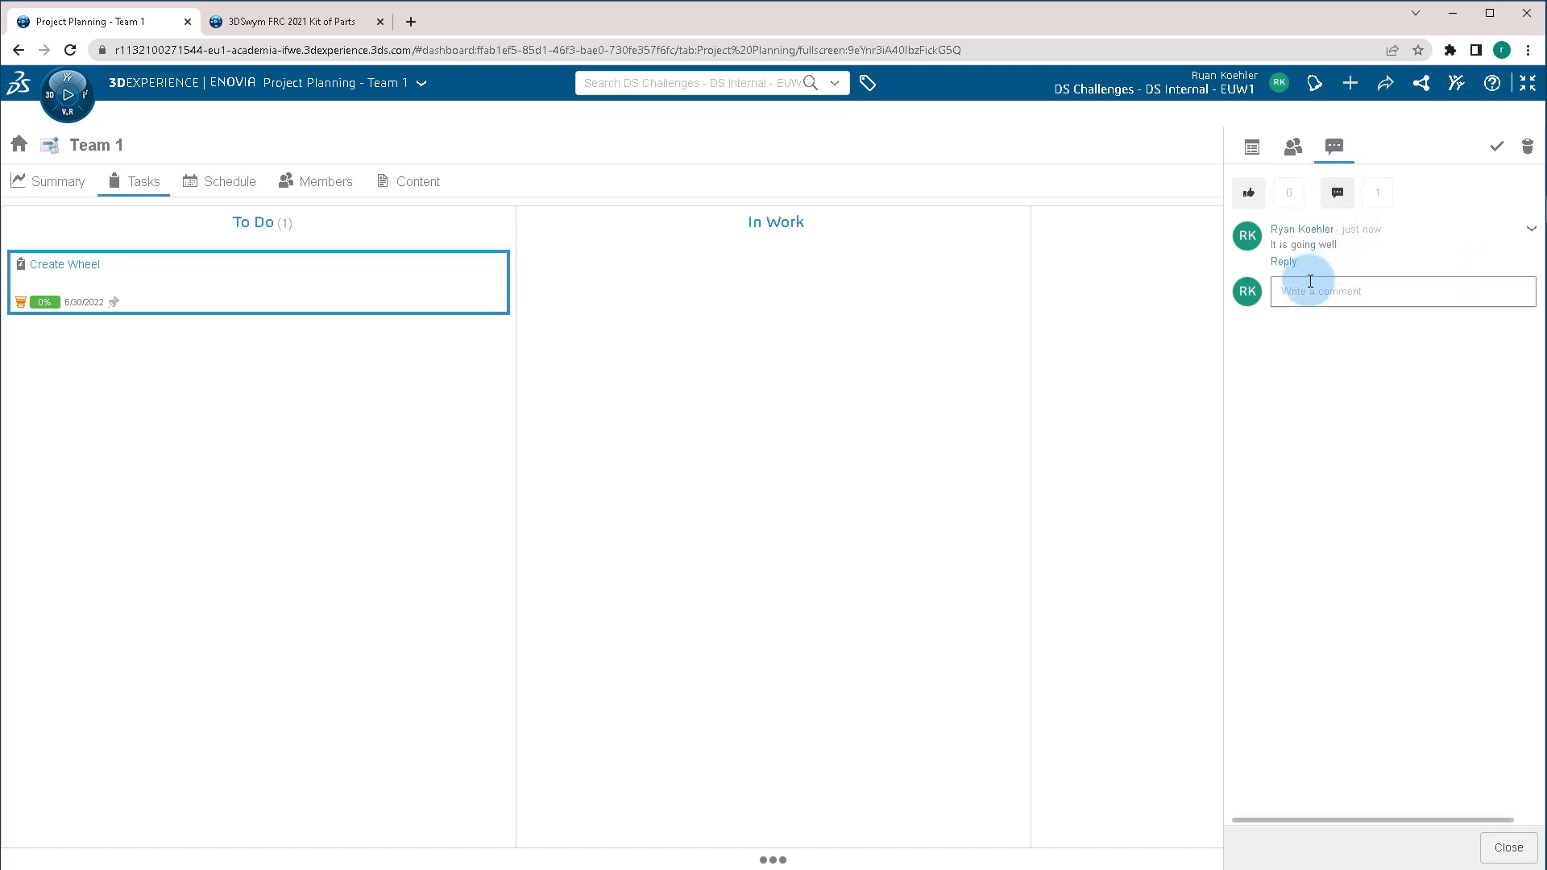
text(@ryan)
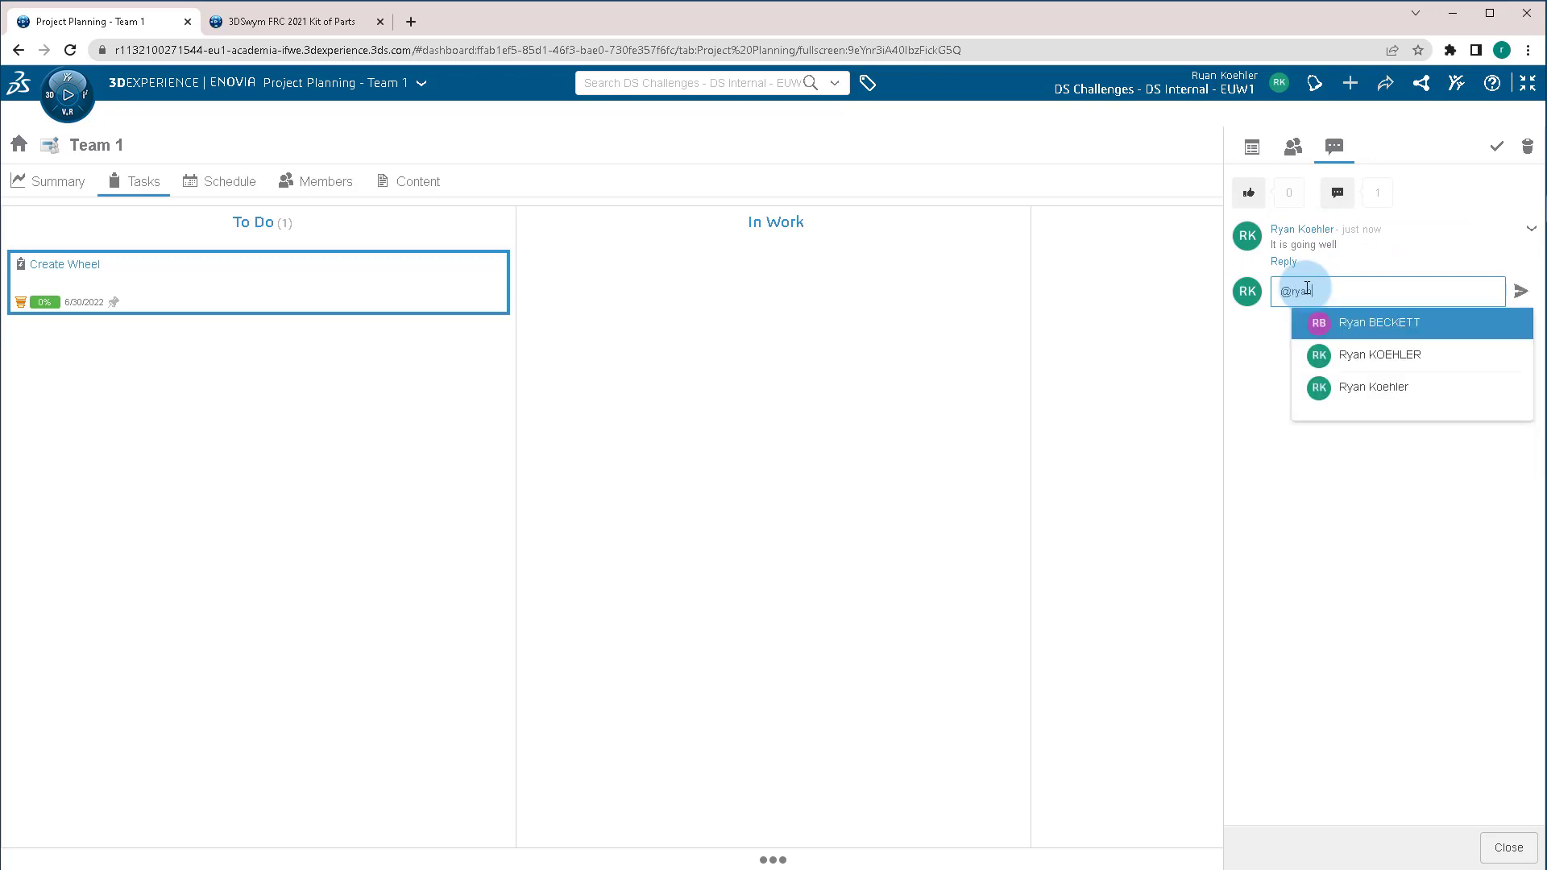
click(1379, 355)
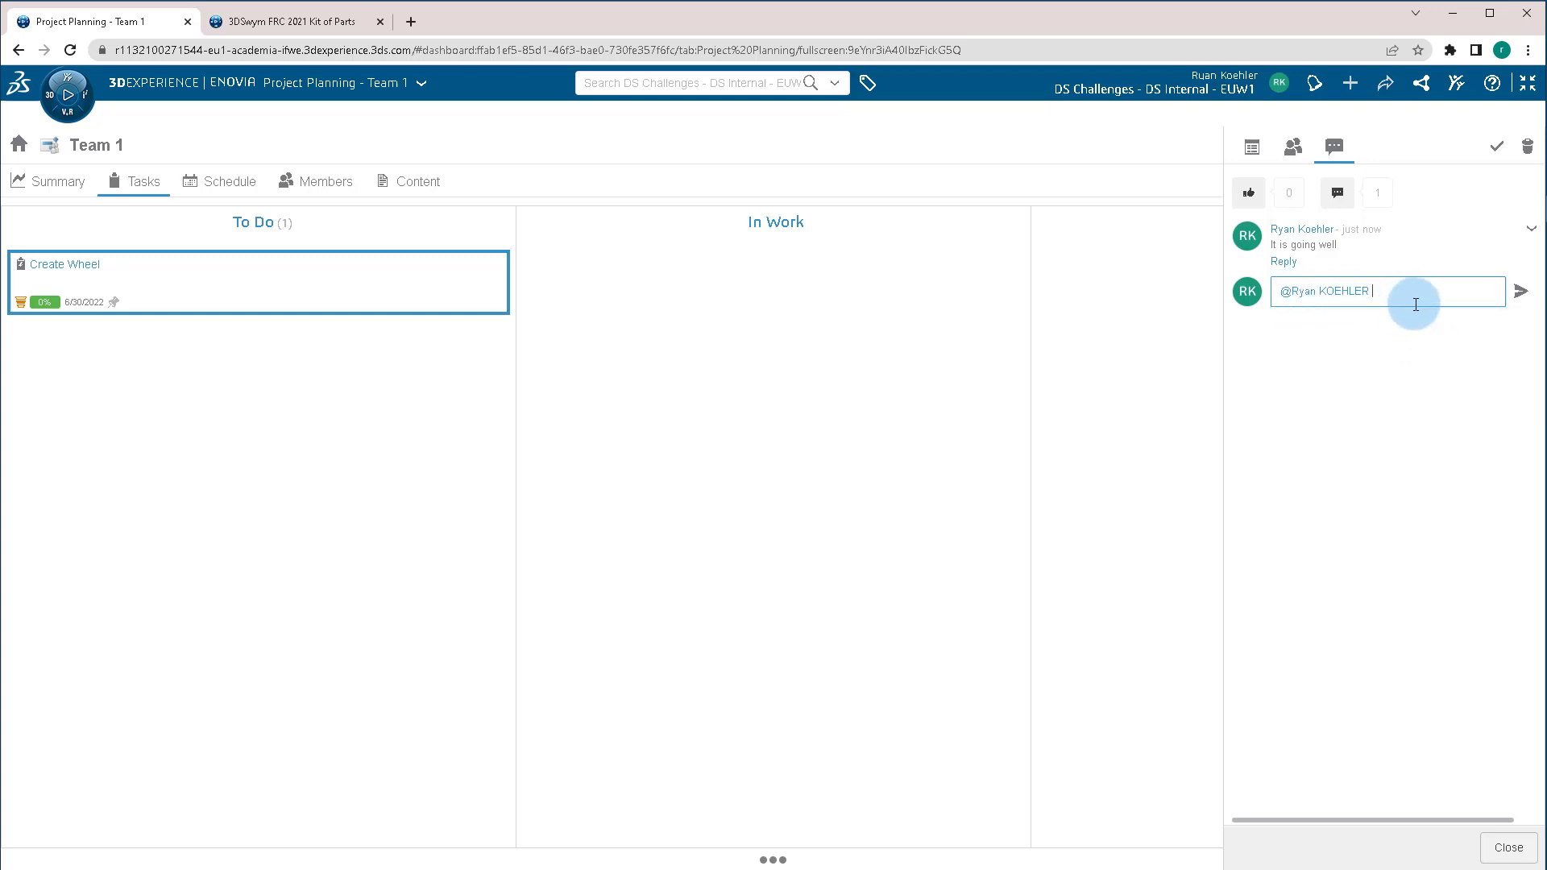
click(1250, 145)
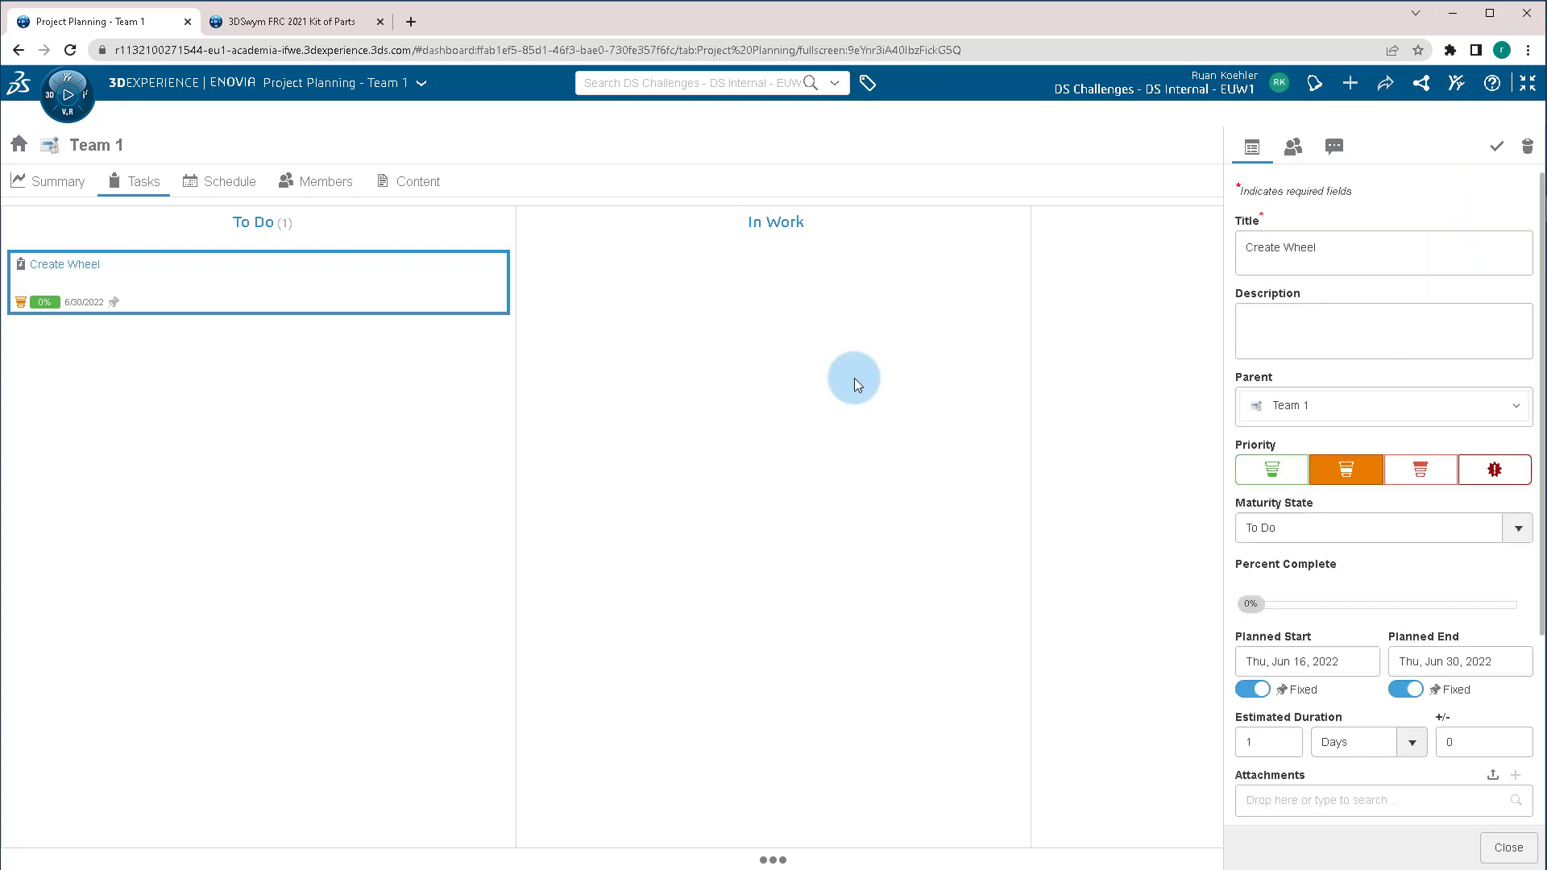
Save Create Wheel as In Work at 10% complete and close its panel
click(1506, 847)
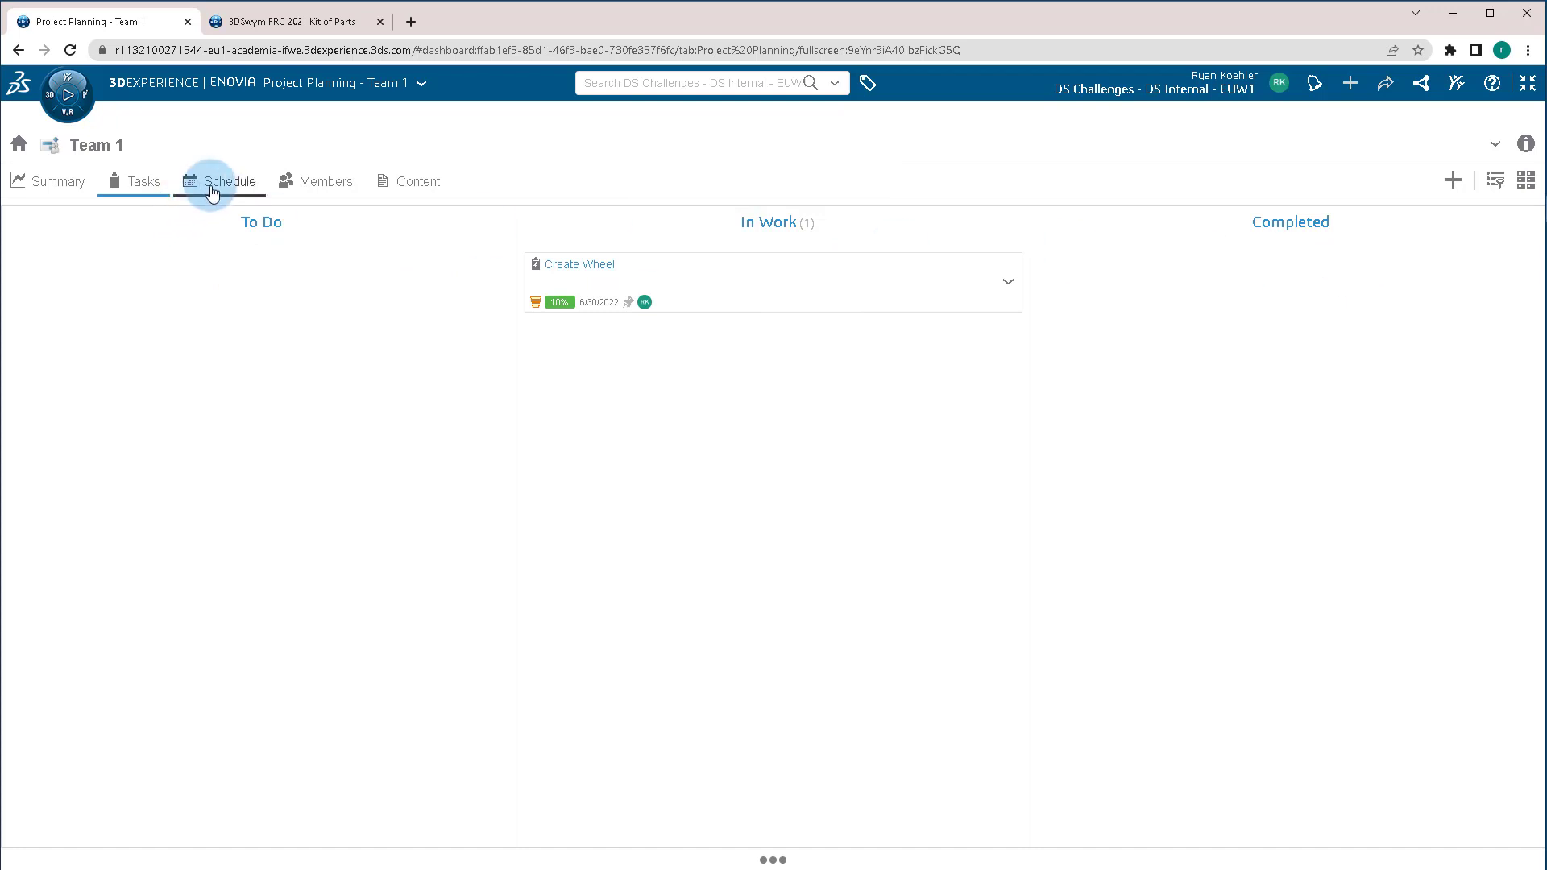
View Team 1's Gantt schedule with the Create Wheel bar spanning late June 2022
click(229, 181)
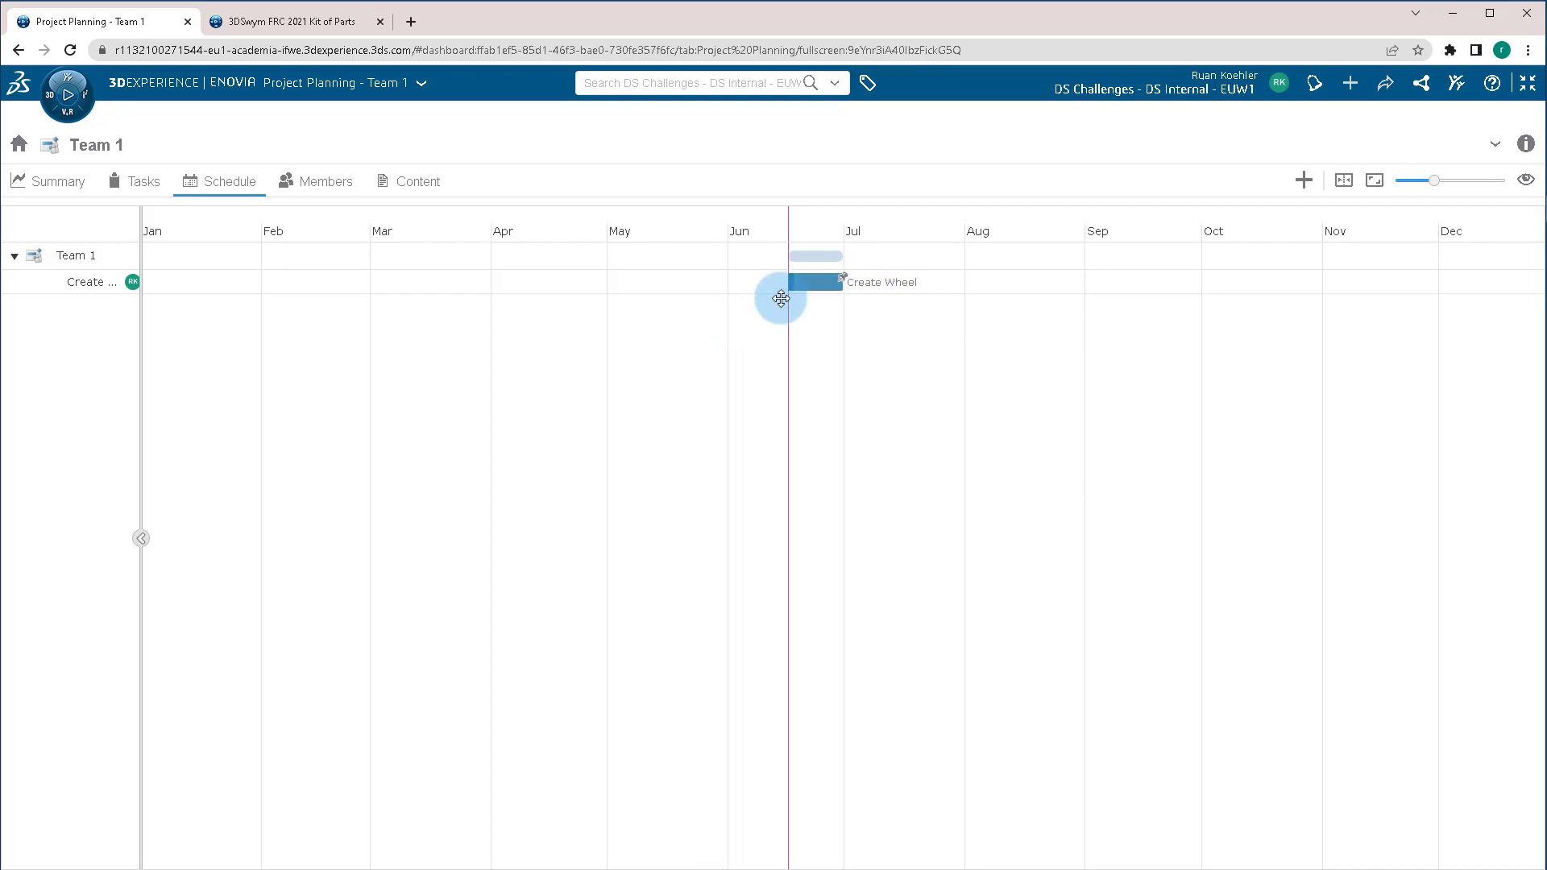
mouse_move(315, 188)
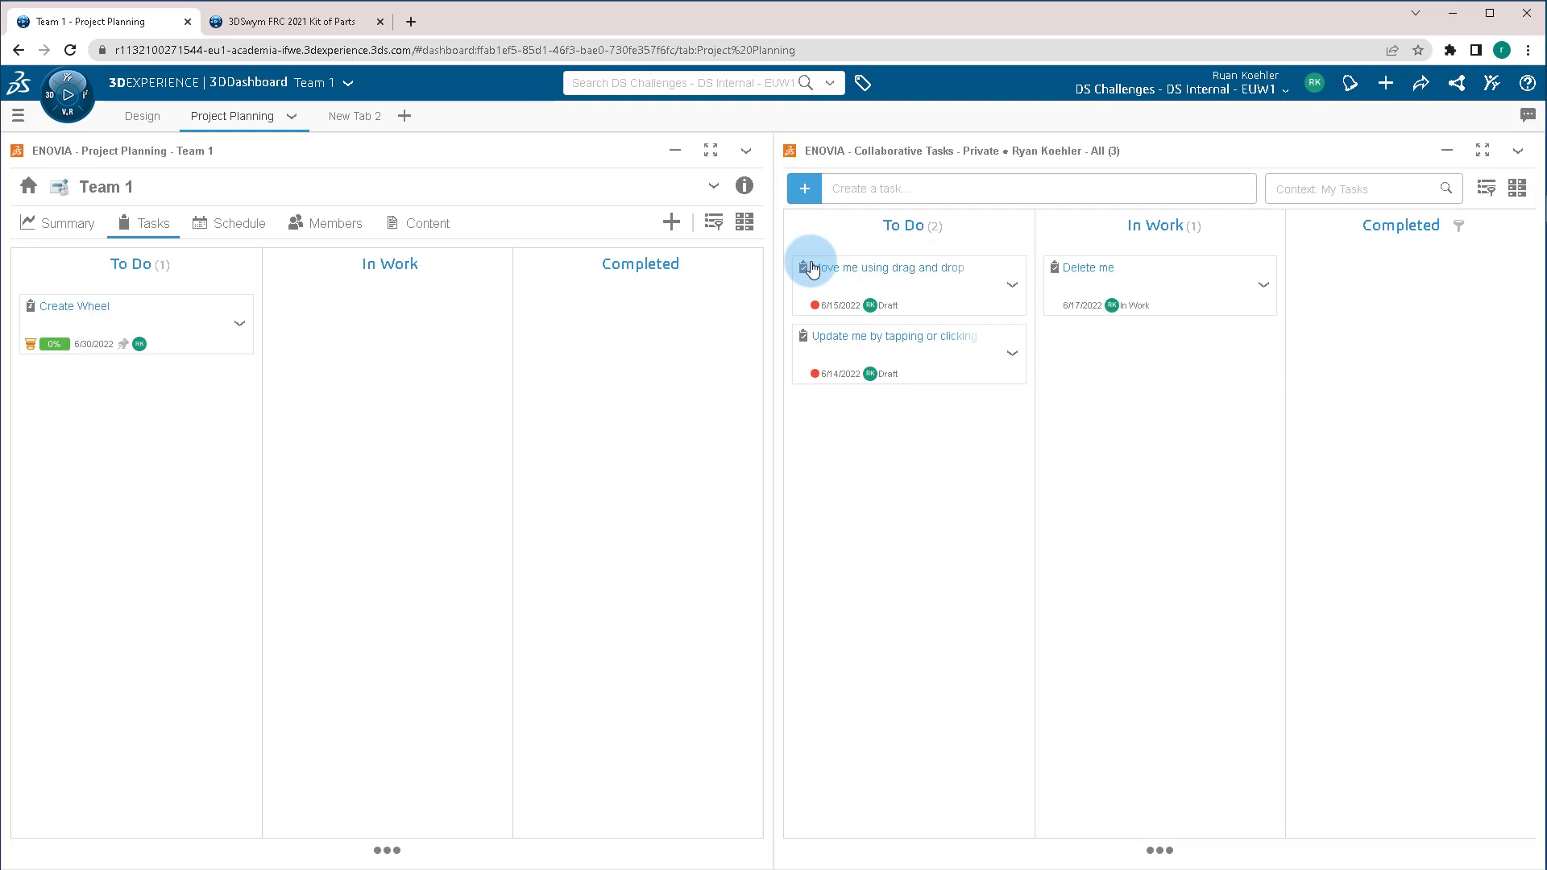
mouse_move(993, 179)
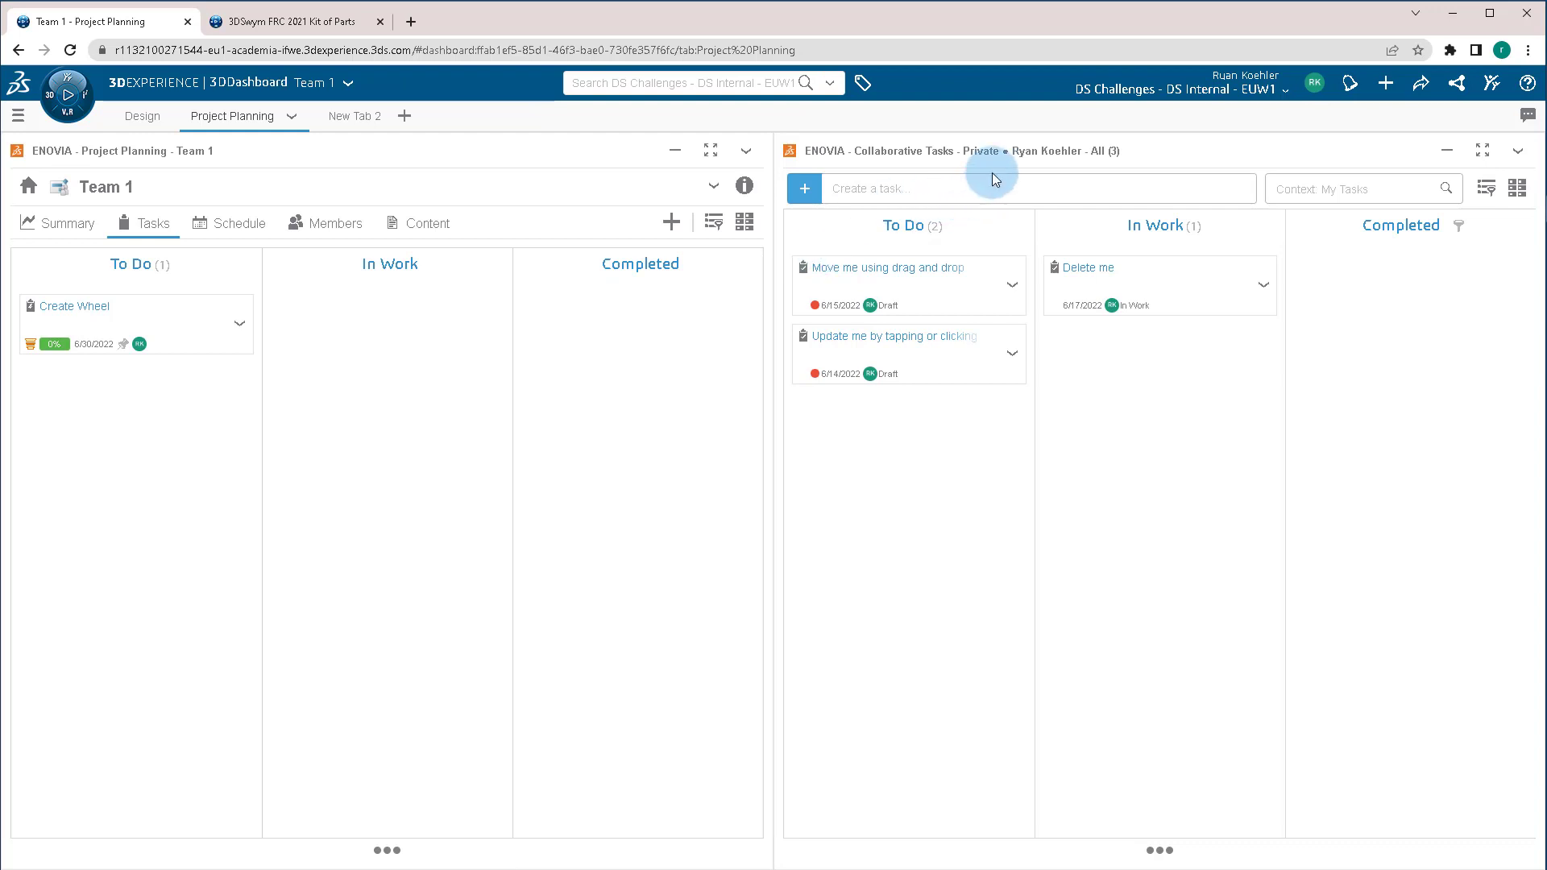
mouse_move(992, 158)
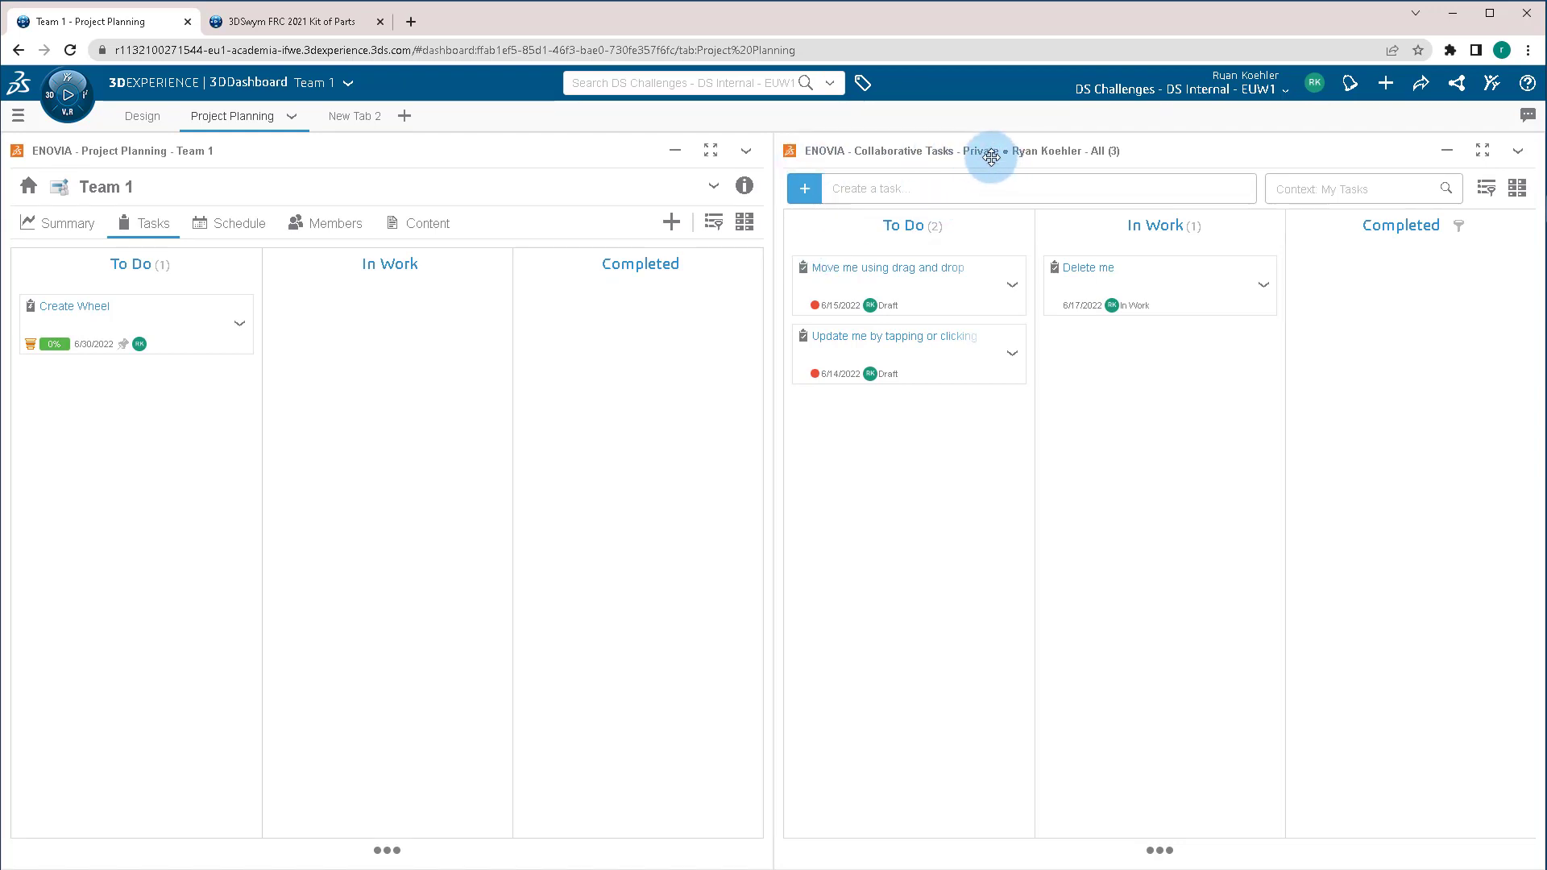
mouse_move(948, 625)
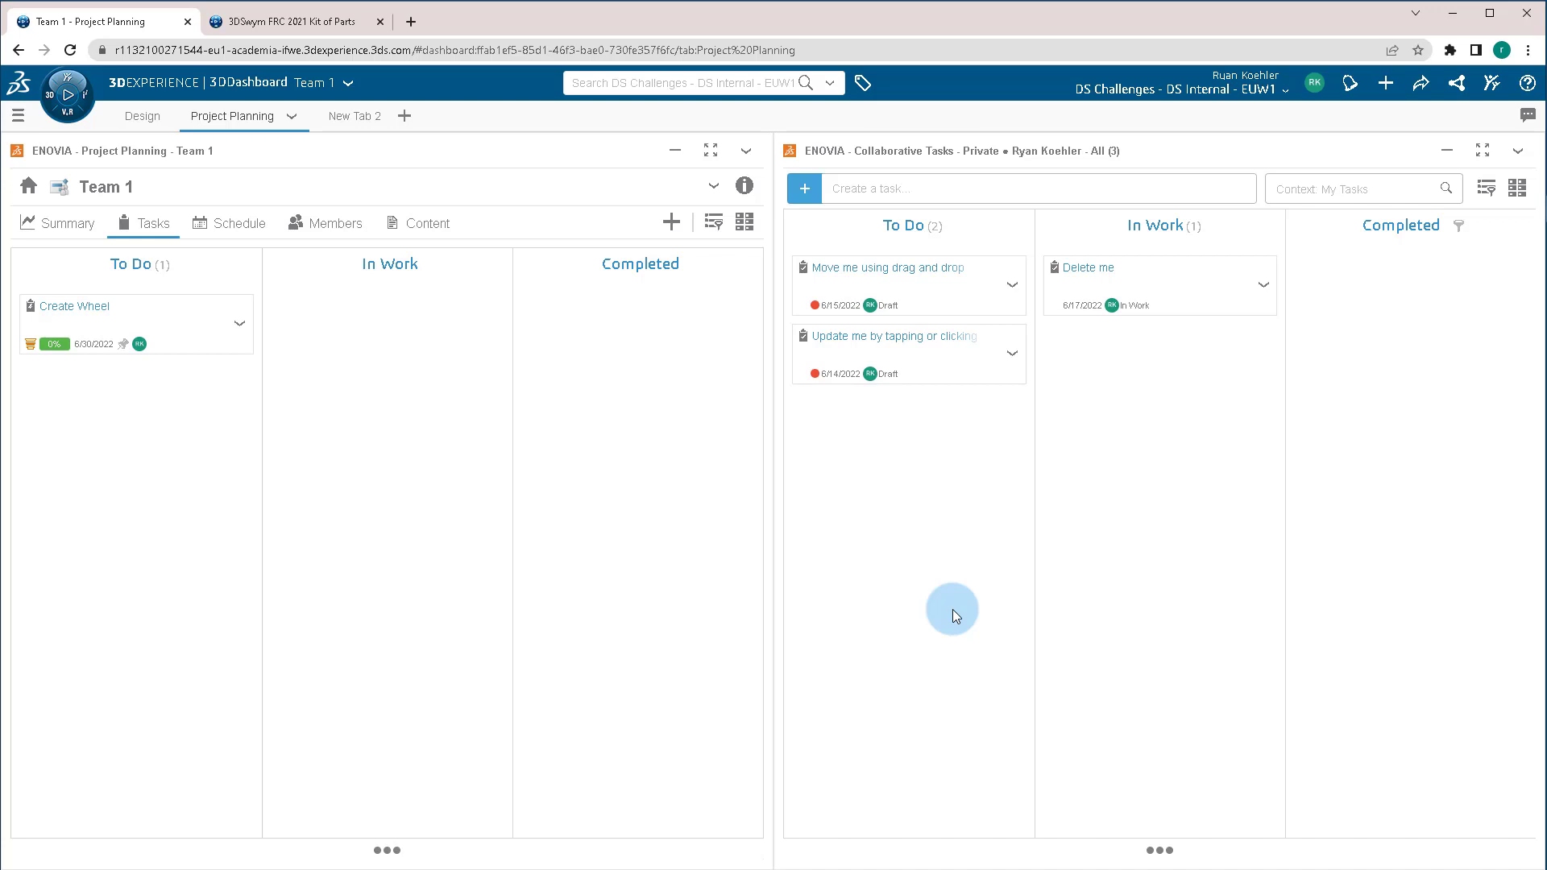
mouse_move(808, 454)
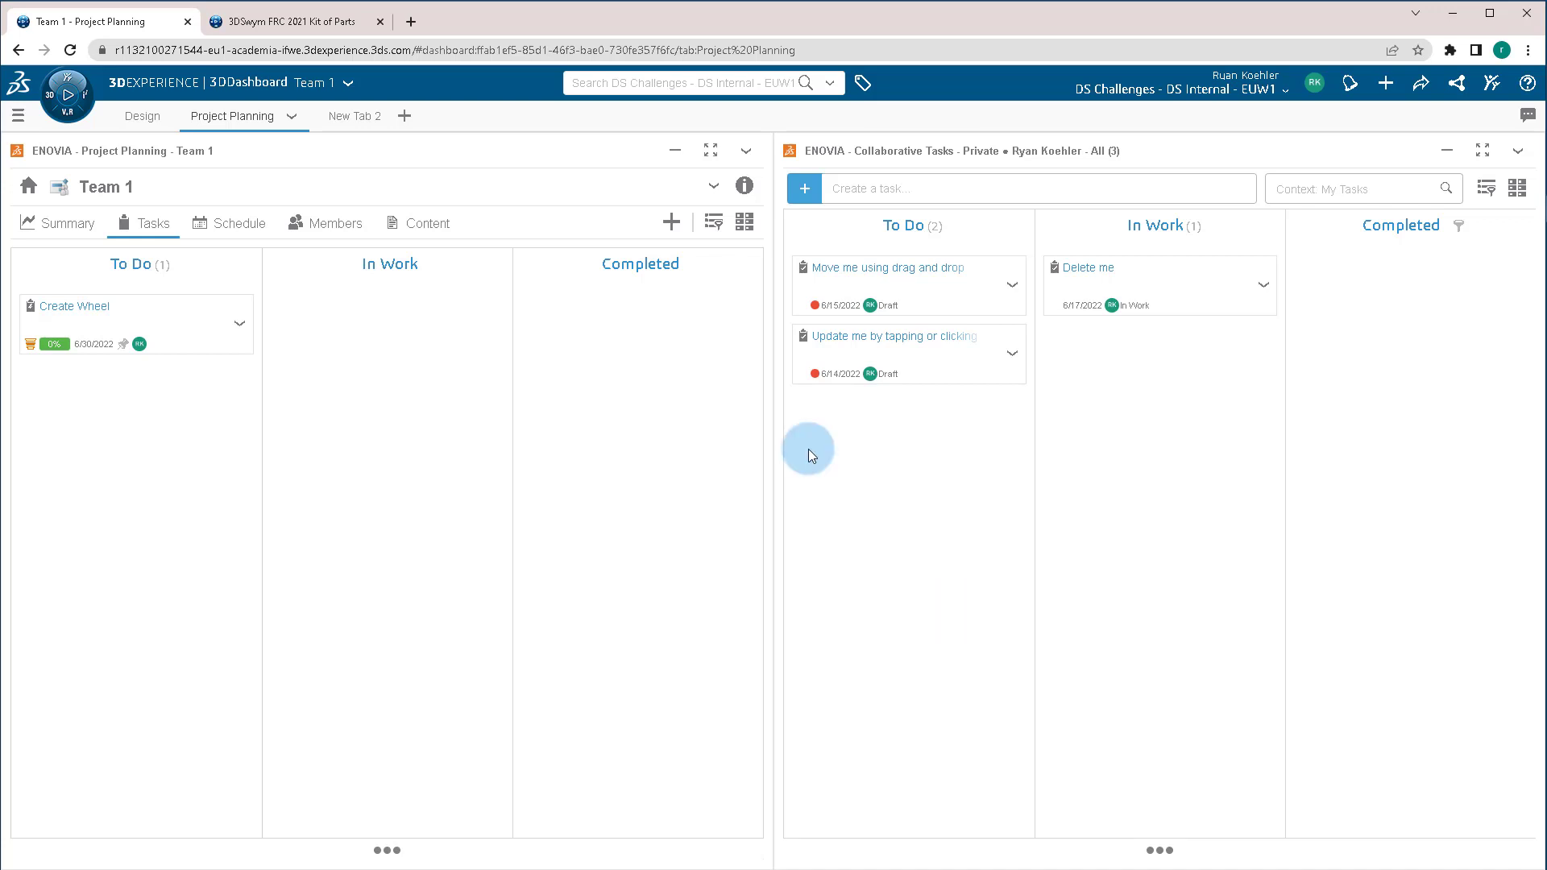